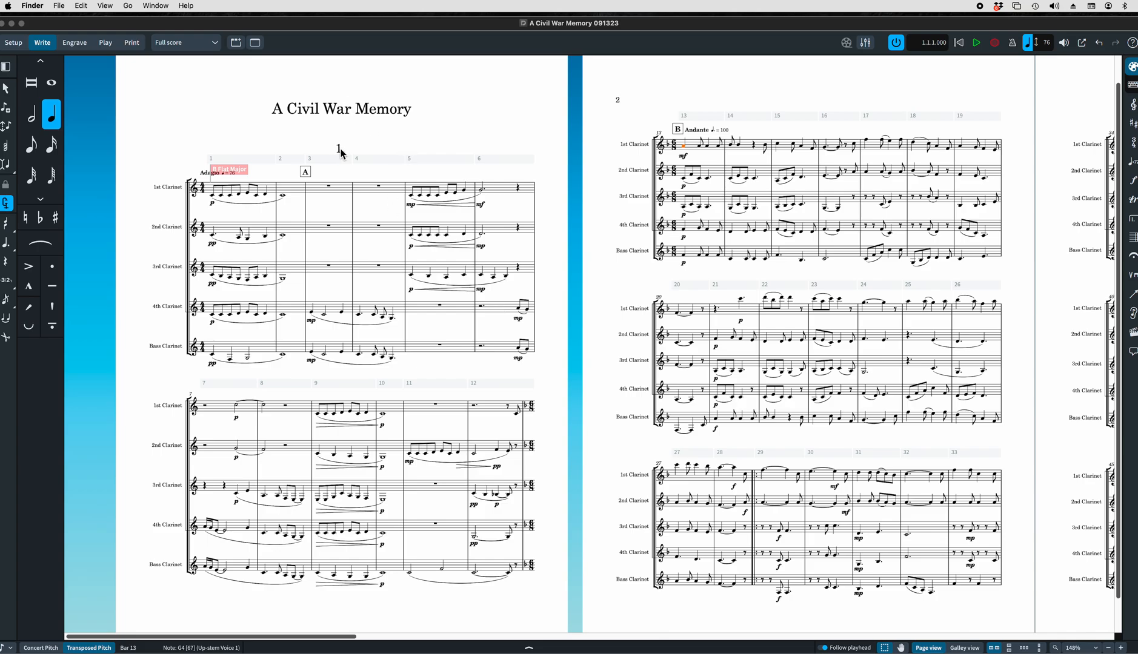
mouse_move(344, 150)
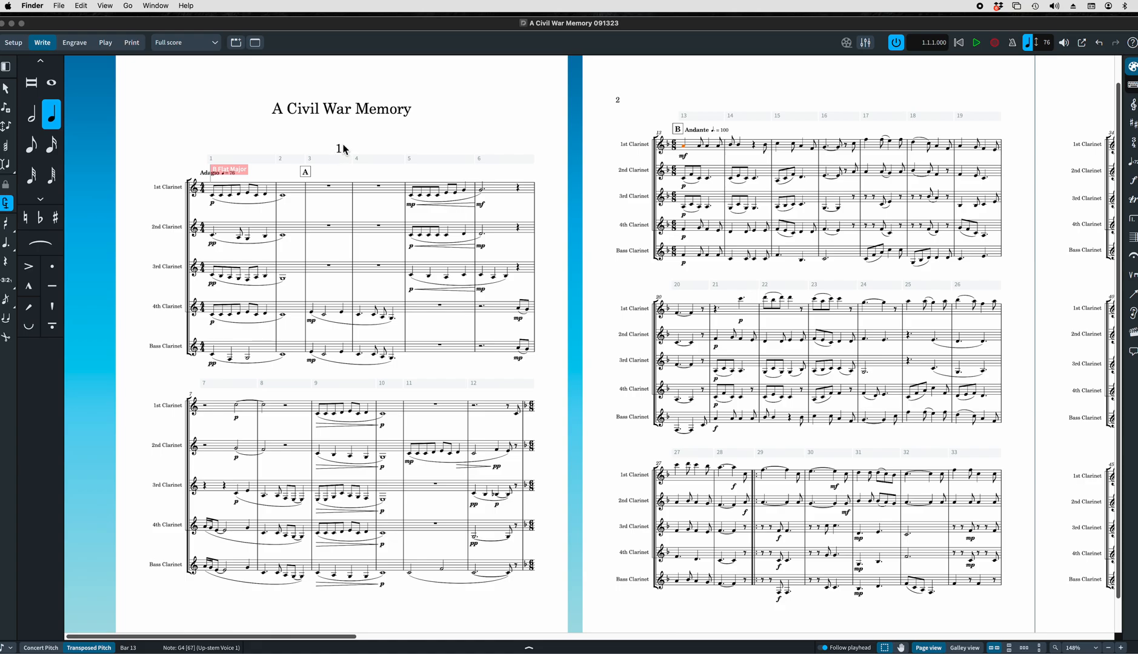
Add a period after the flow number on page 1 so it reads '1.'.
text(.)
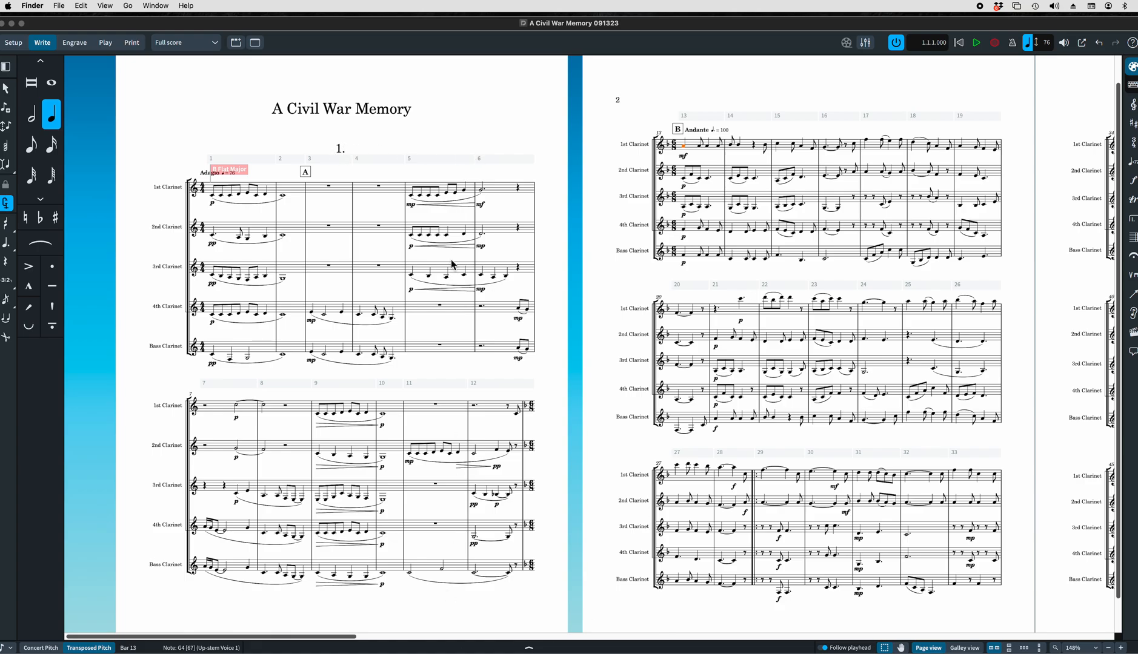
mouse_move(208, 86)
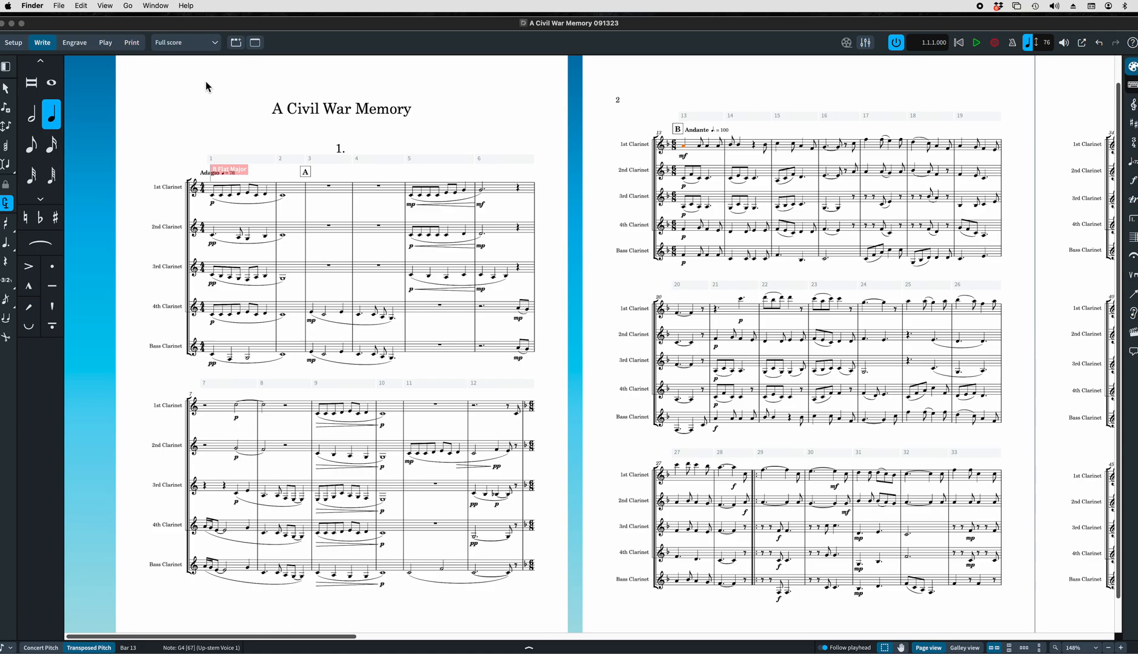
mouse_move(166, 507)
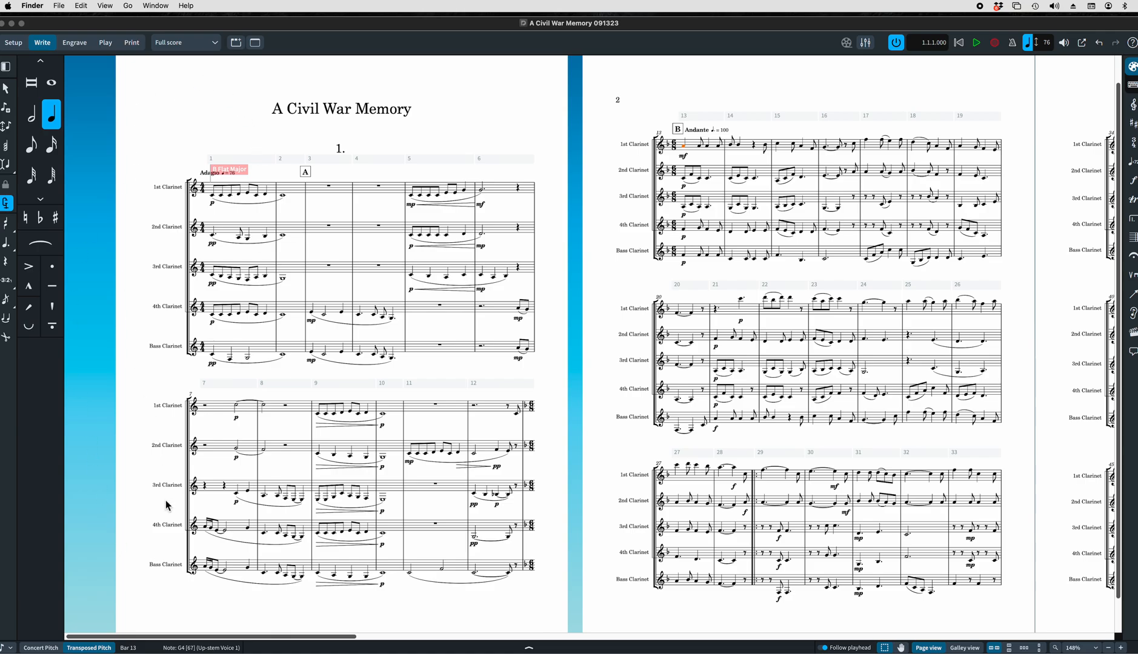
mouse_move(540, 258)
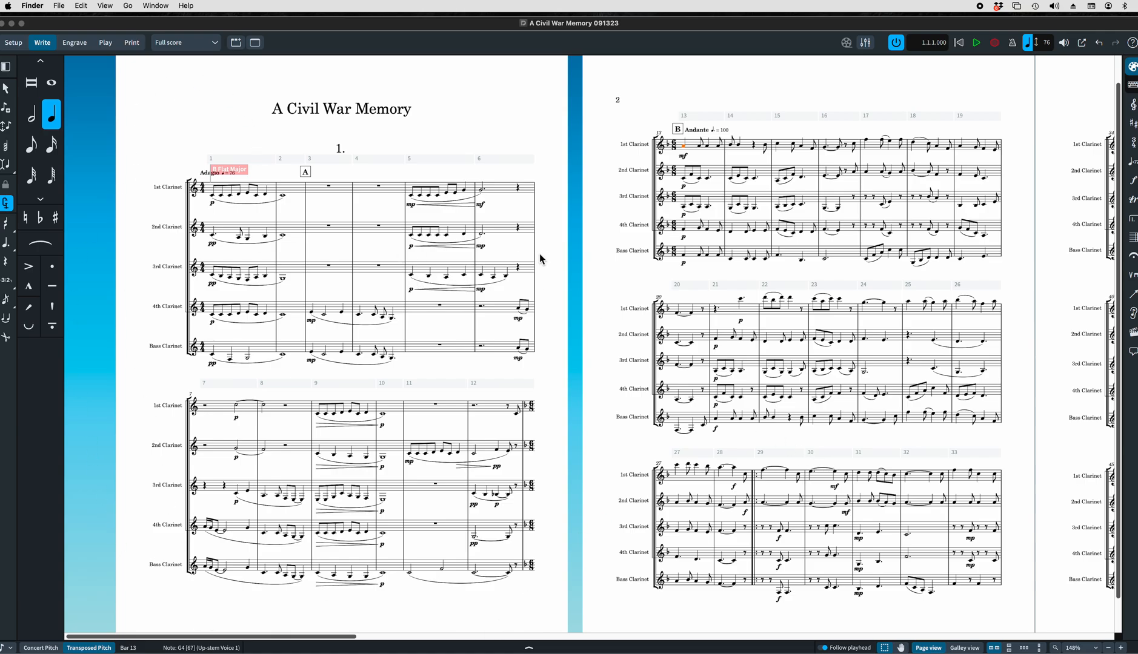
mouse_move(601, 348)
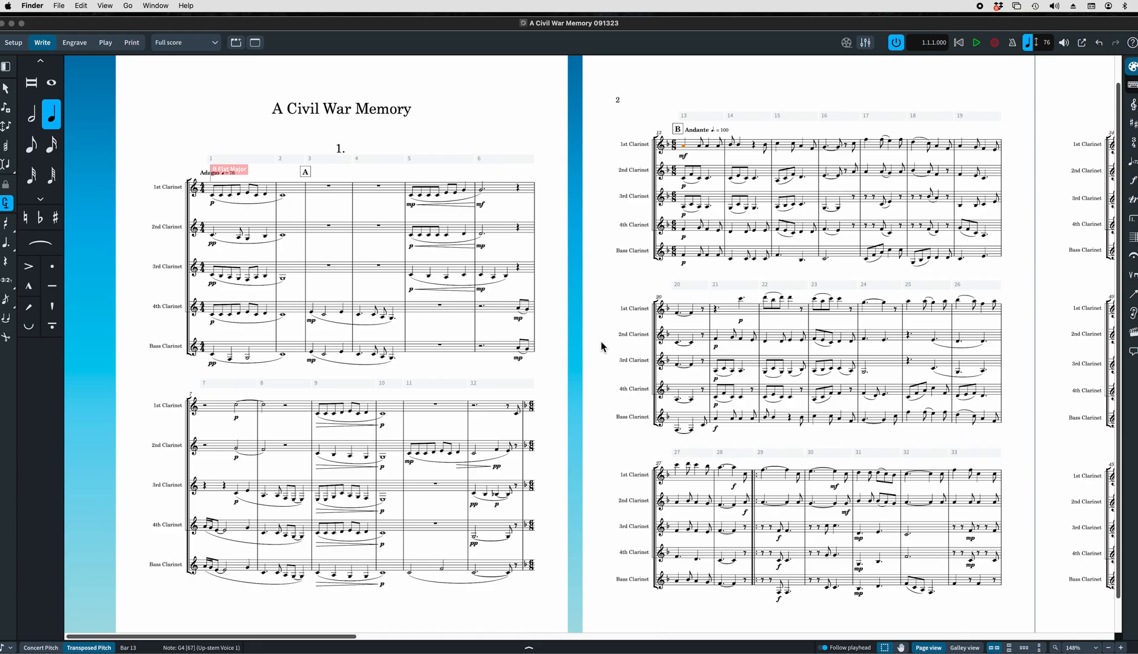
mouse_move(553, 554)
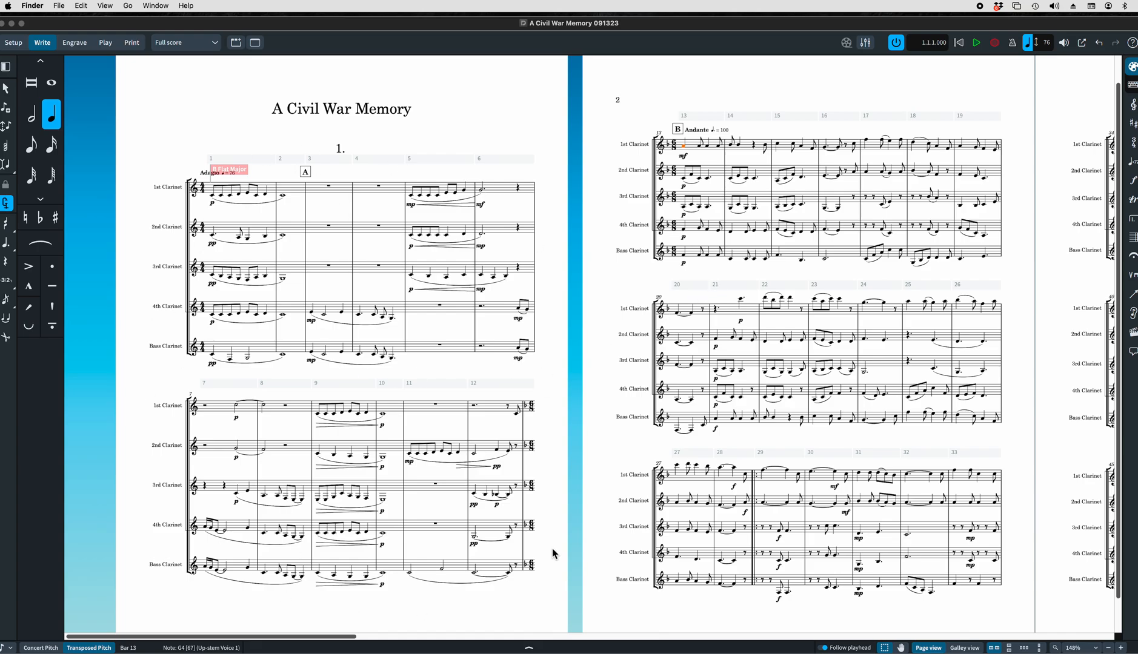
mouse_move(620, 362)
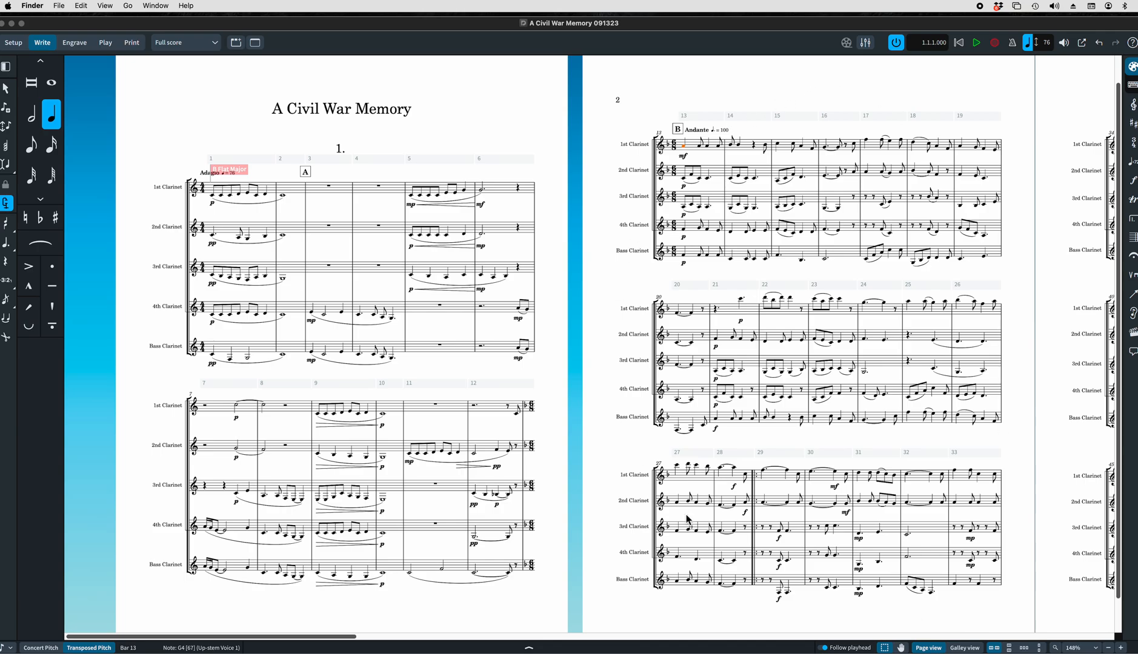
mouse_move(702, 546)
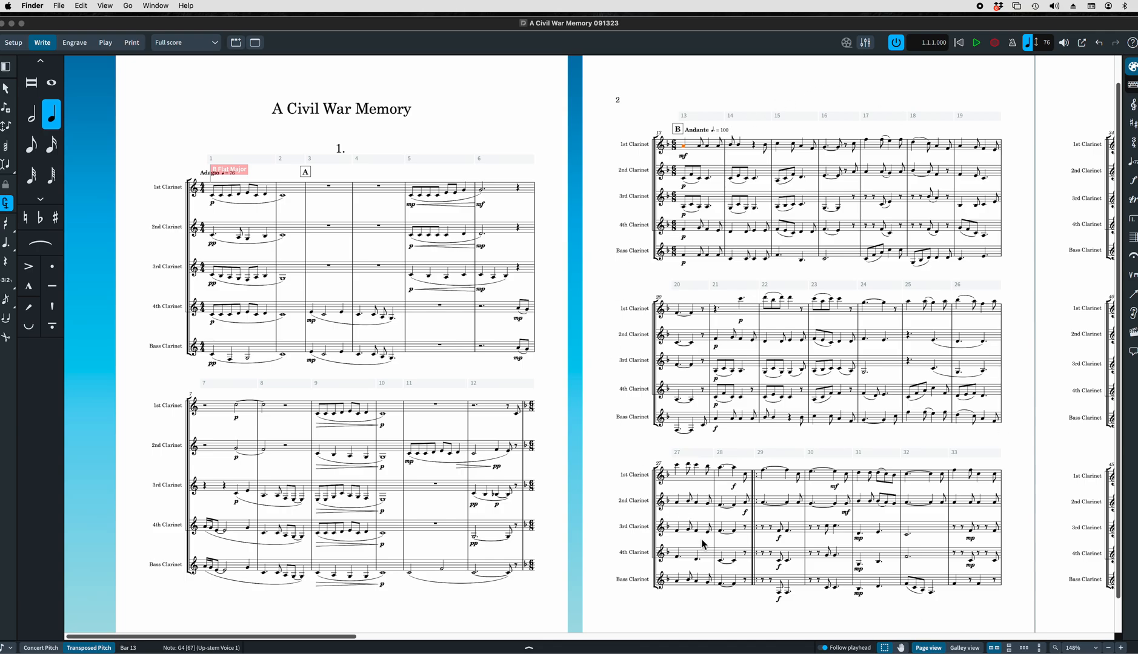
mouse_move(791, 522)
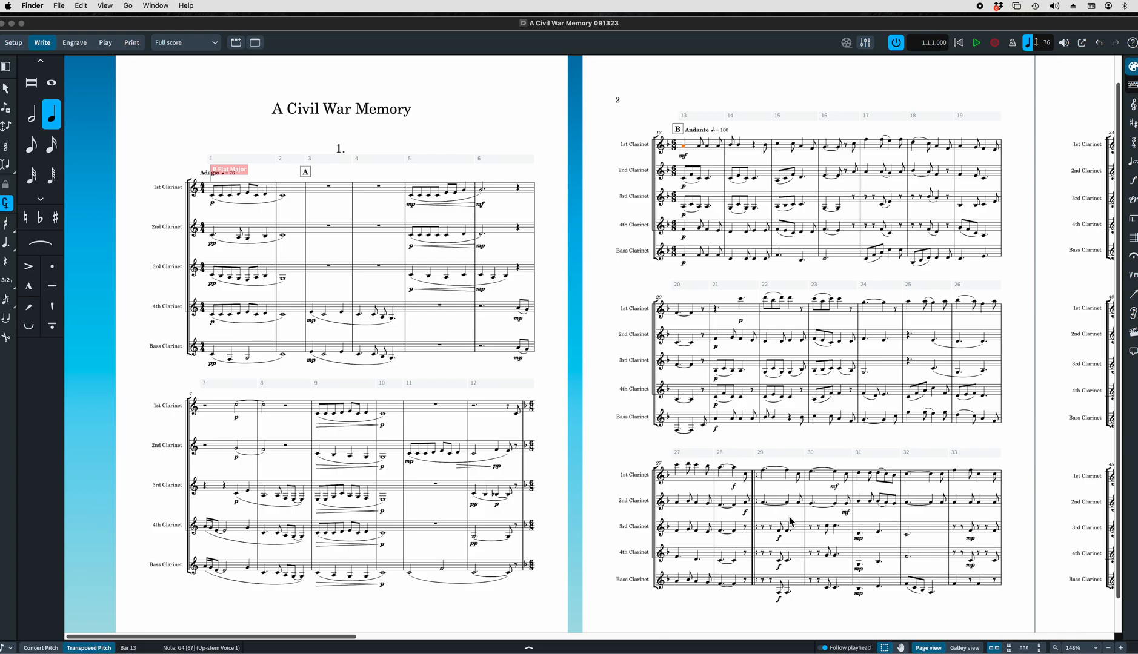
mouse_move(704, 445)
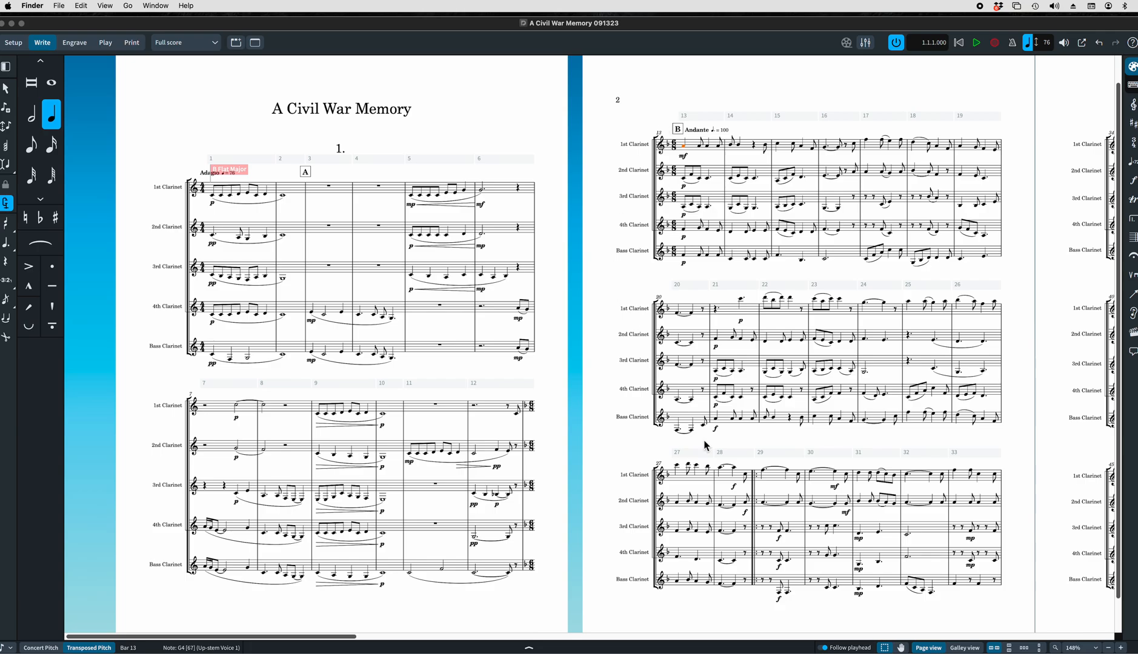
Split the score at the Andante bar into a second flow with bar numbers restarting.
click(14, 42)
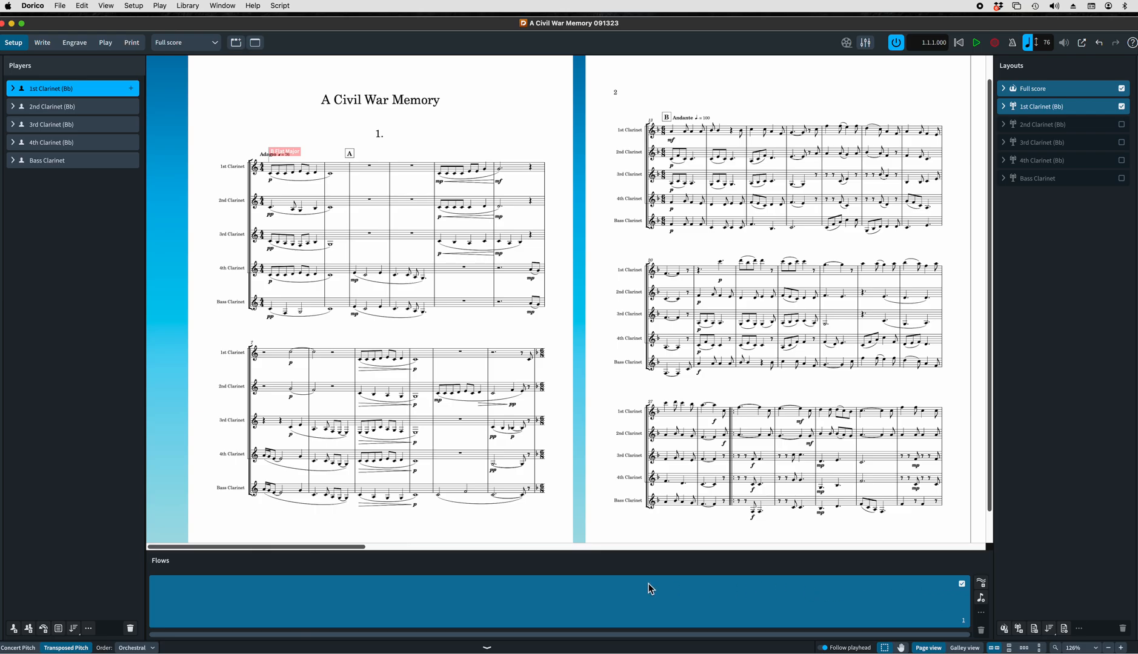
mouse_move(170, 592)
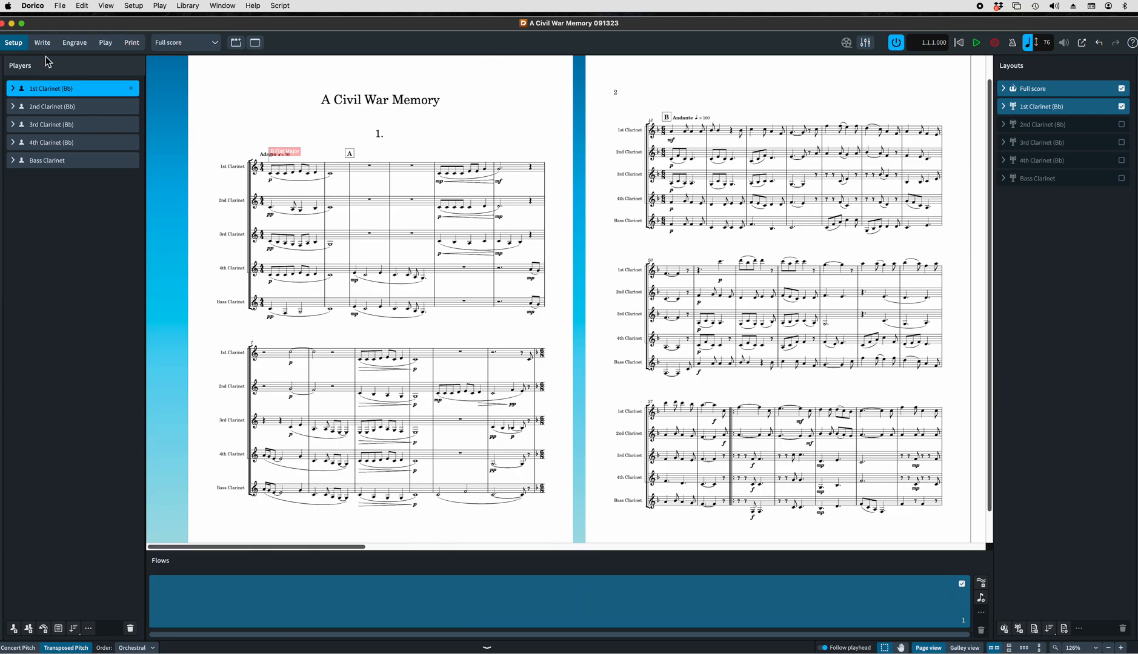
click(41, 42)
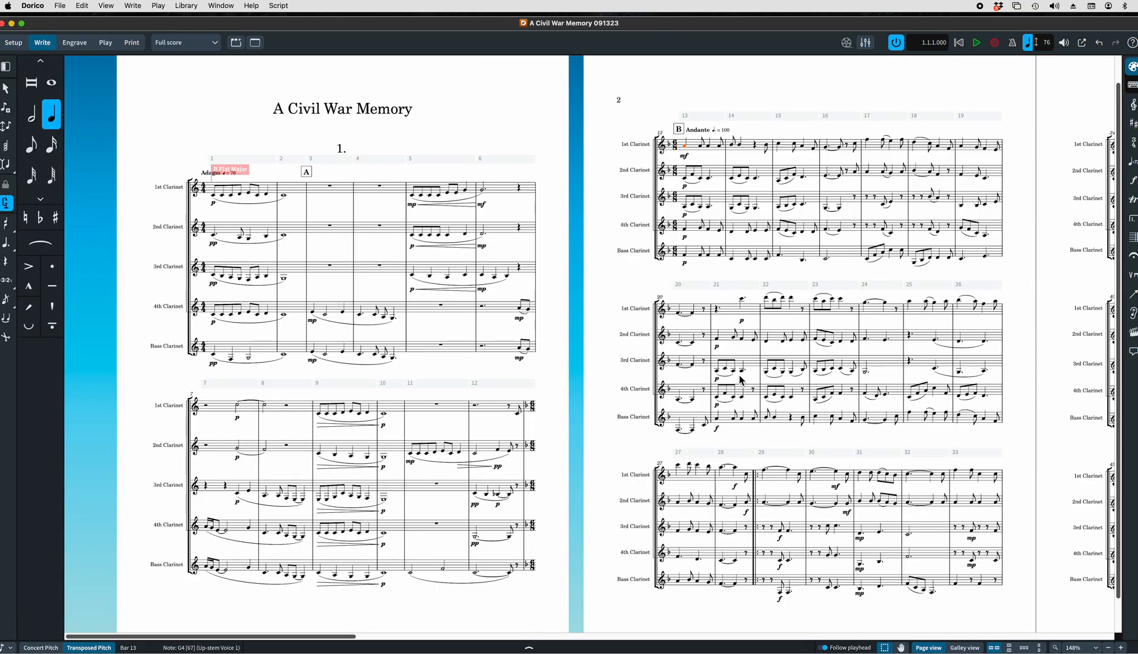
mouse_move(455, 271)
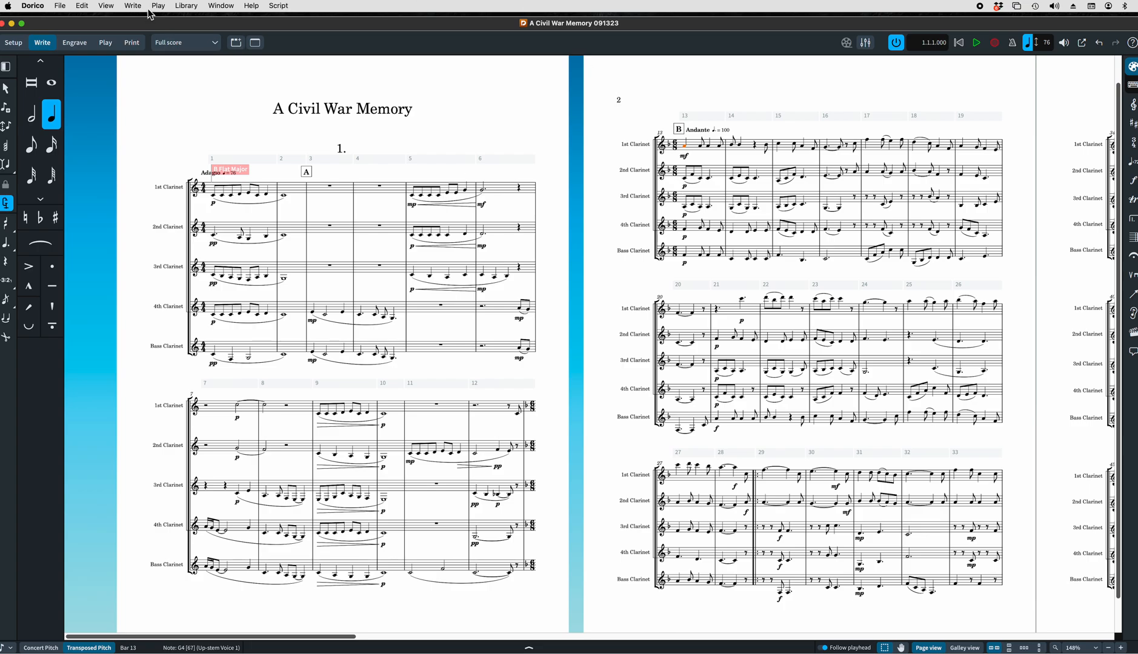
click(133, 5)
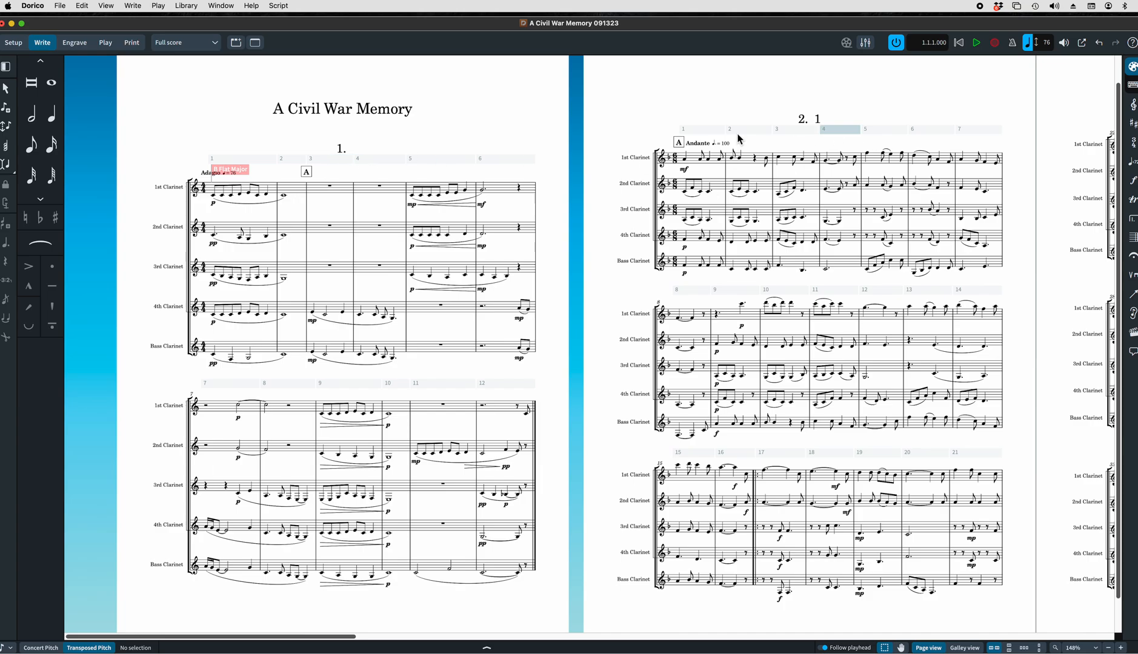
mouse_move(434, 144)
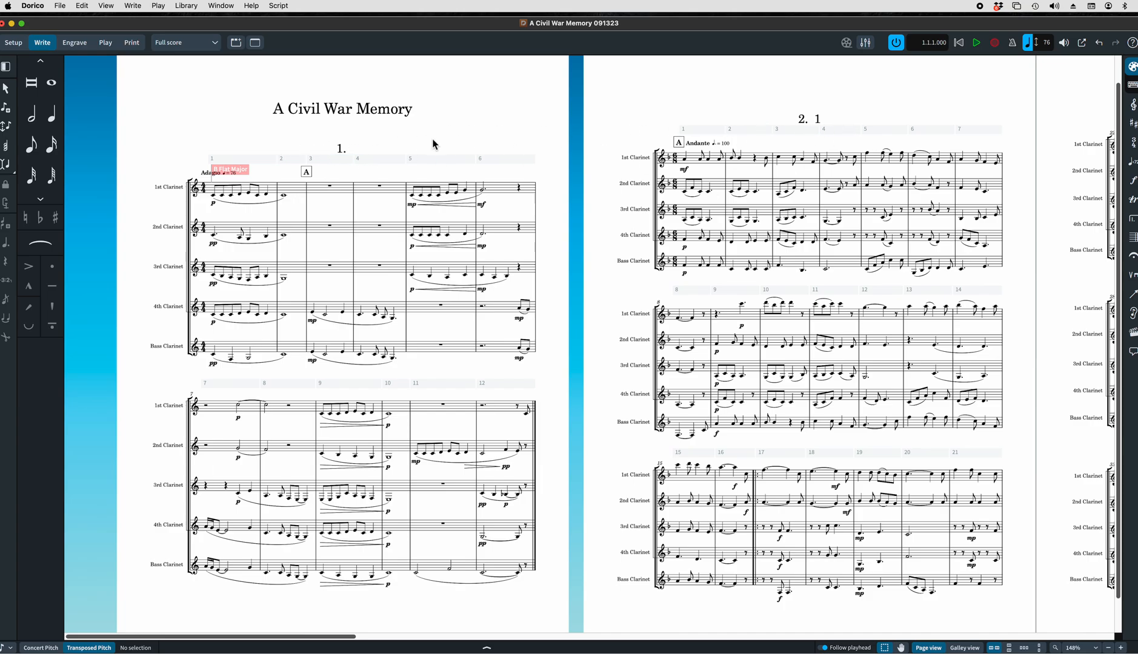
mouse_move(696, 47)
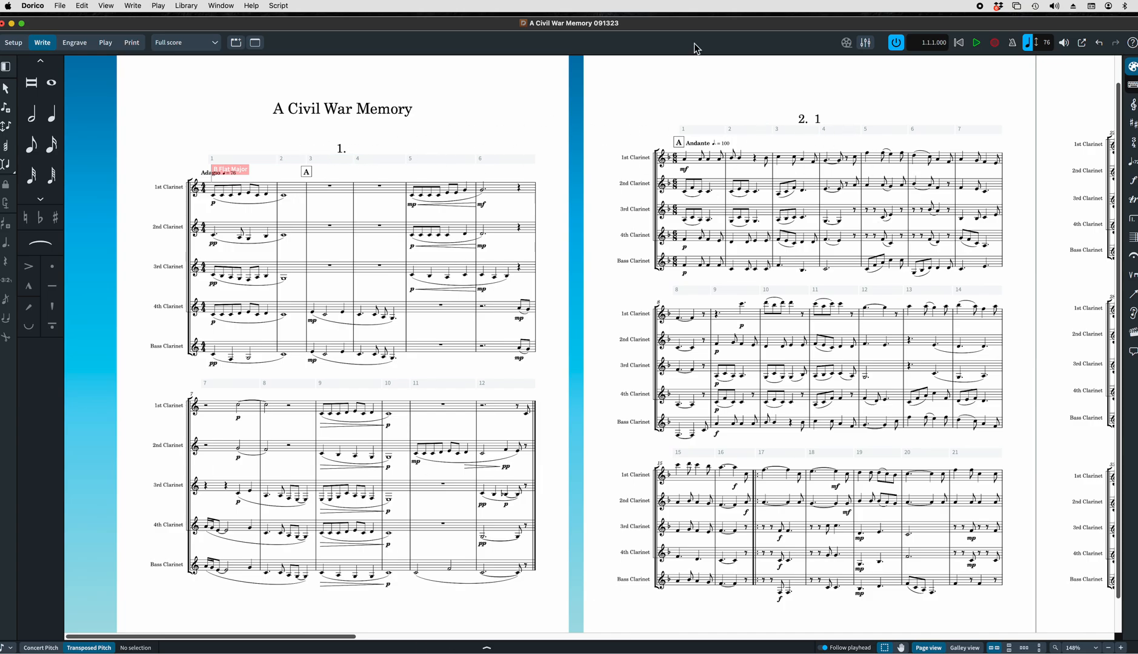
mouse_move(19, 57)
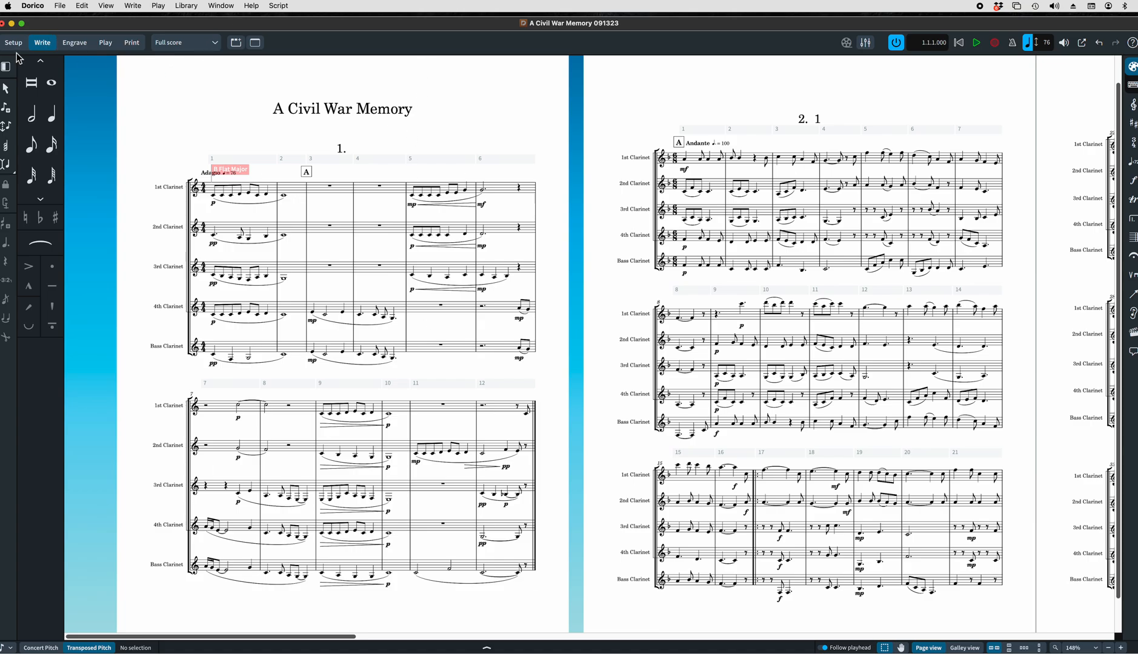
In the Flows panel, title flow 1 'swing low' and flow 2 'Blue Bonnie Flag'.
click(13, 42)
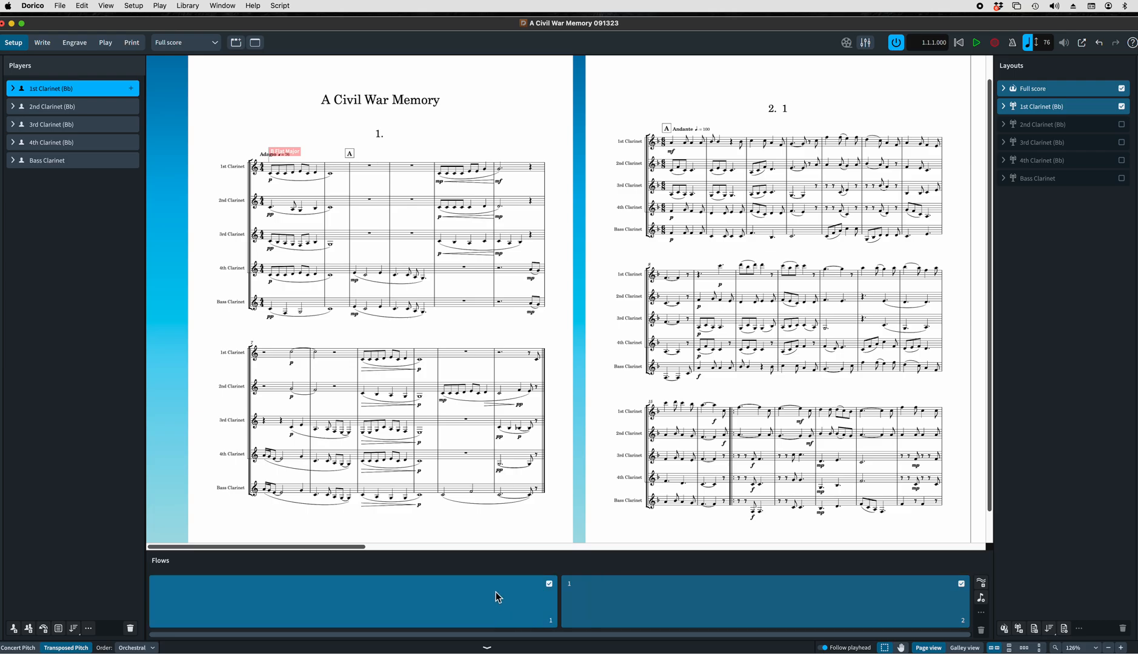
mouse_move(538, 619)
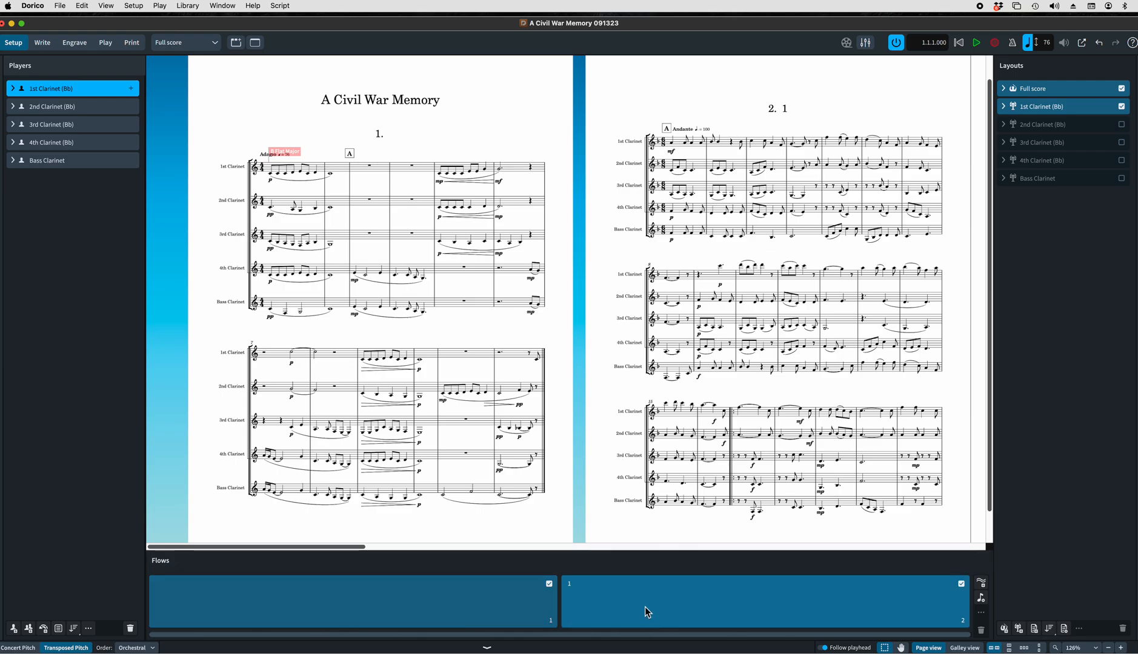
mouse_move(518, 143)
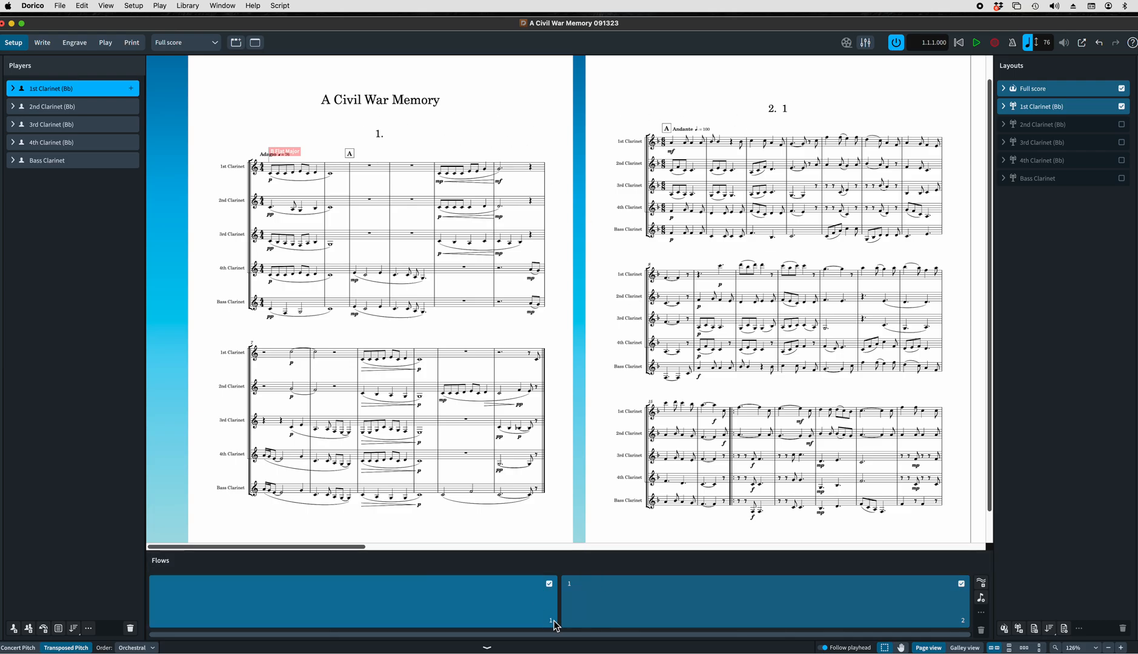
click(352, 602)
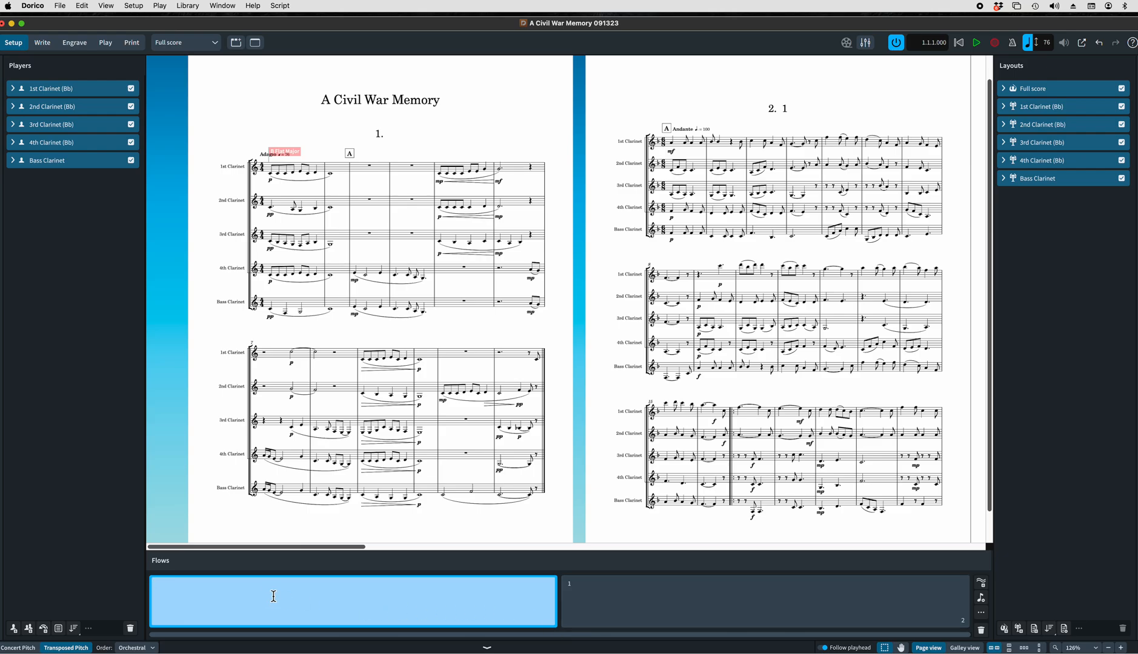
text(swing low)
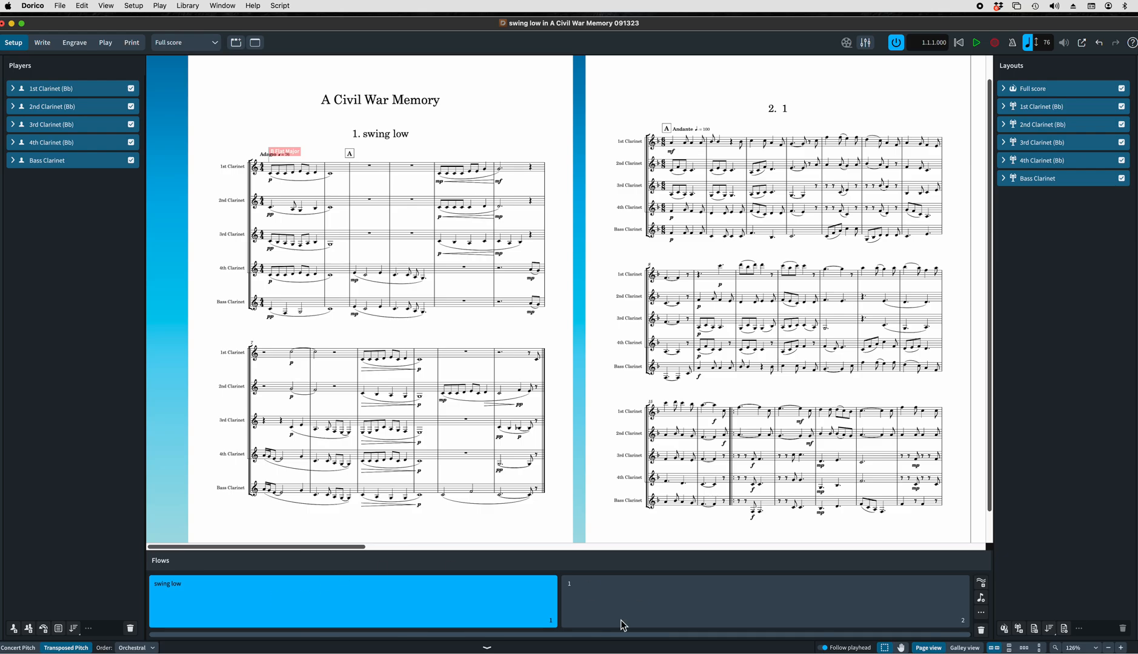
click(764, 601)
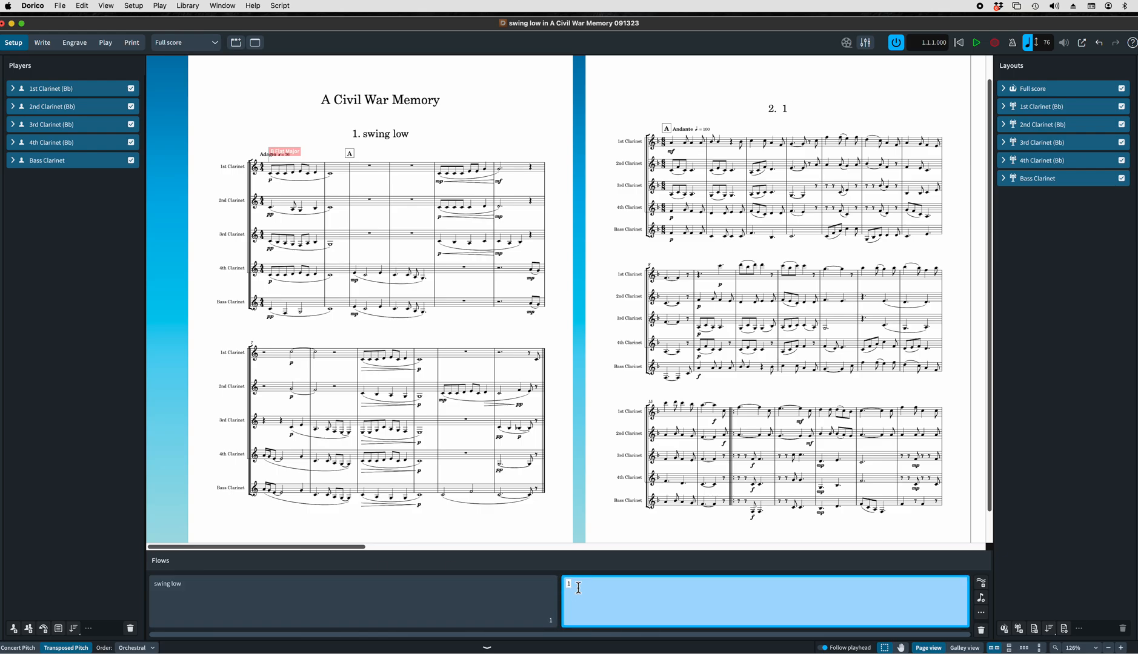
text(Blue B)
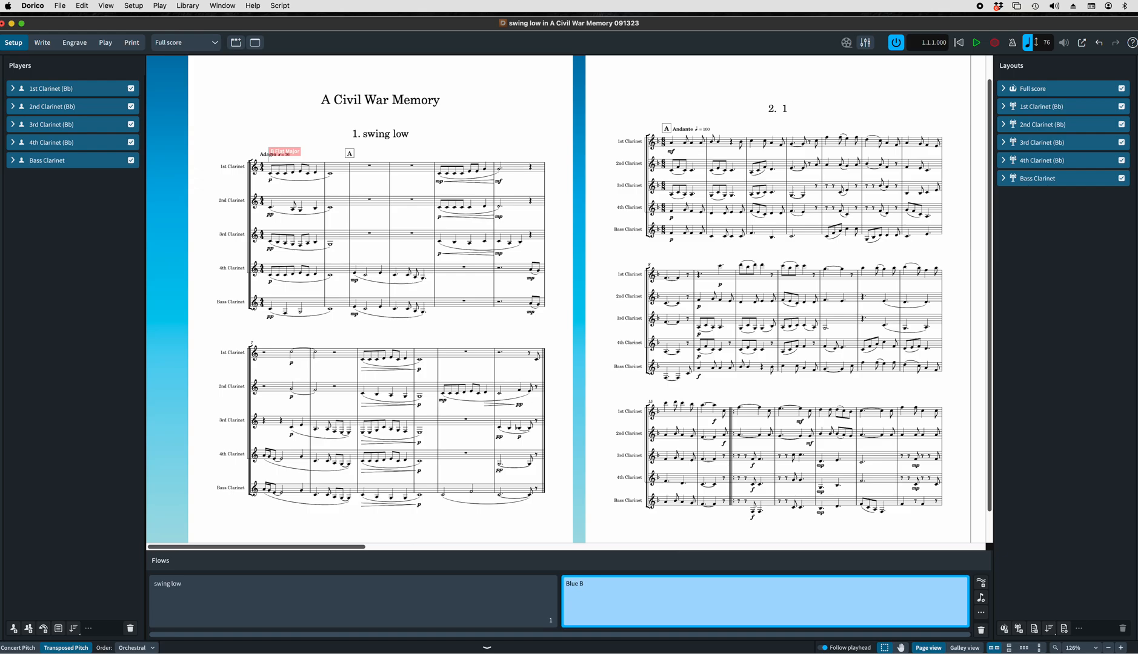
text(onnie Flag)
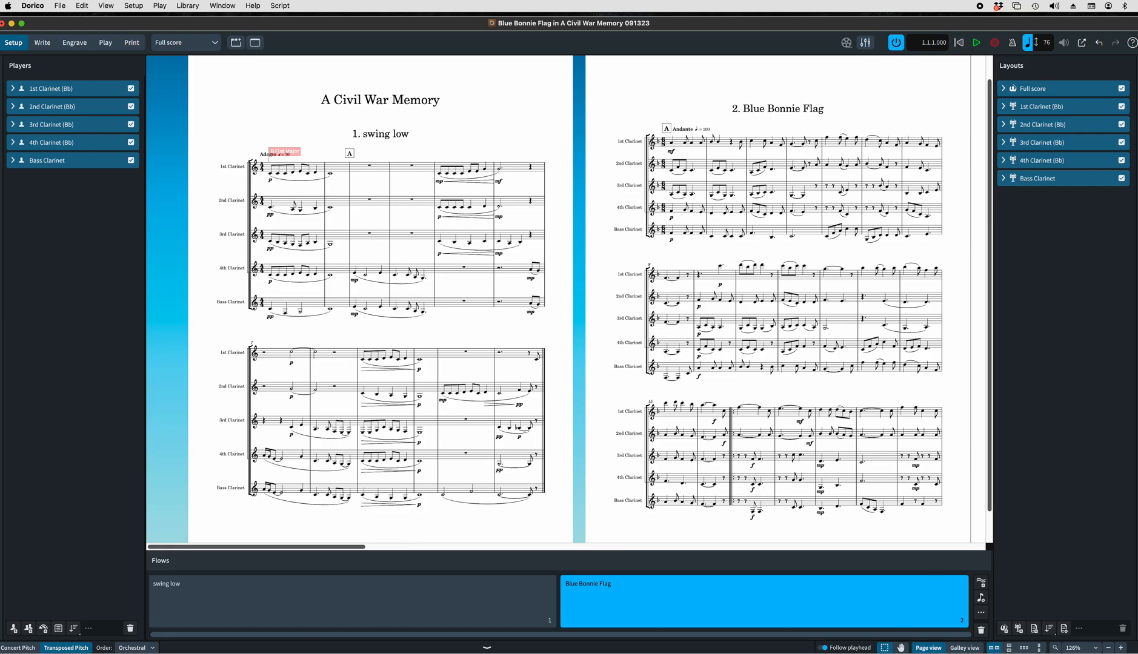
mouse_move(555, 270)
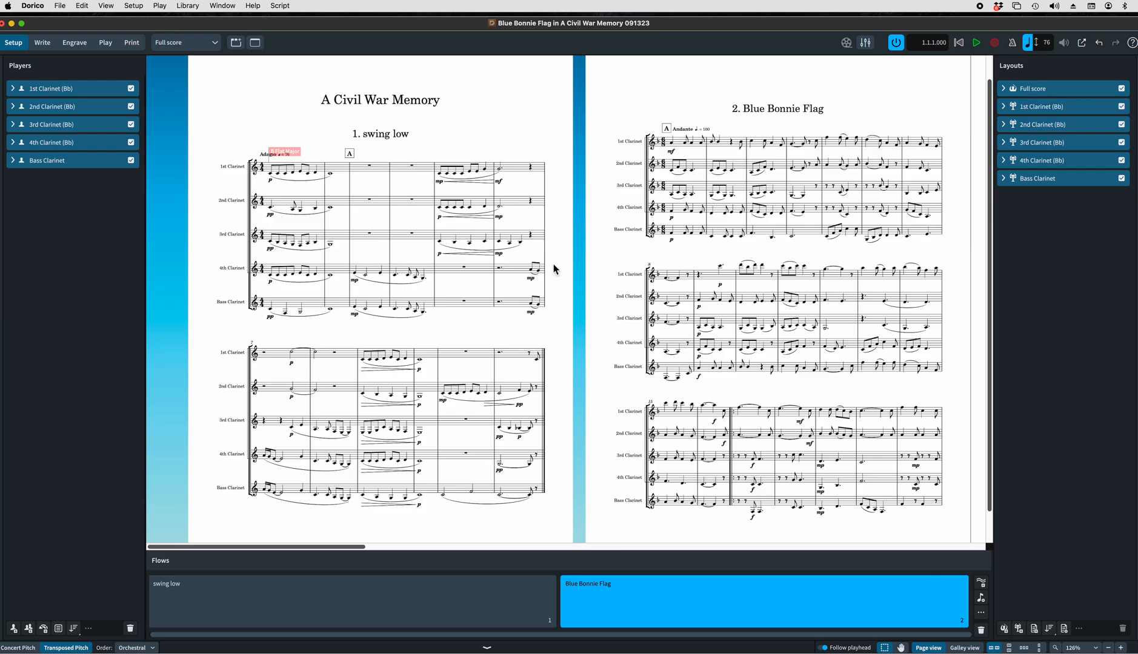
mouse_move(280, 110)
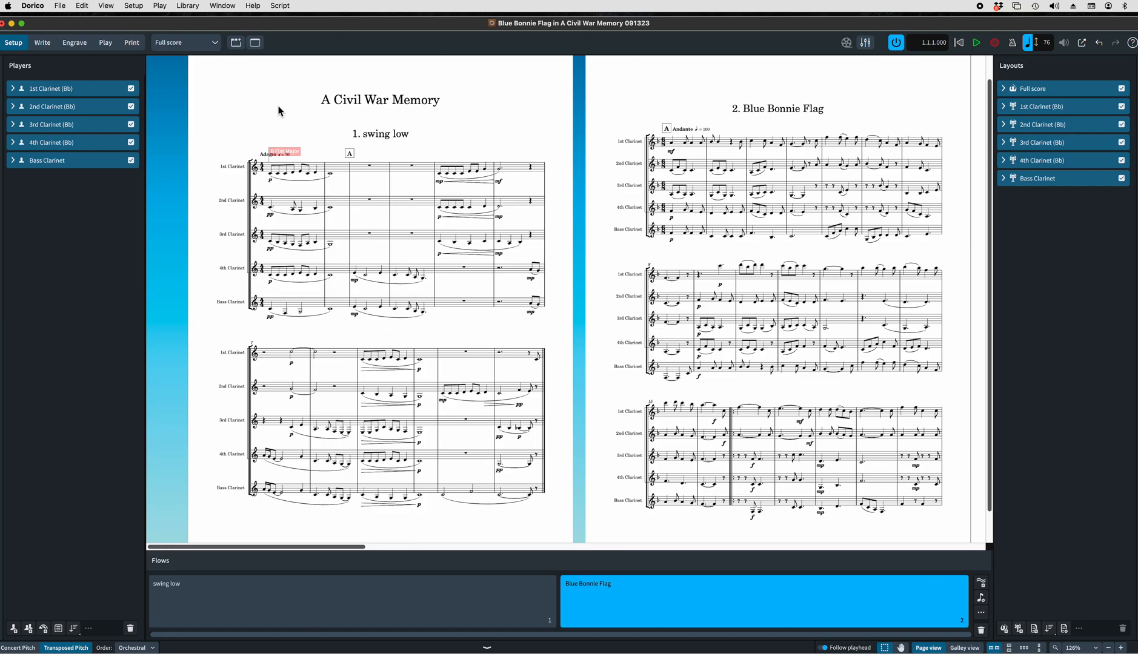
mouse_move(313, 507)
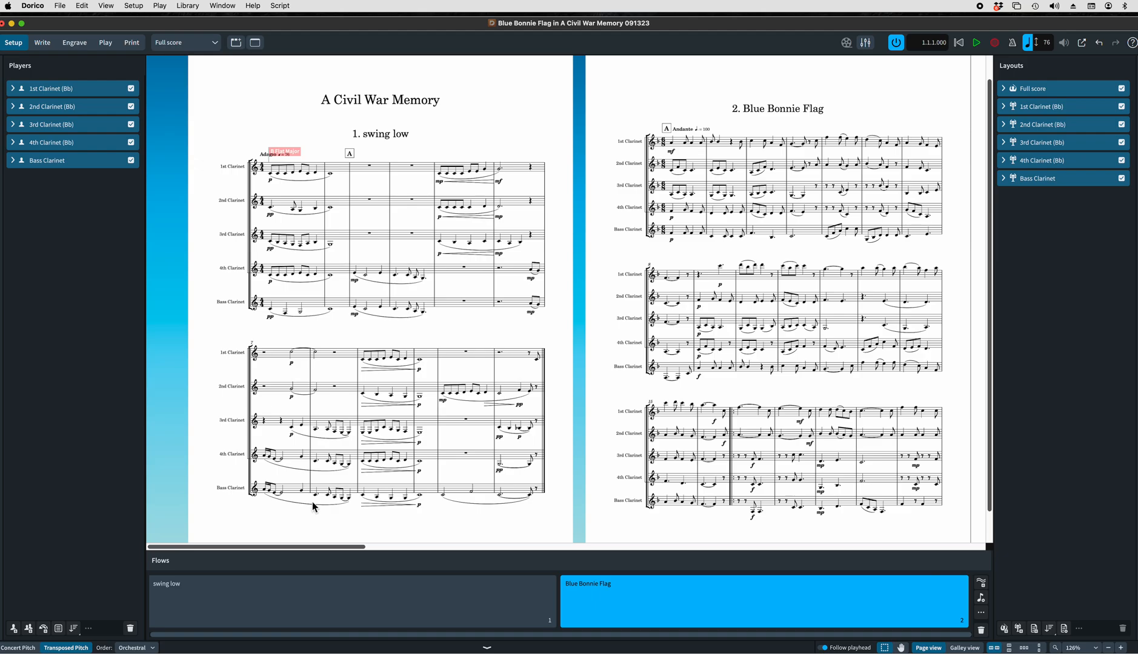
Switch to Engrave mode to bring up the project and flow info.
click(41, 42)
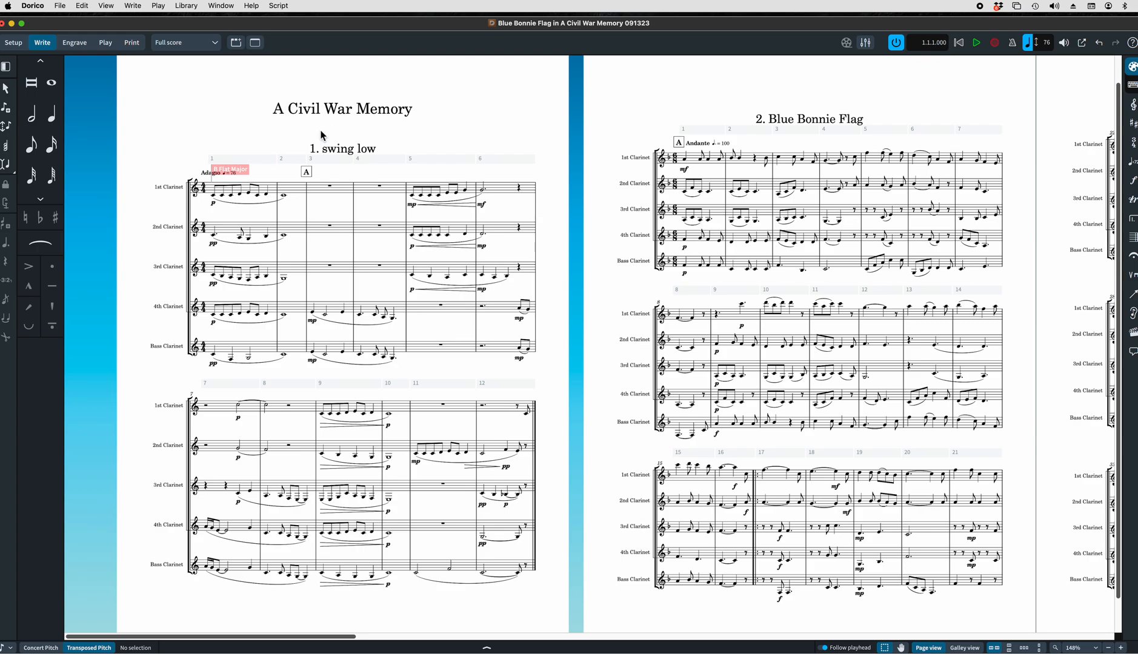
mouse_move(213, 86)
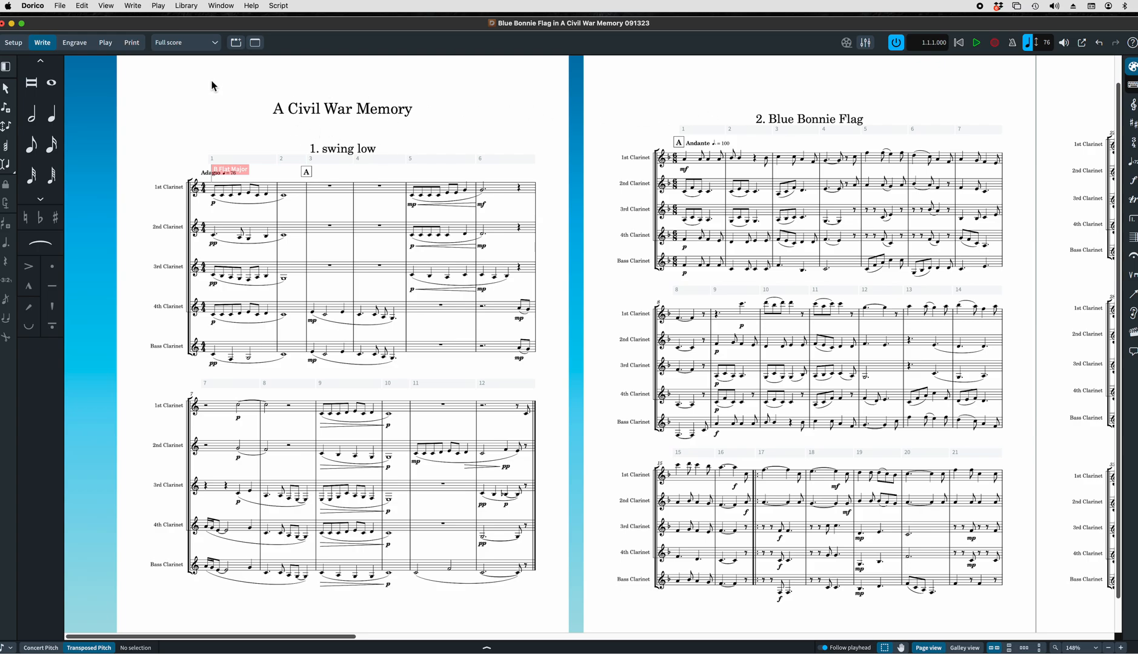
mouse_move(309, 129)
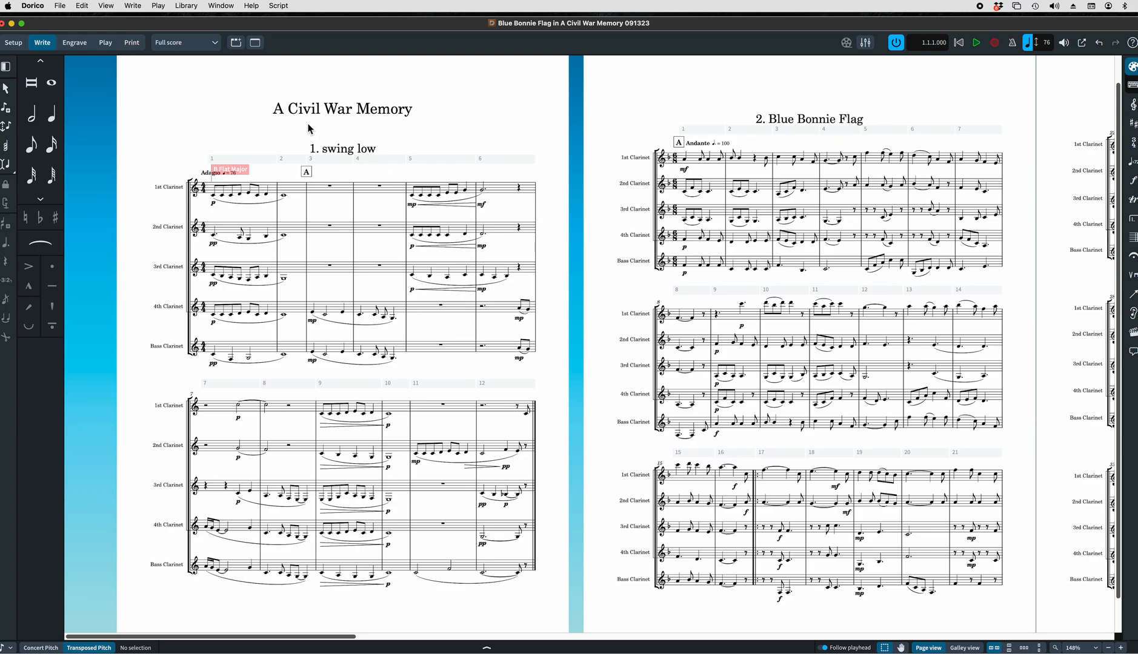
mouse_move(334, 141)
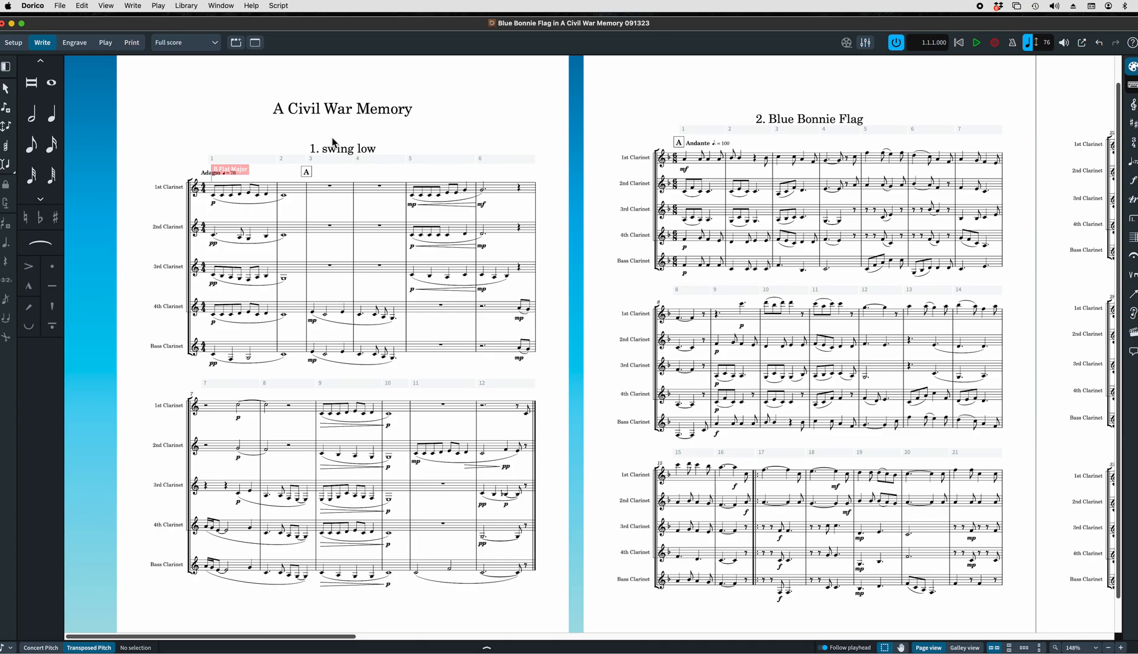
mouse_move(74, 42)
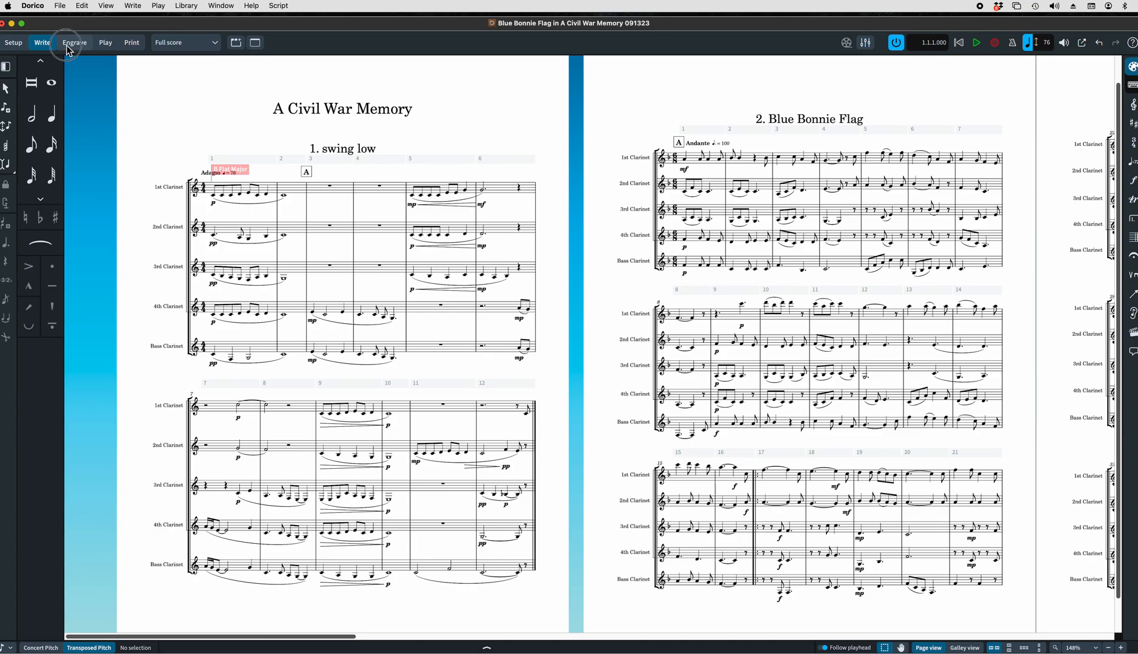
click(73, 41)
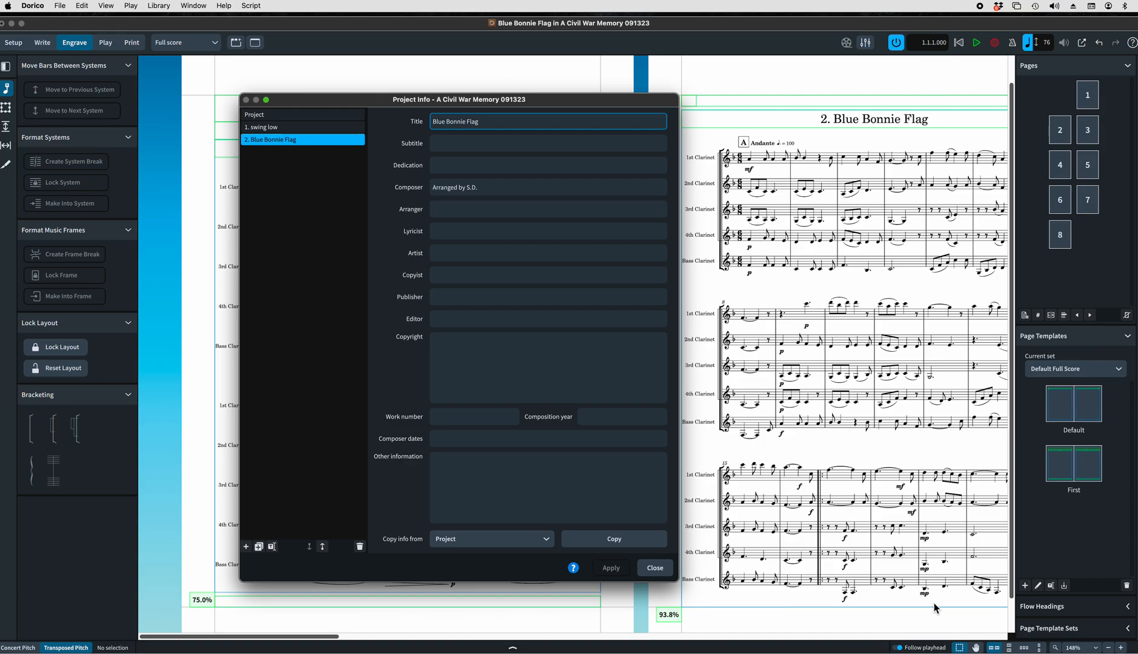
Select flow 1 in Project Info and set its title to 'Swing Low, Sweet Chariot'.
click(547, 438)
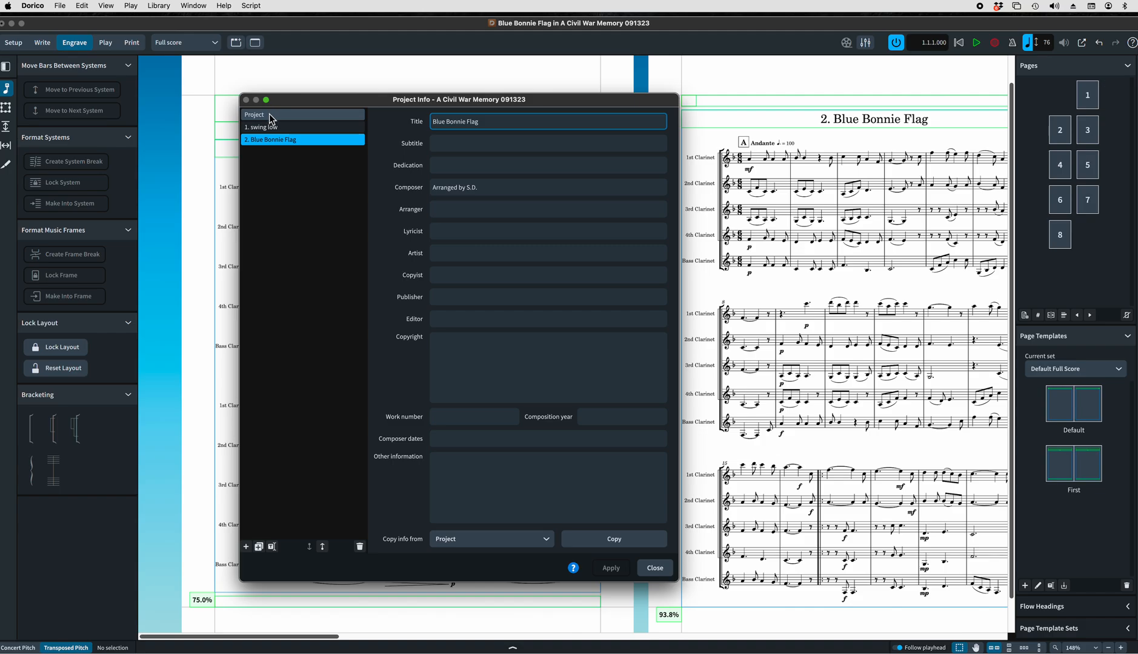
click(264, 126)
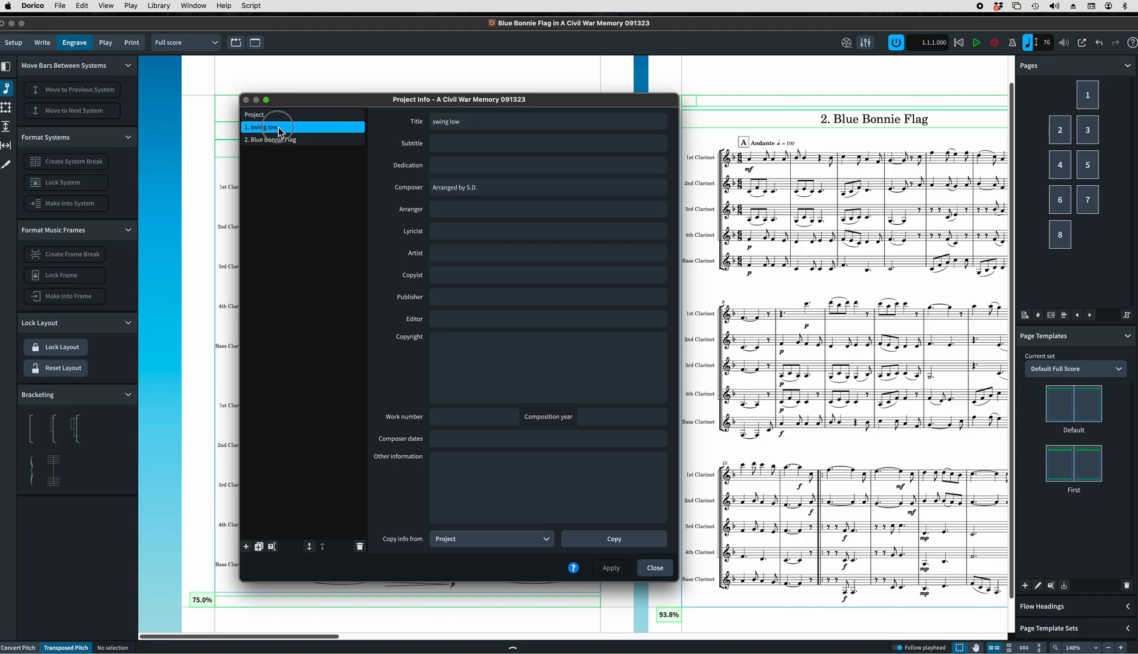
click(270, 140)
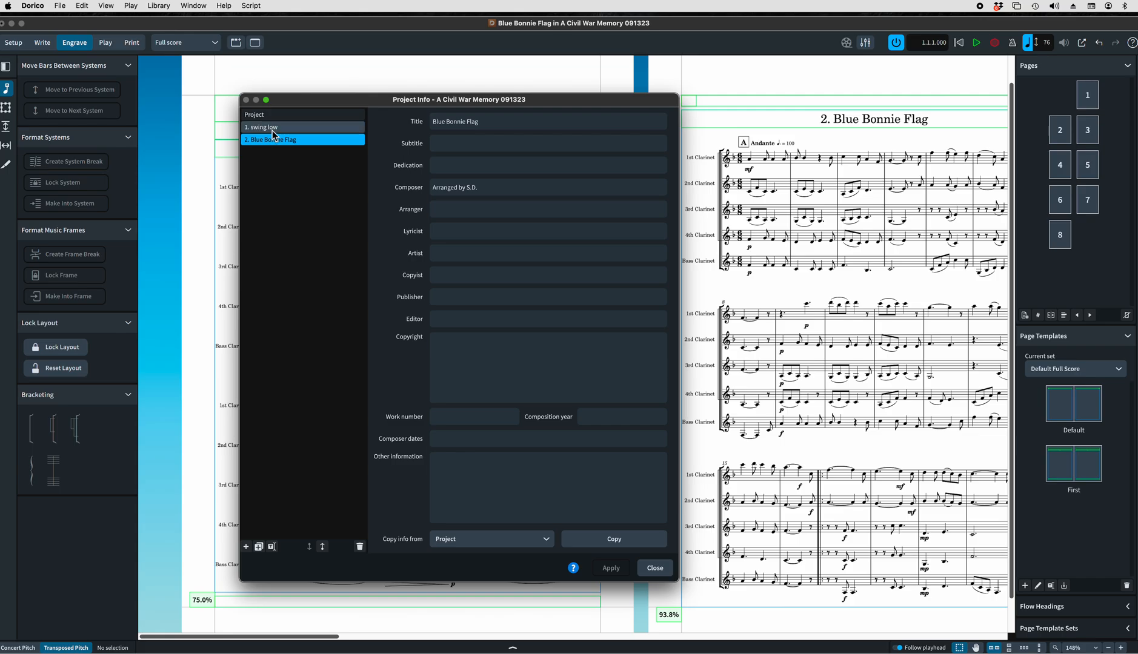
click(261, 128)
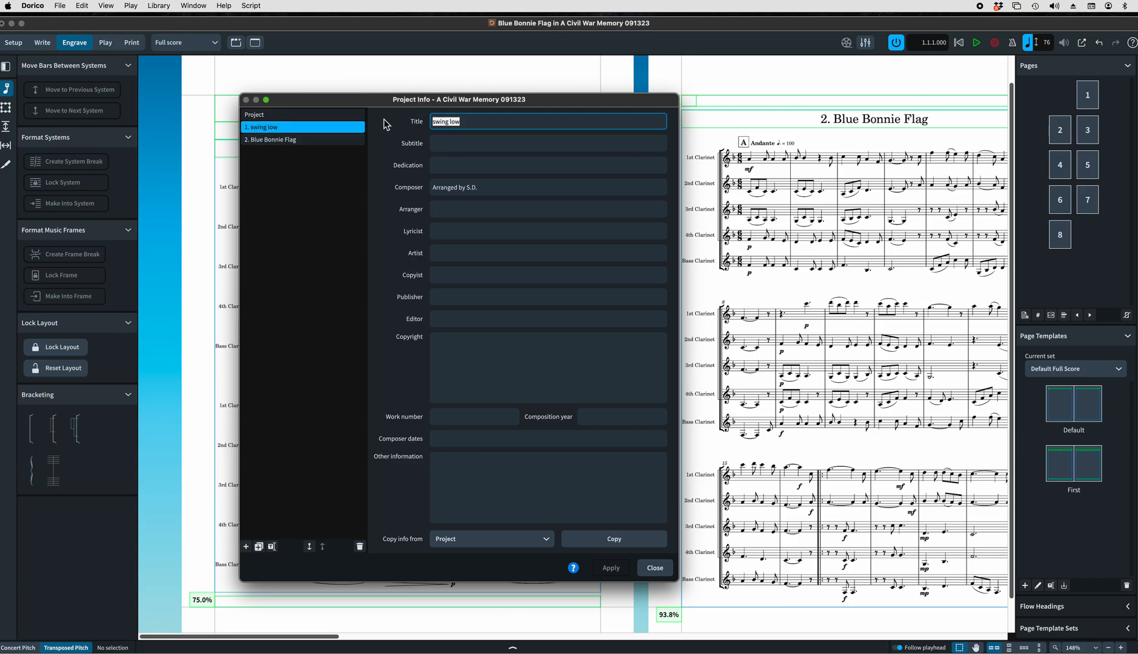
text(Swing)
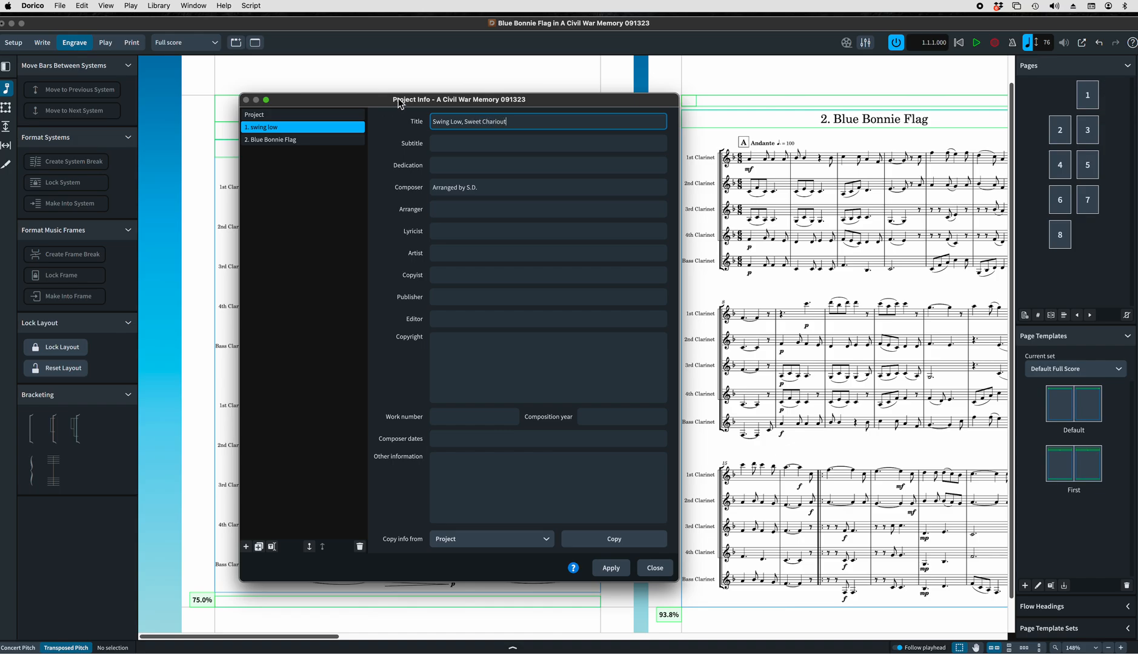
key(BackSpace)
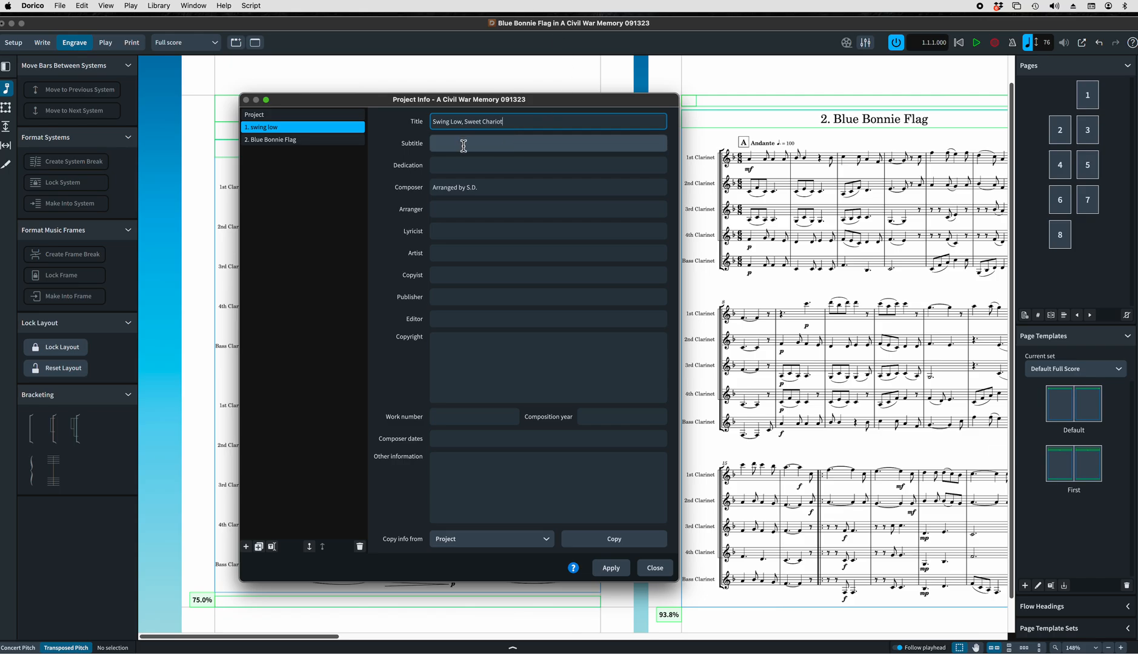
Enter 'Spiritual' as the first flow's subtitle.
click(547, 143)
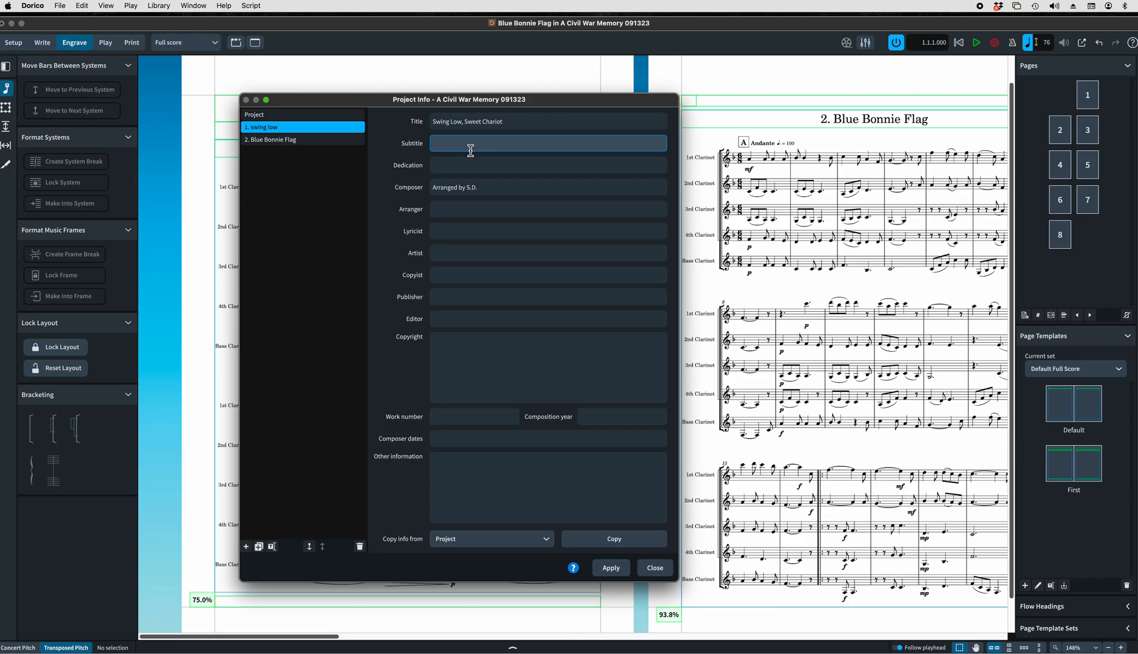
text(S)
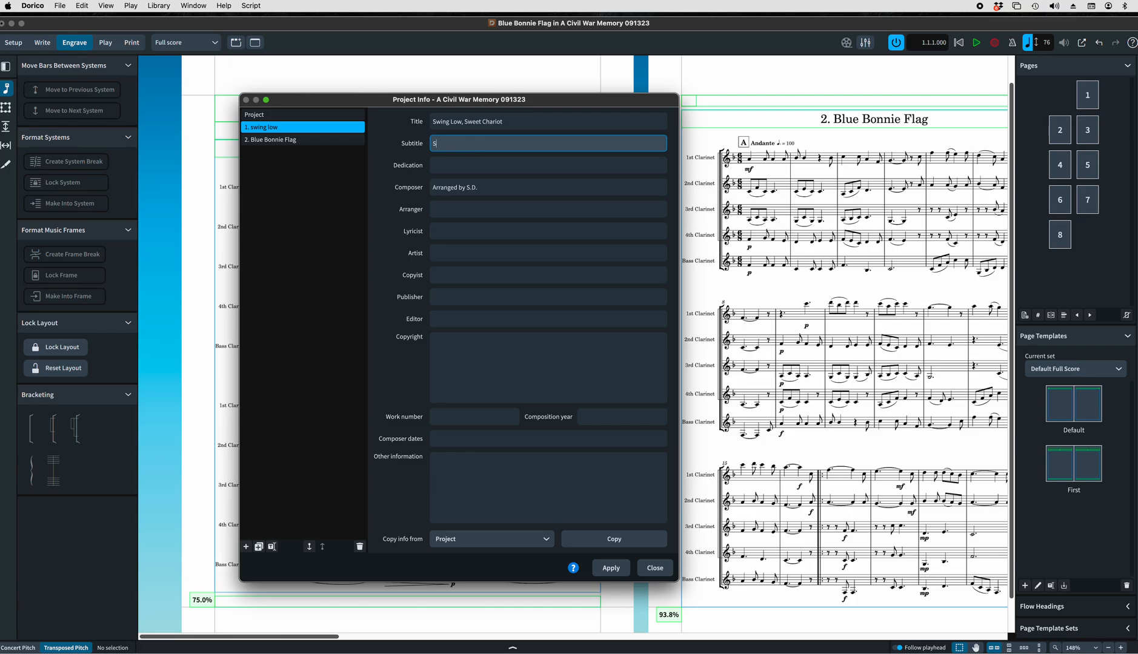
text(piritual)
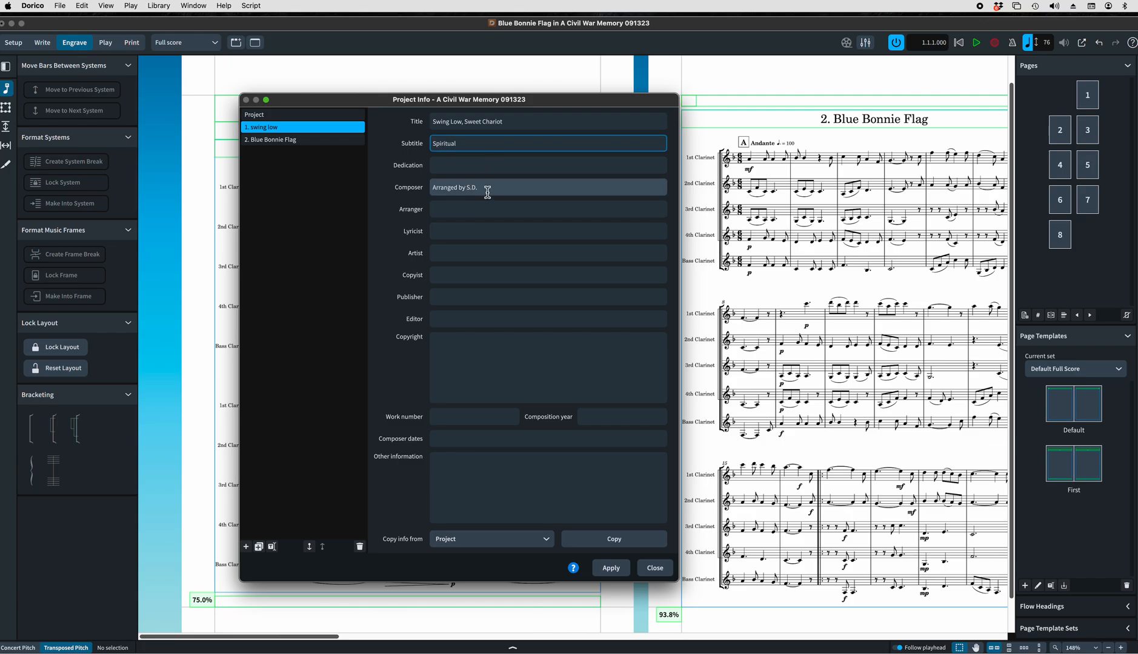
click(548, 187)
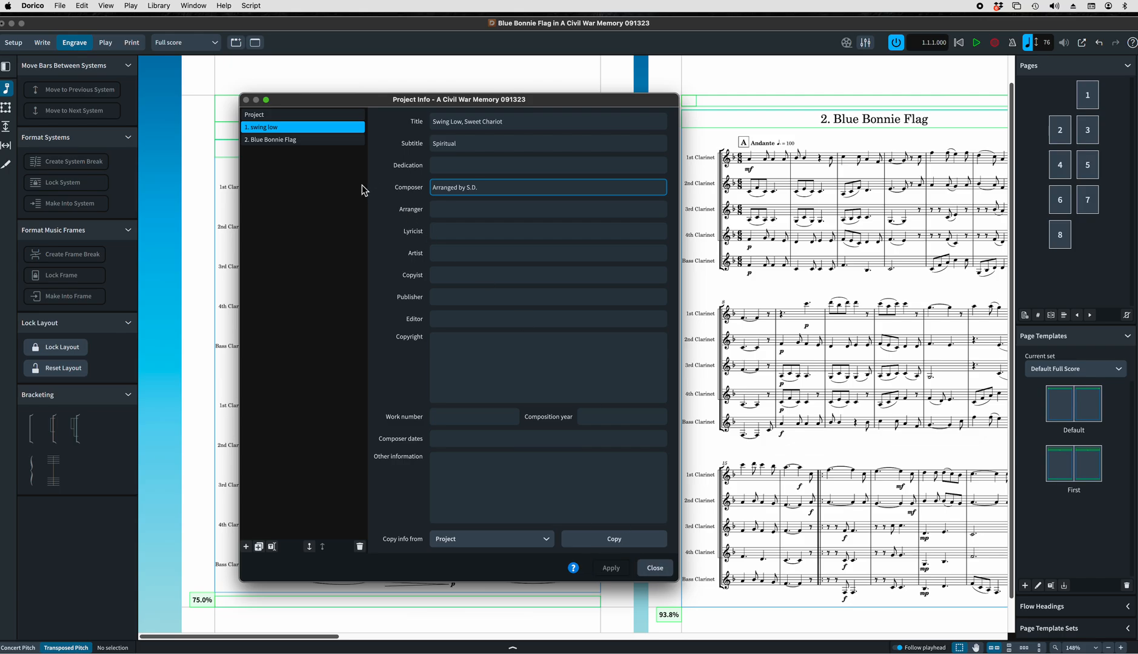
Give flow 2 'Blue Bonnie Flag' the subtitle 'Confederate Song' and apply.
click(284, 139)
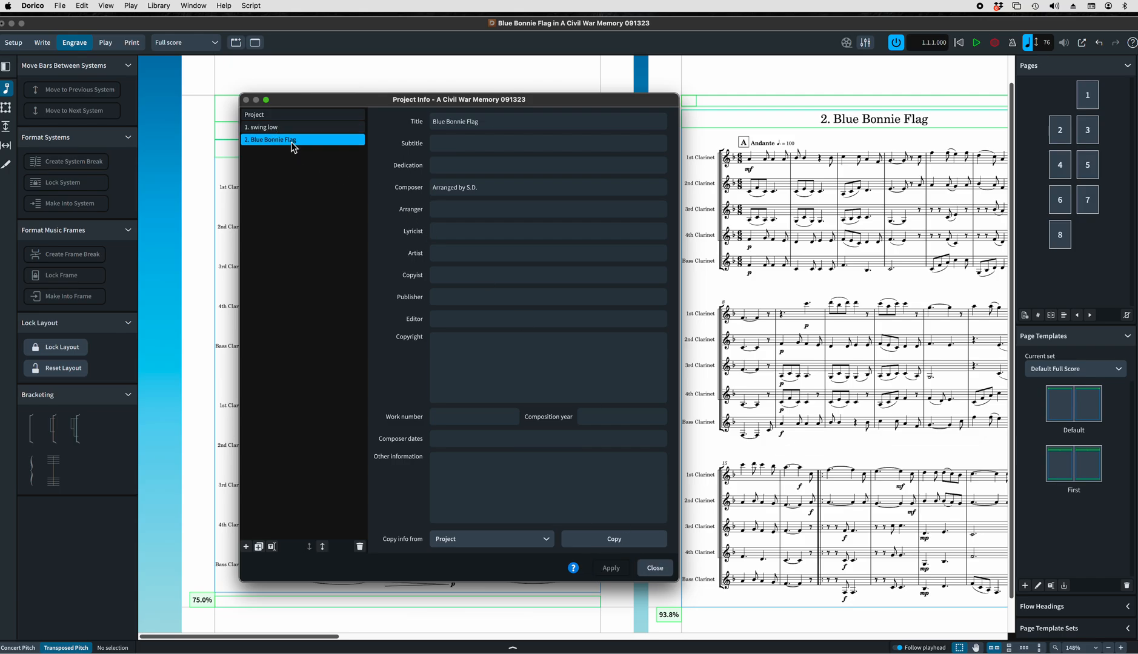
mouse_move(283, 140)
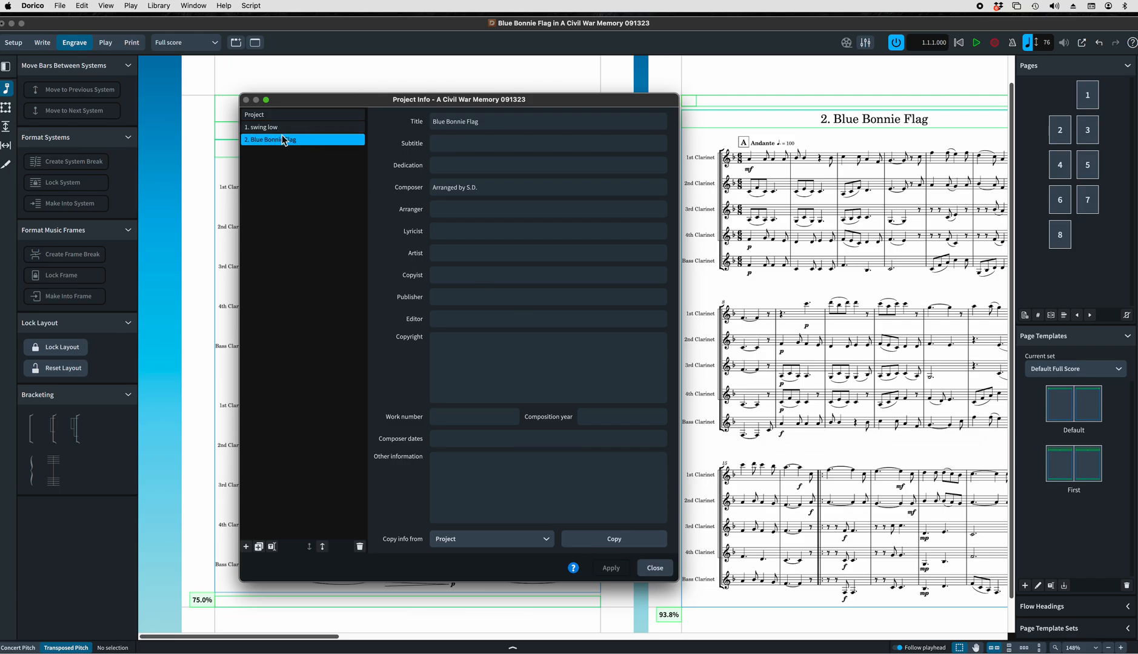
click(547, 121)
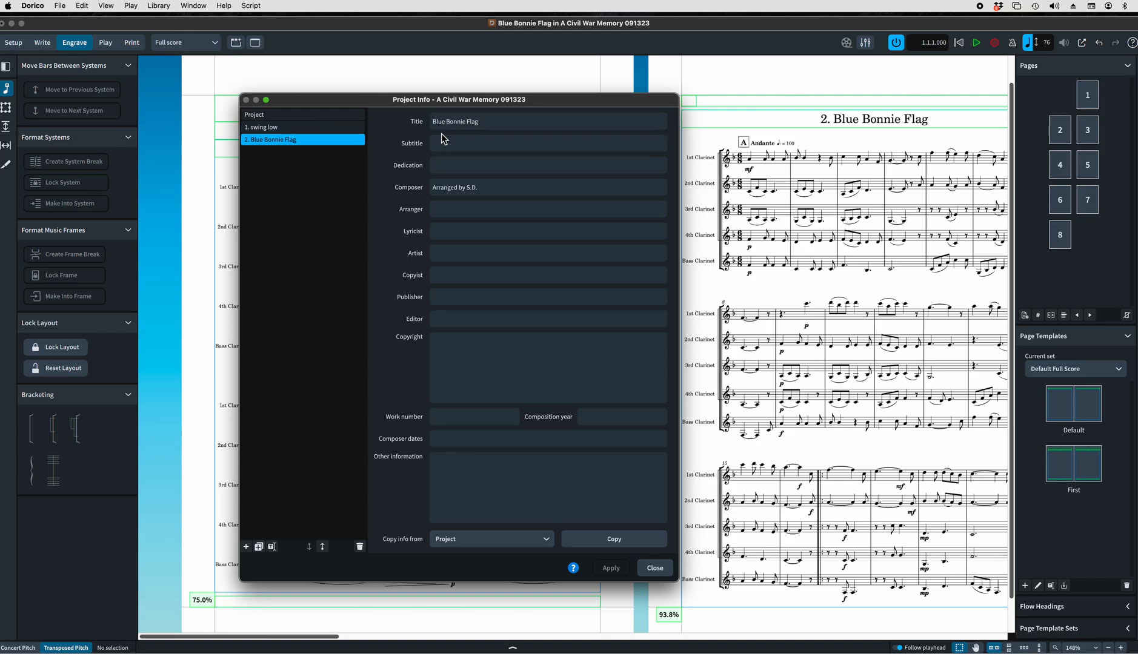
click(547, 143)
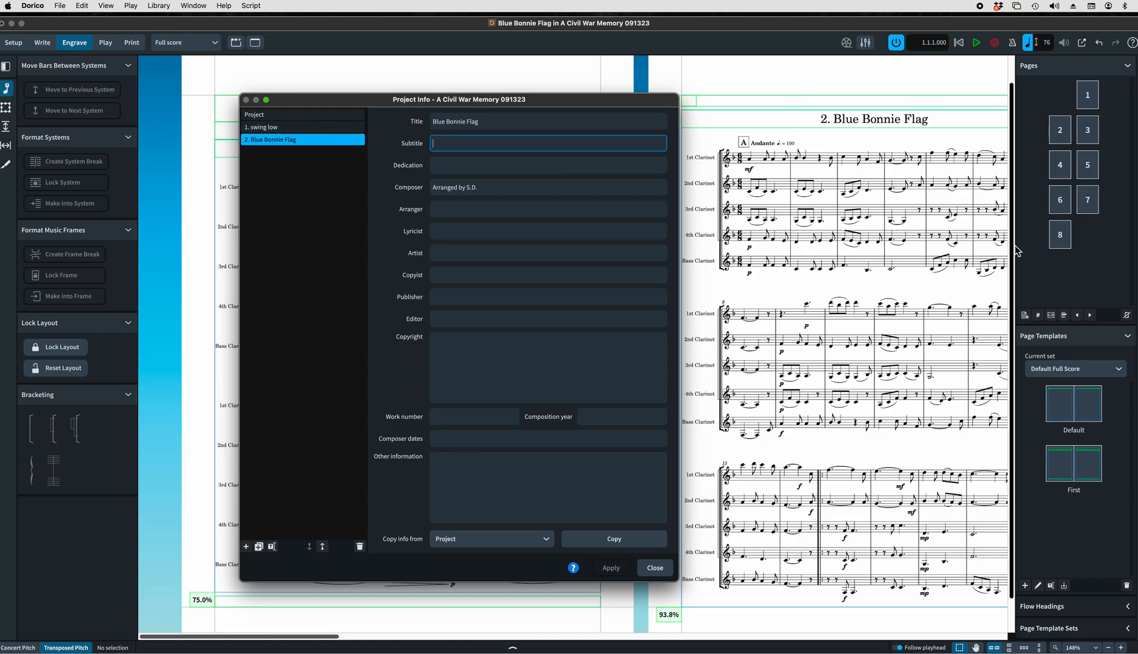
text(Confederate War Song)
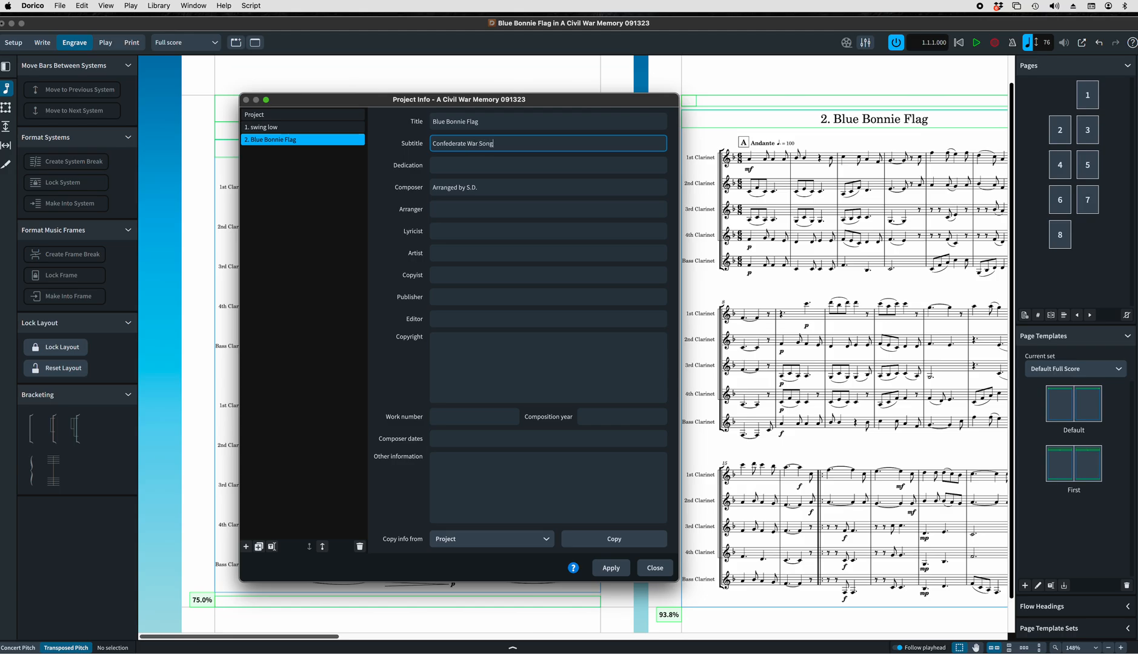
key(backspace)
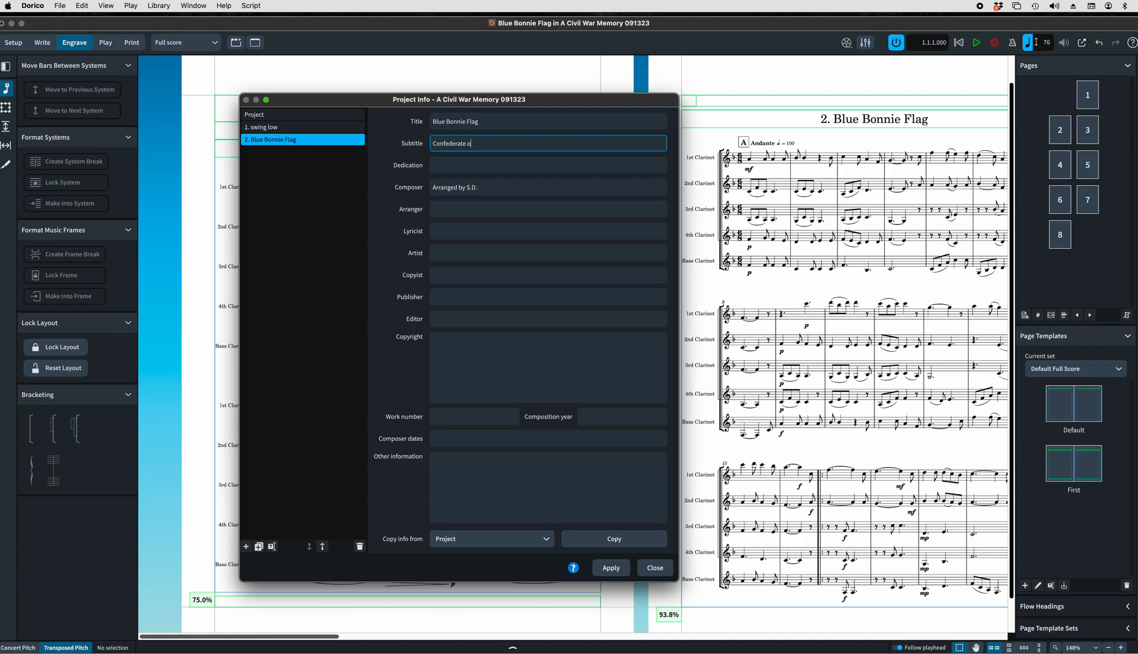
key(backspace)
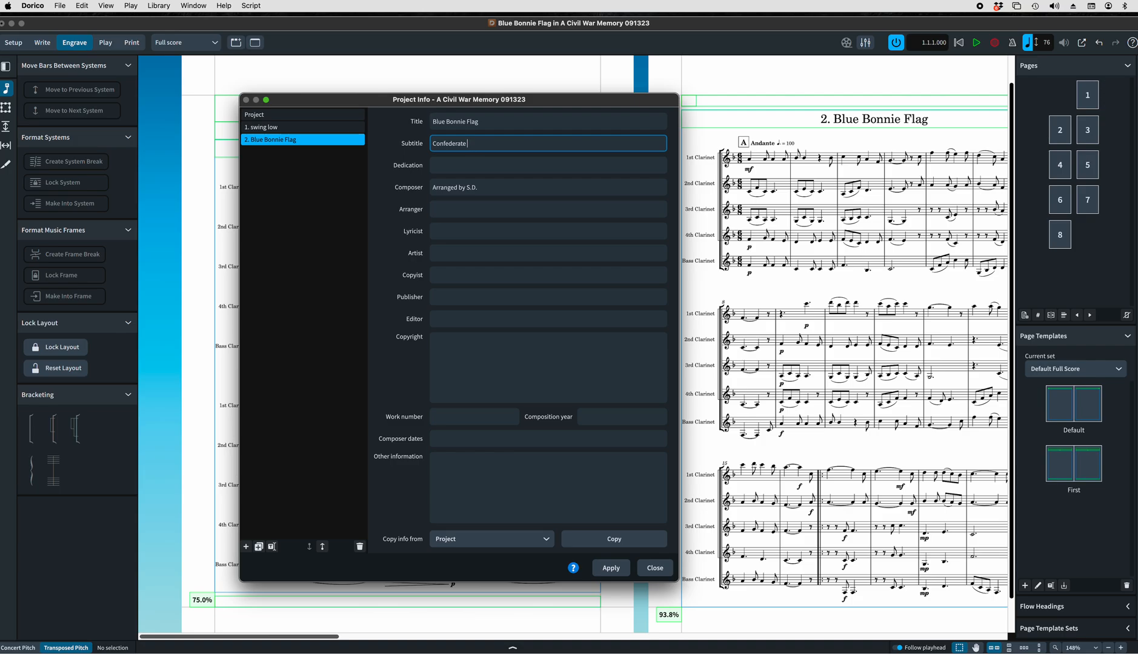
text(Song)
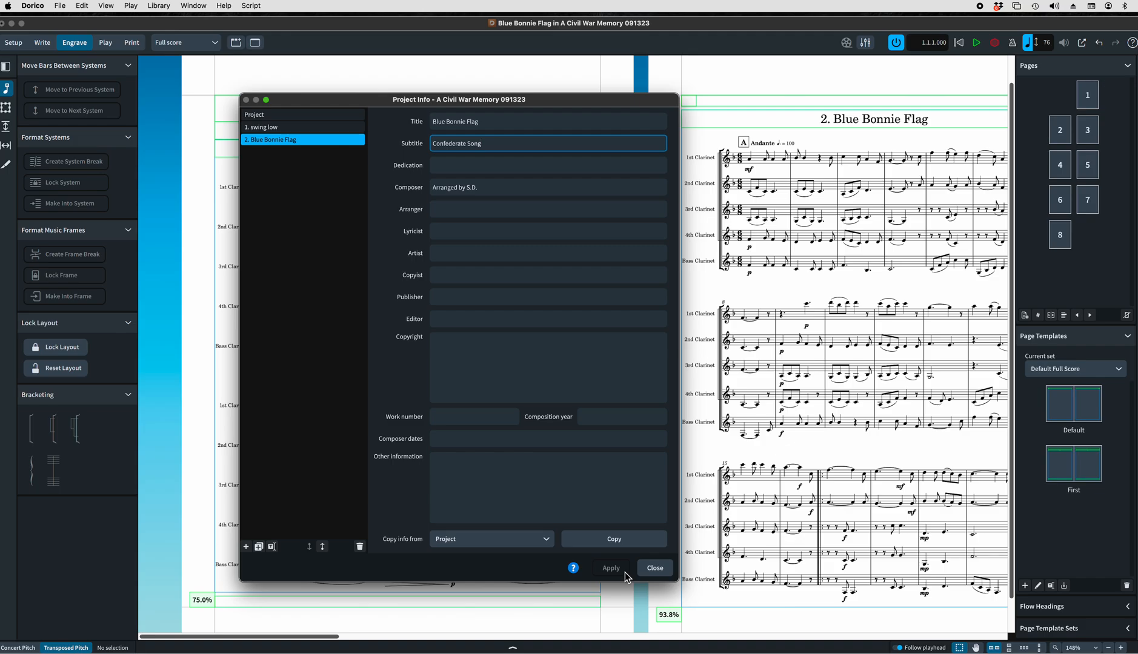
click(547, 209)
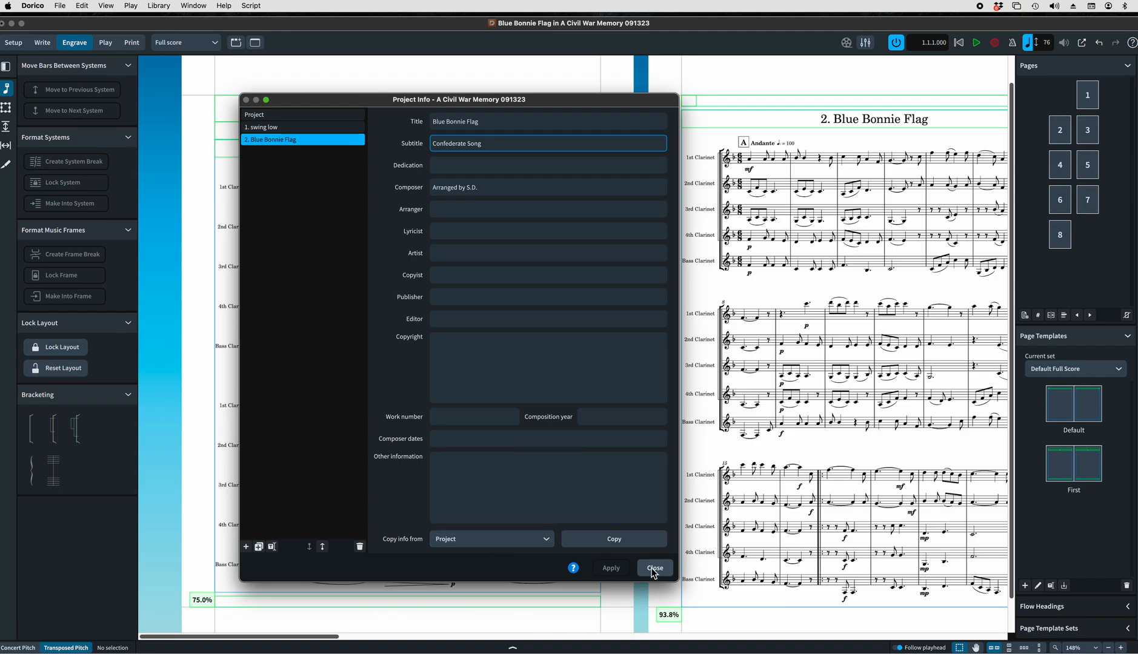
click(654, 568)
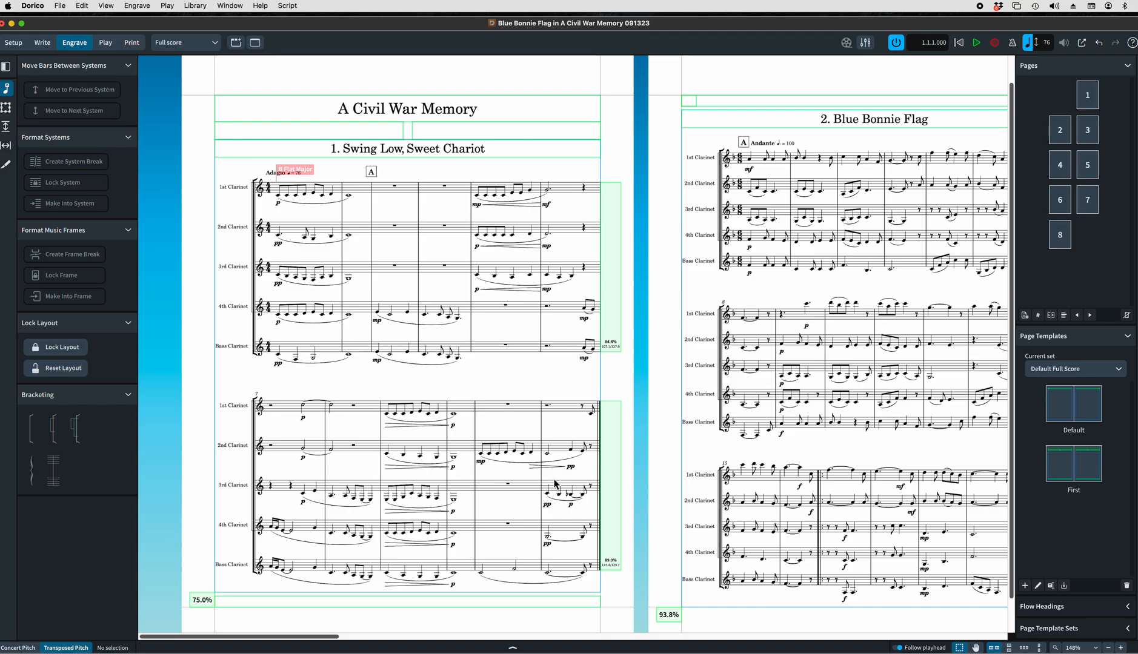
mouse_move(728, 434)
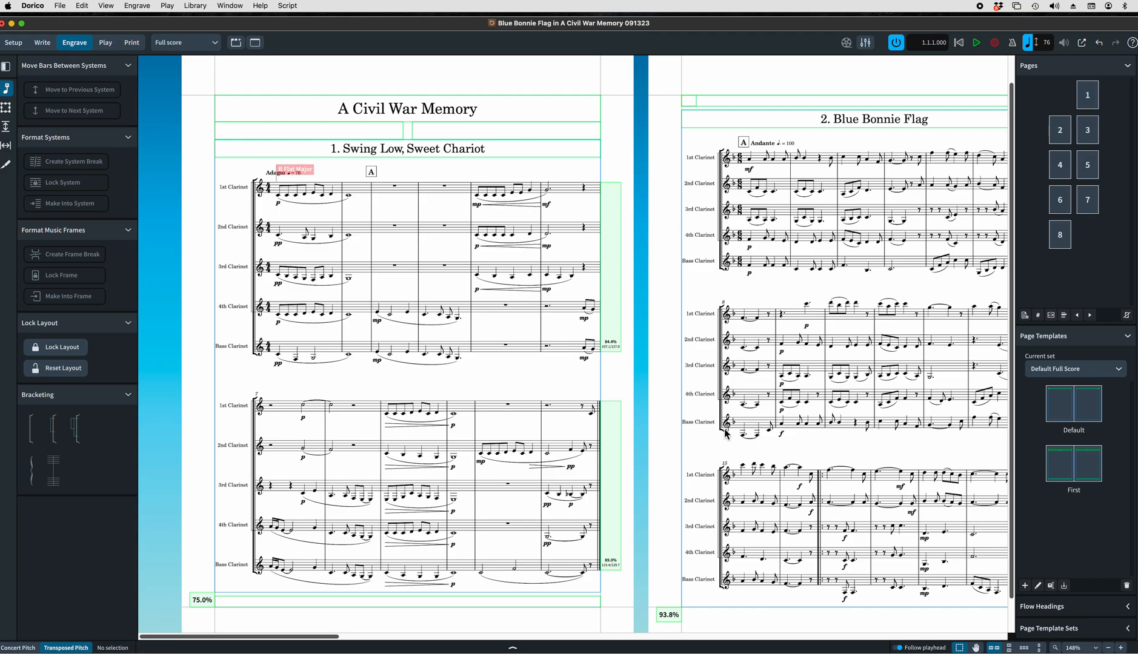
mouse_move(397, 166)
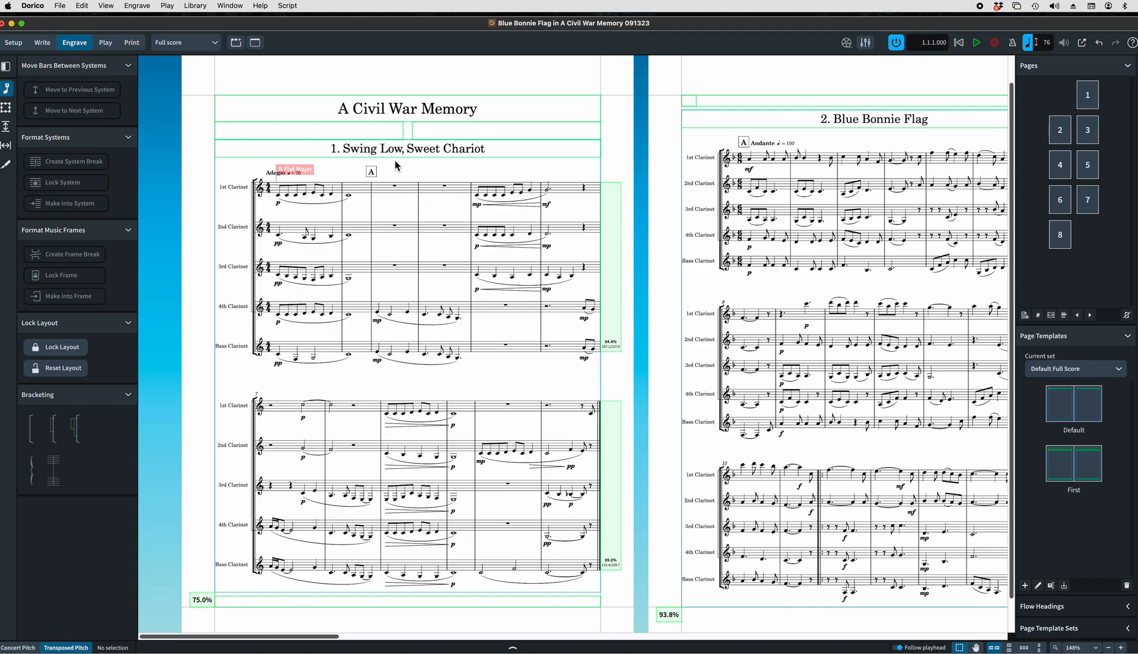
mouse_move(390, 164)
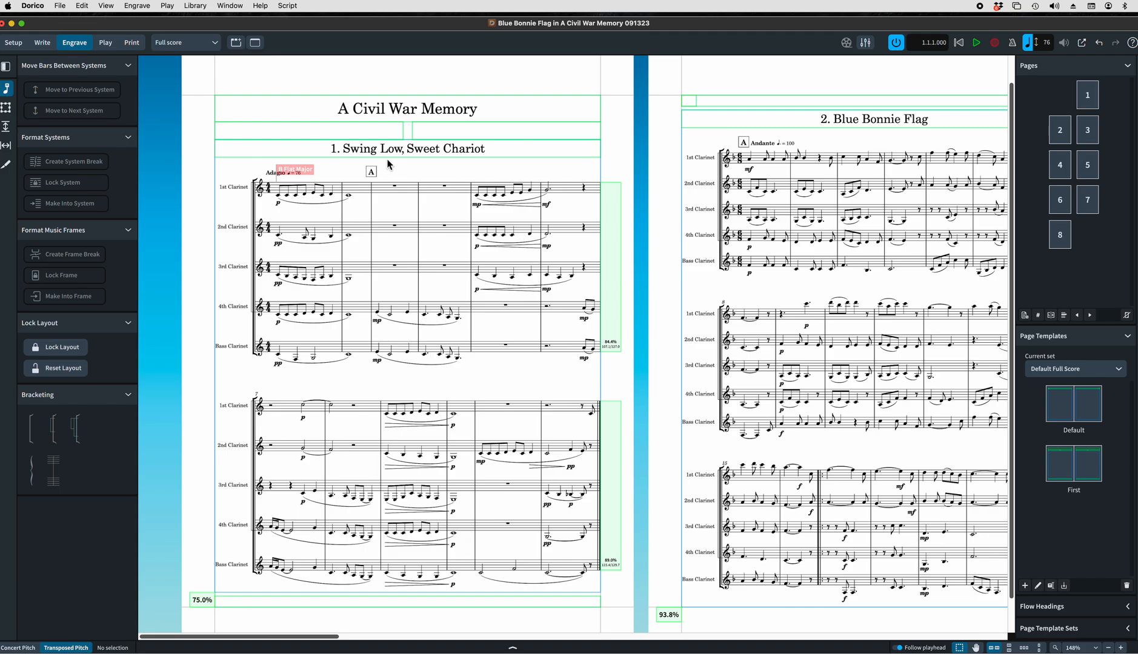
mouse_move(562, 288)
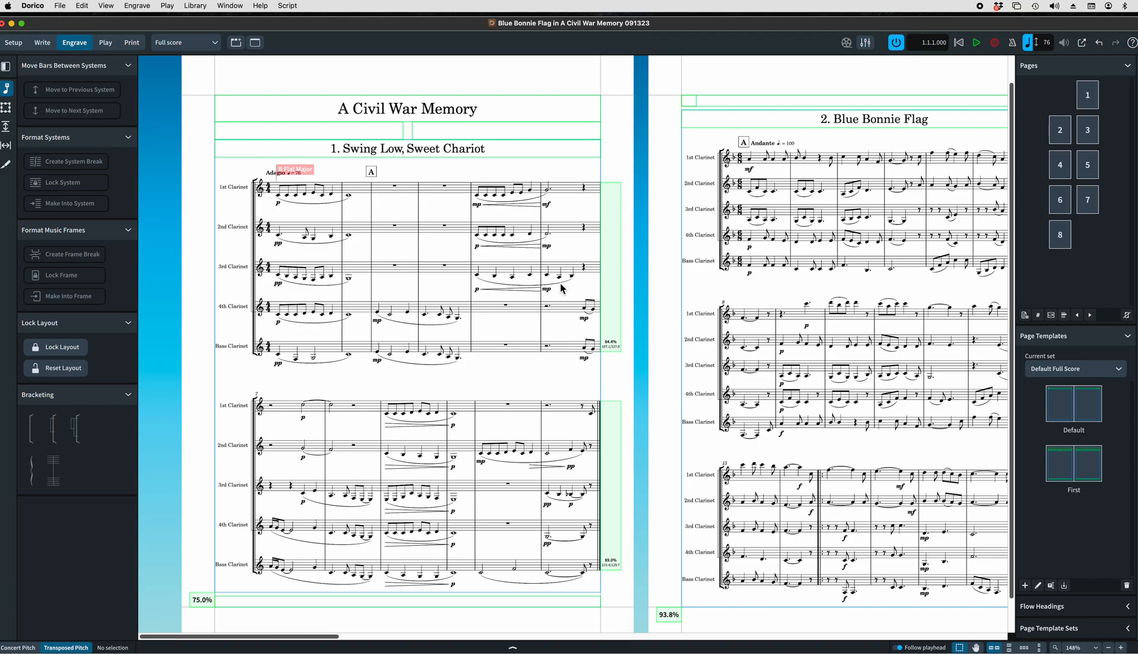
mouse_move(749, 194)
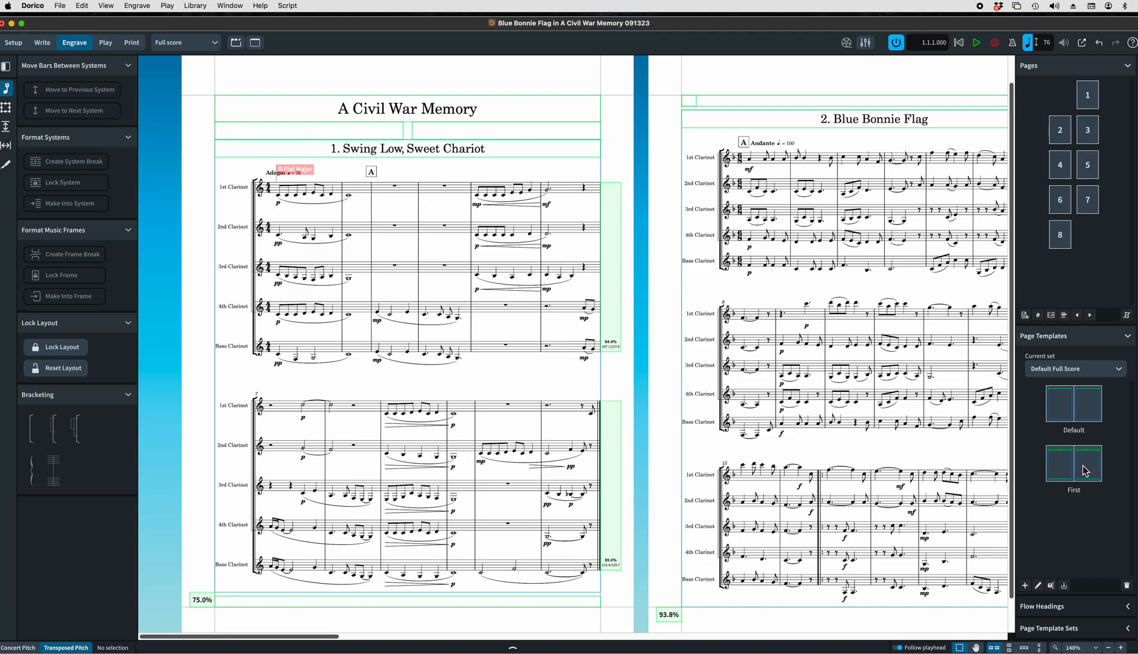
double_click(1074, 463)
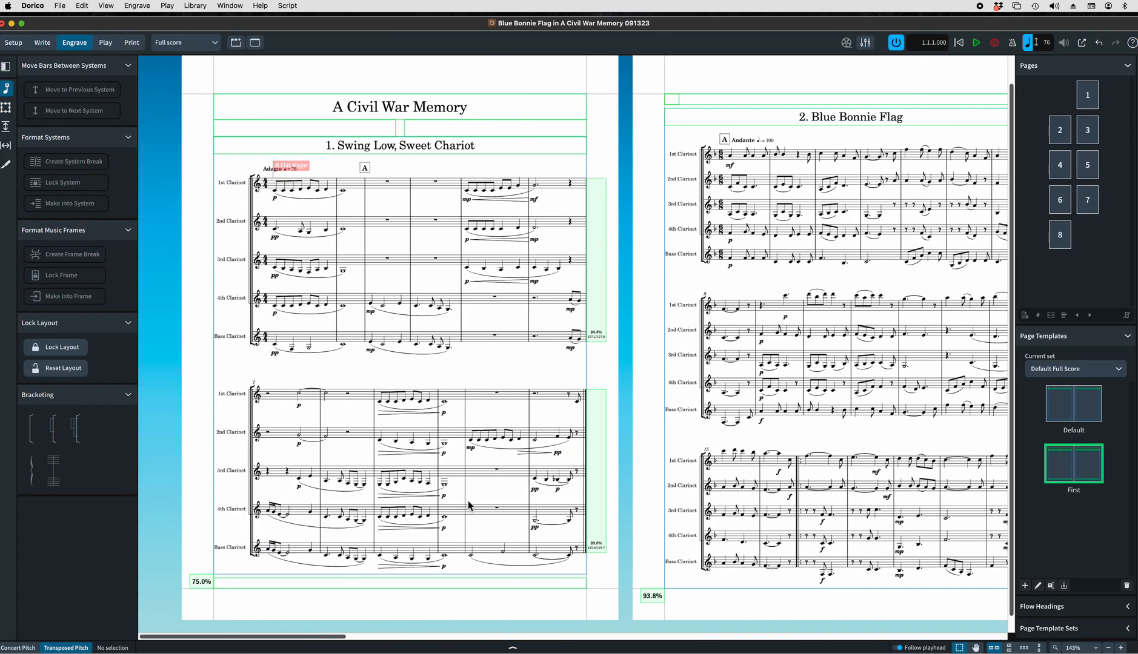
mouse_move(537, 458)
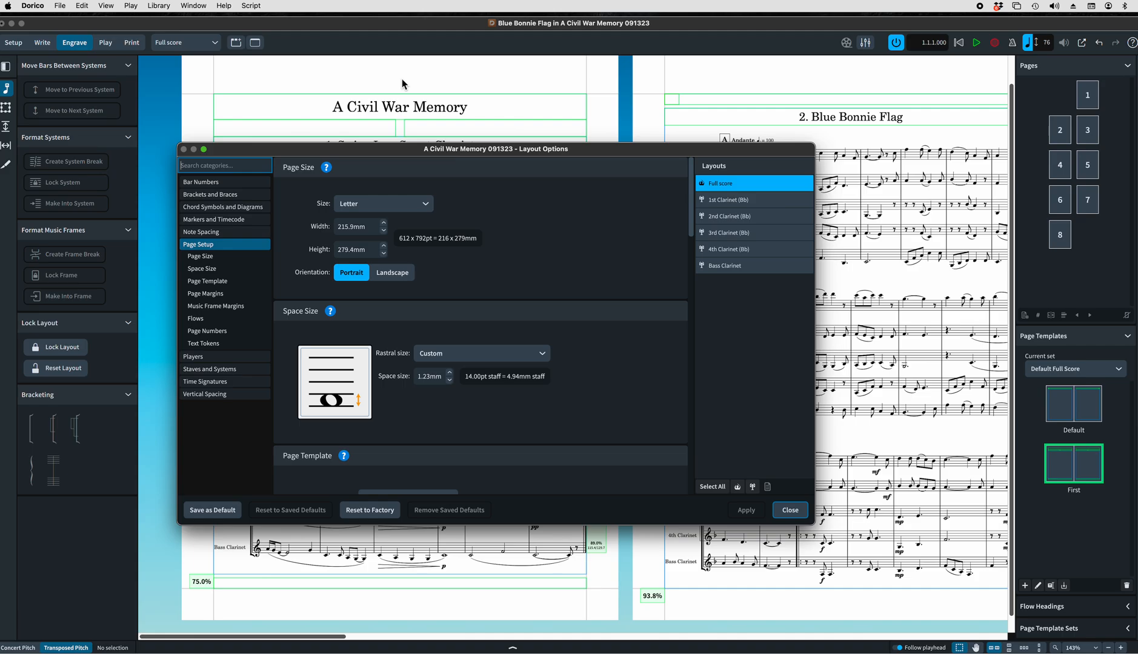
mouse_move(391, 127)
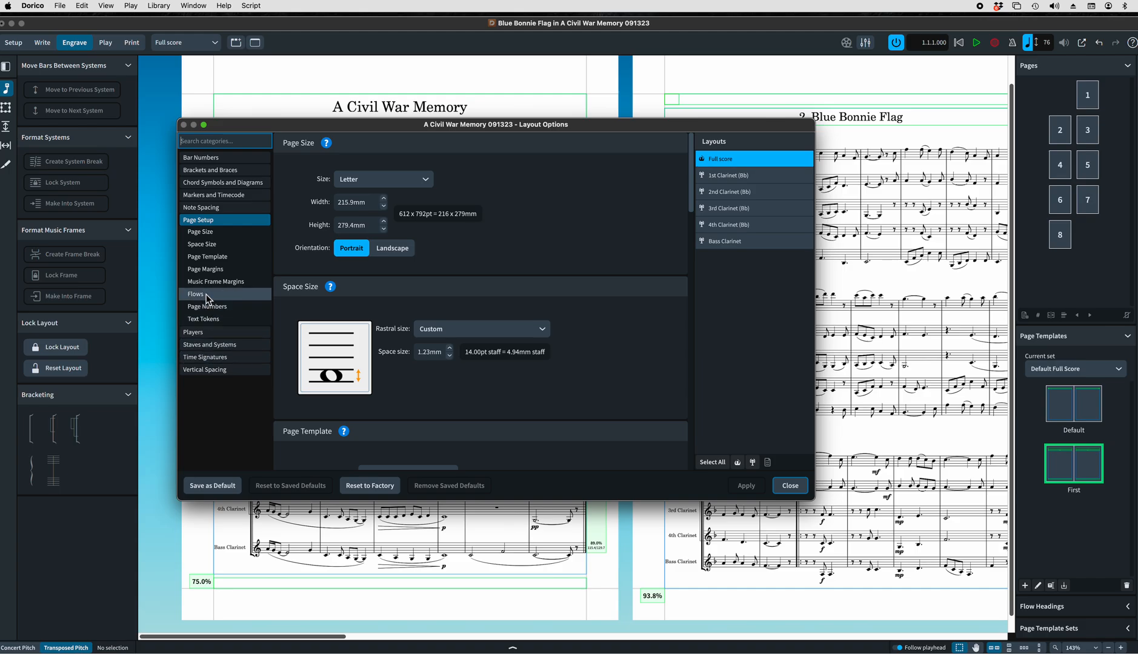
Set 'Use First page template' and 'Show flow headings' to Never, then close Layout Options.
click(195, 294)
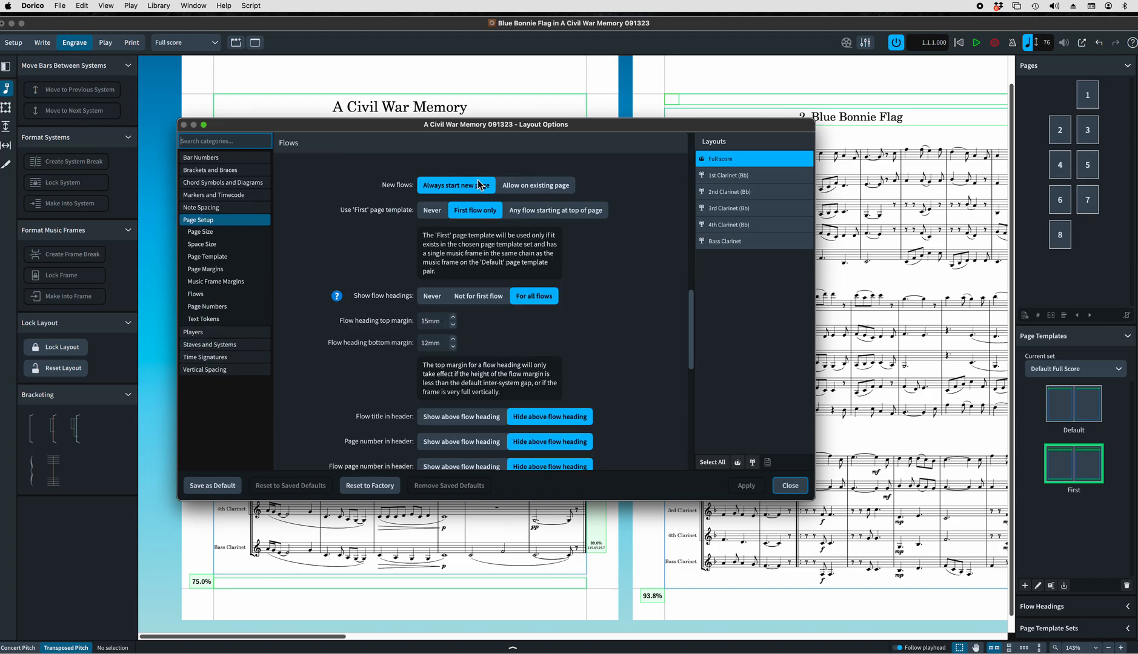
mouse_move(432, 193)
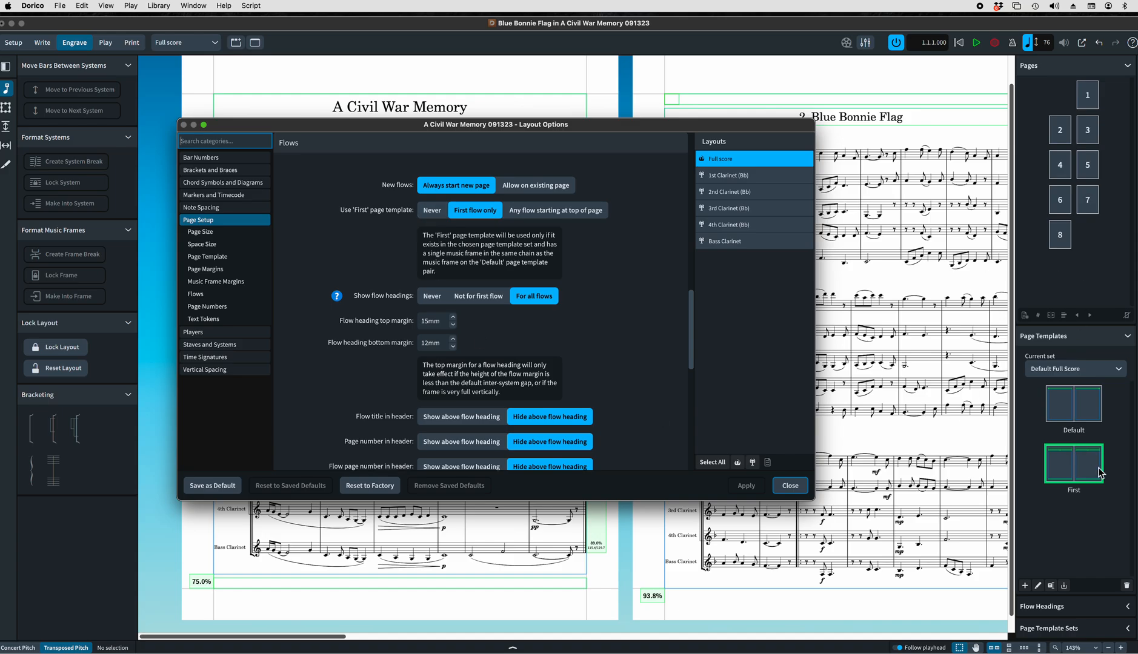
mouse_move(1043, 313)
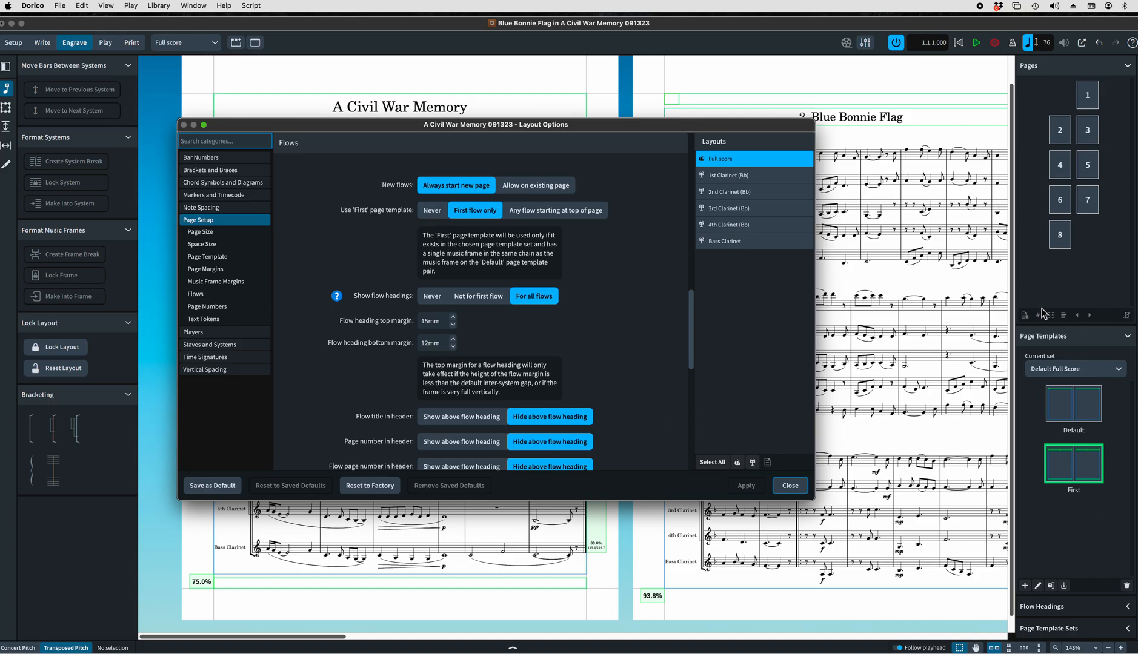
mouse_move(1049, 417)
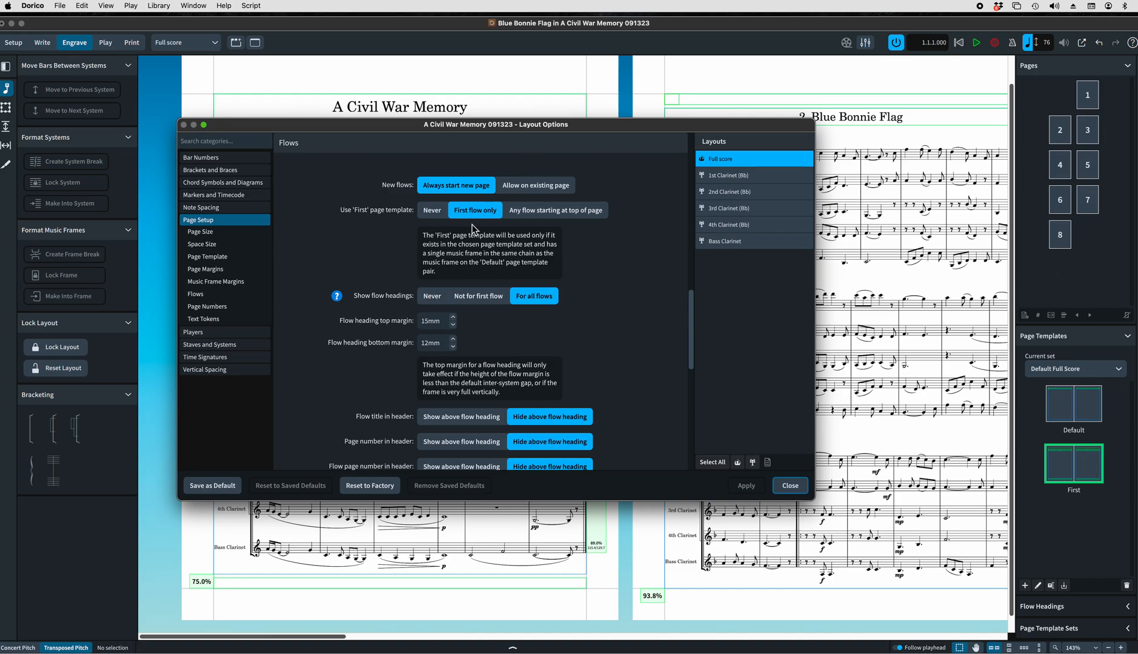
click(432, 210)
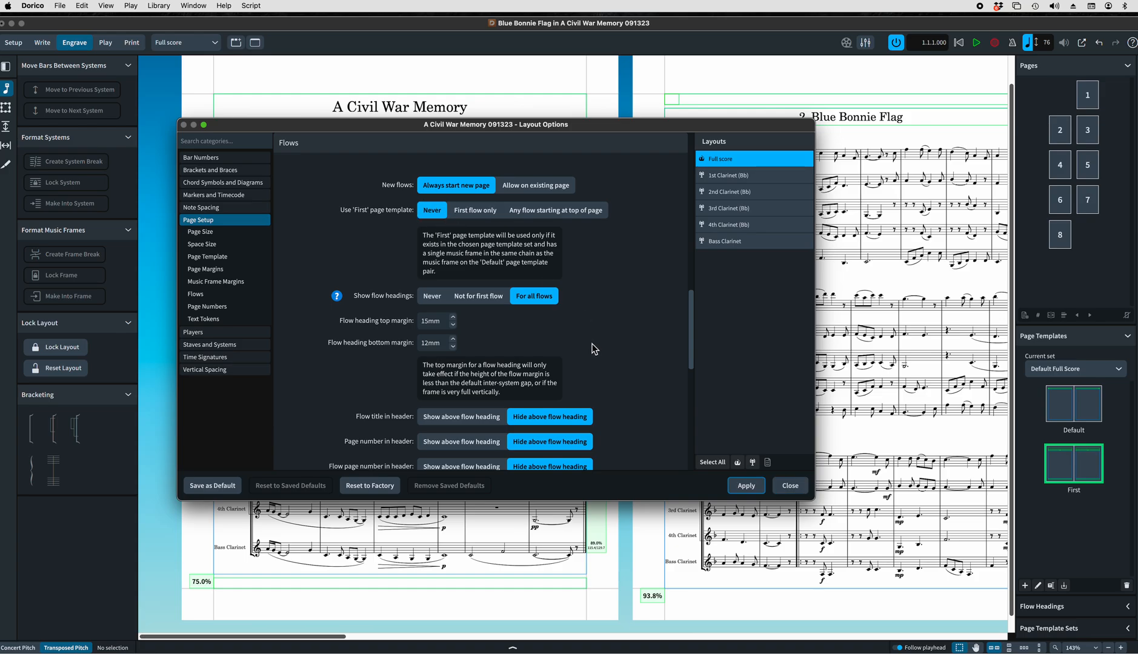
mouse_move(591, 346)
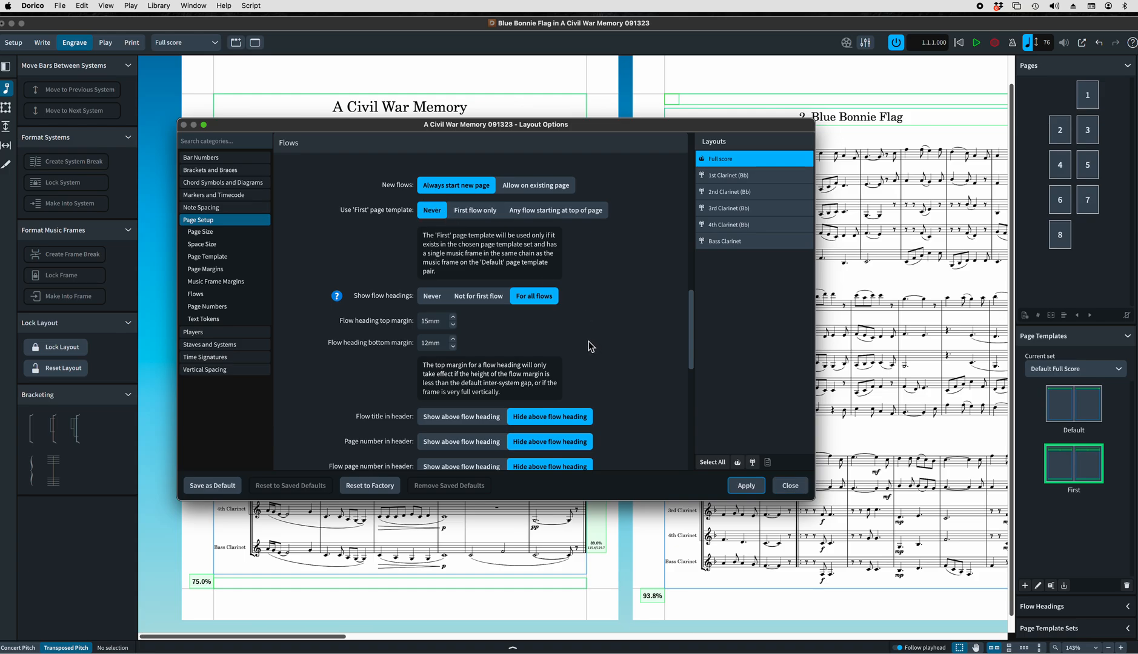
mouse_move(551, 246)
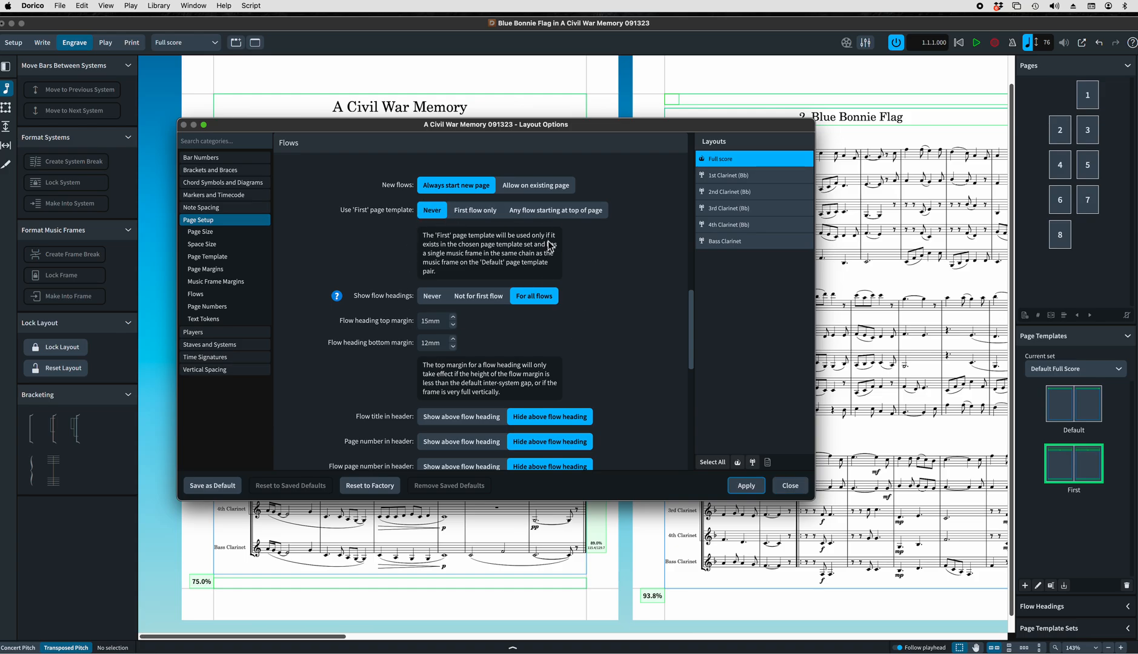
scroll(down, 3)
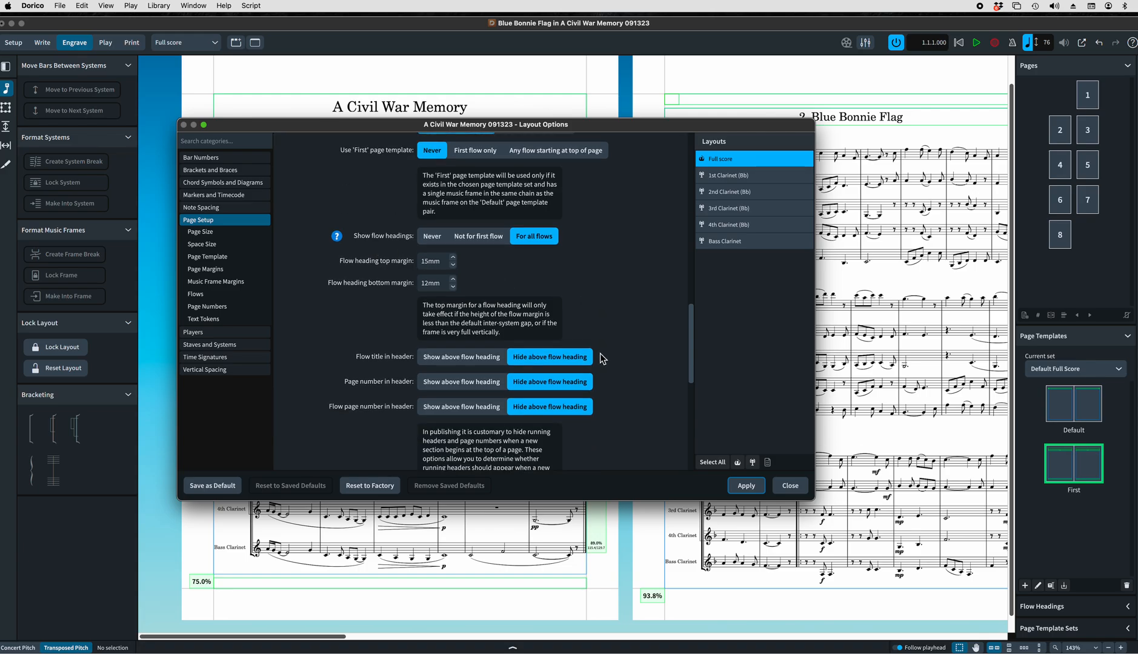
mouse_move(624, 366)
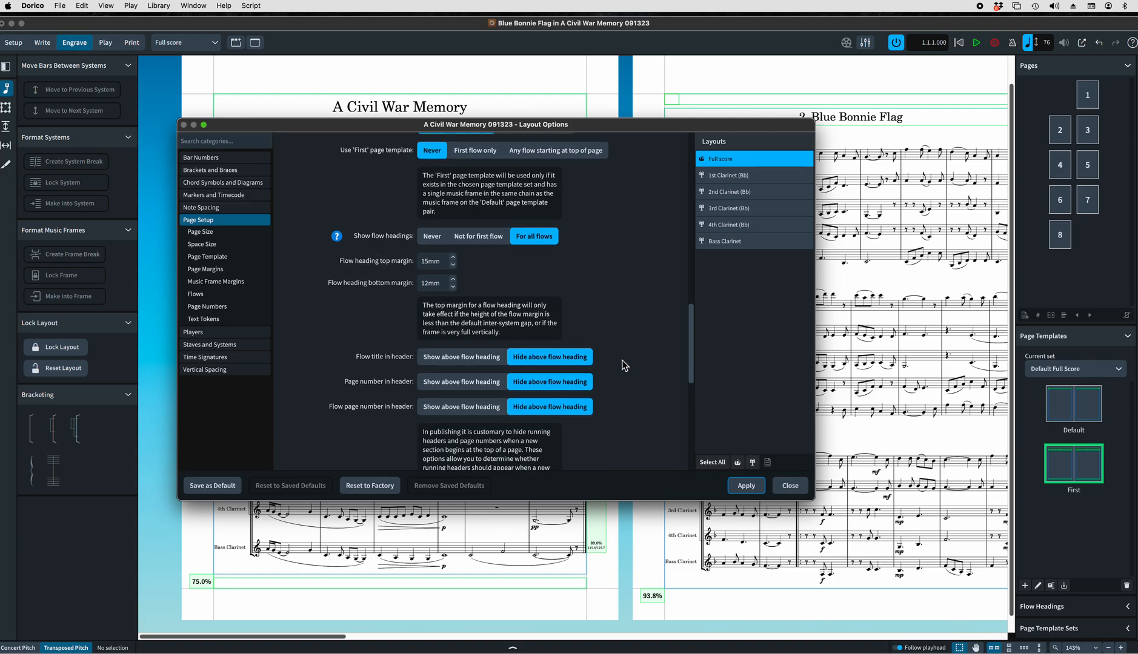
scroll(down, 3)
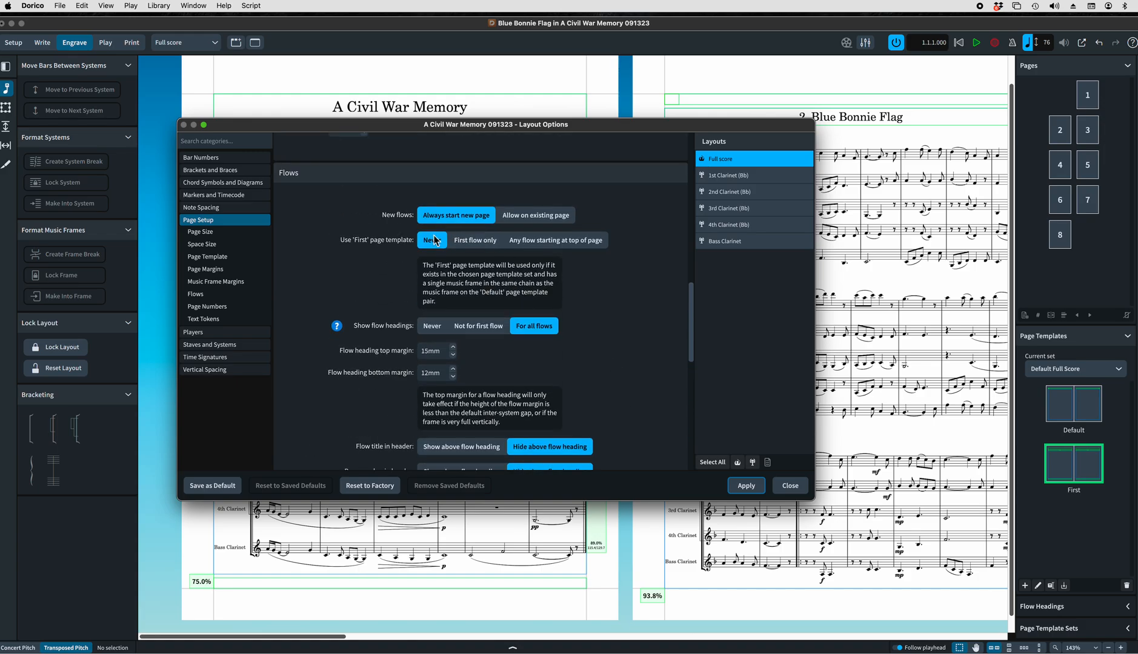
click(431, 240)
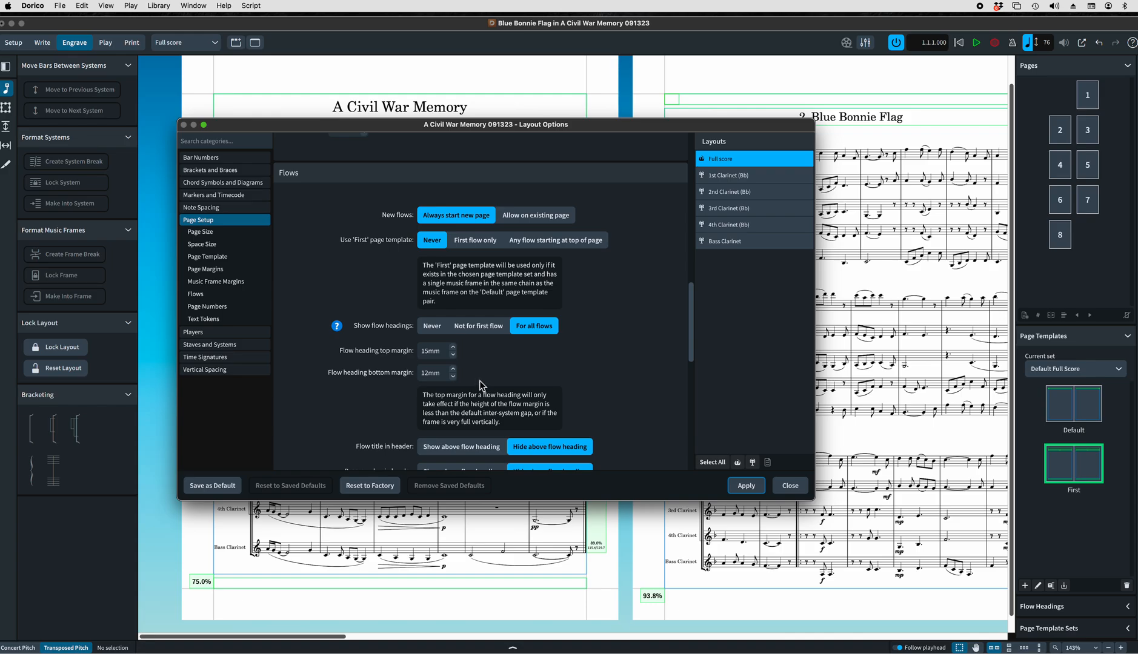
click(431, 325)
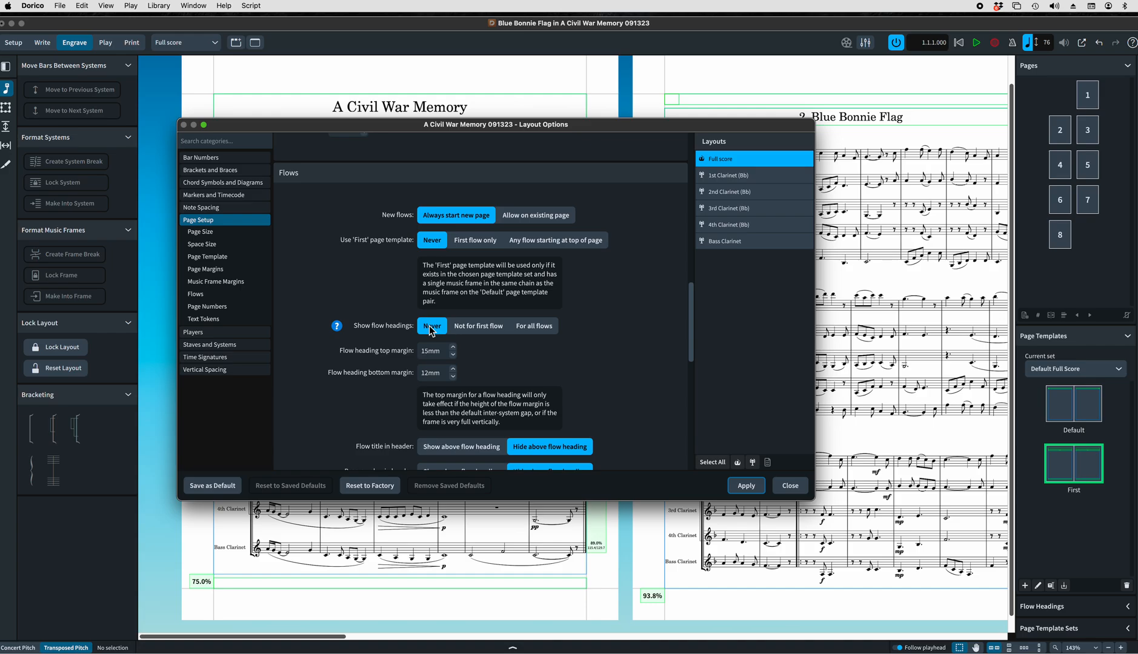
scroll(down, 3)
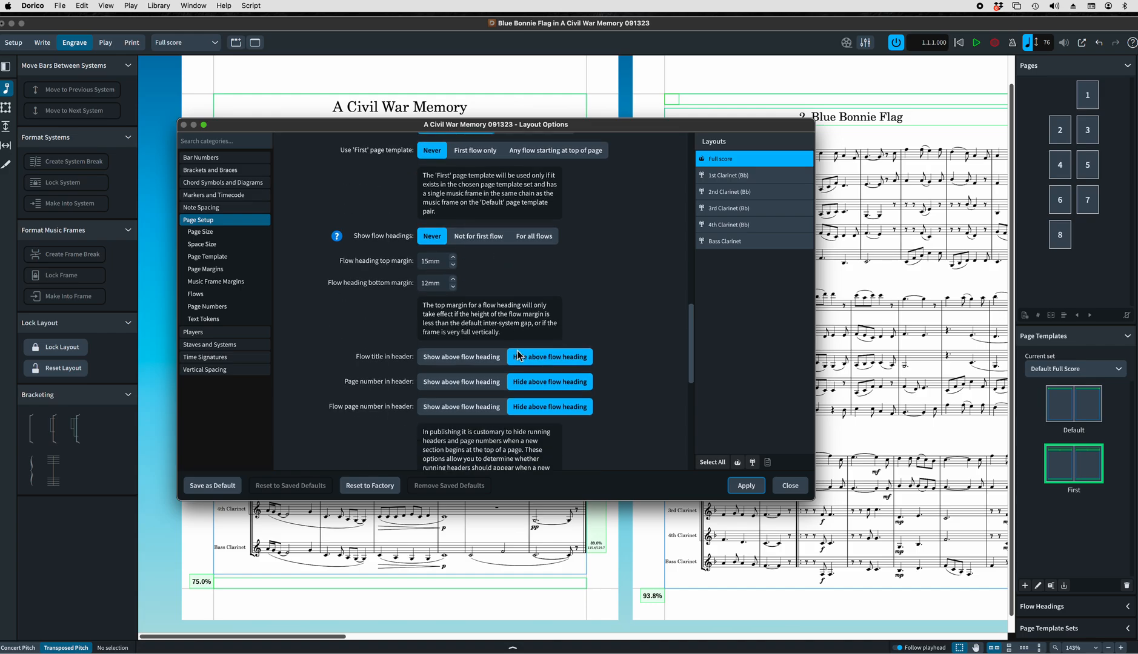
scroll(down, 3)
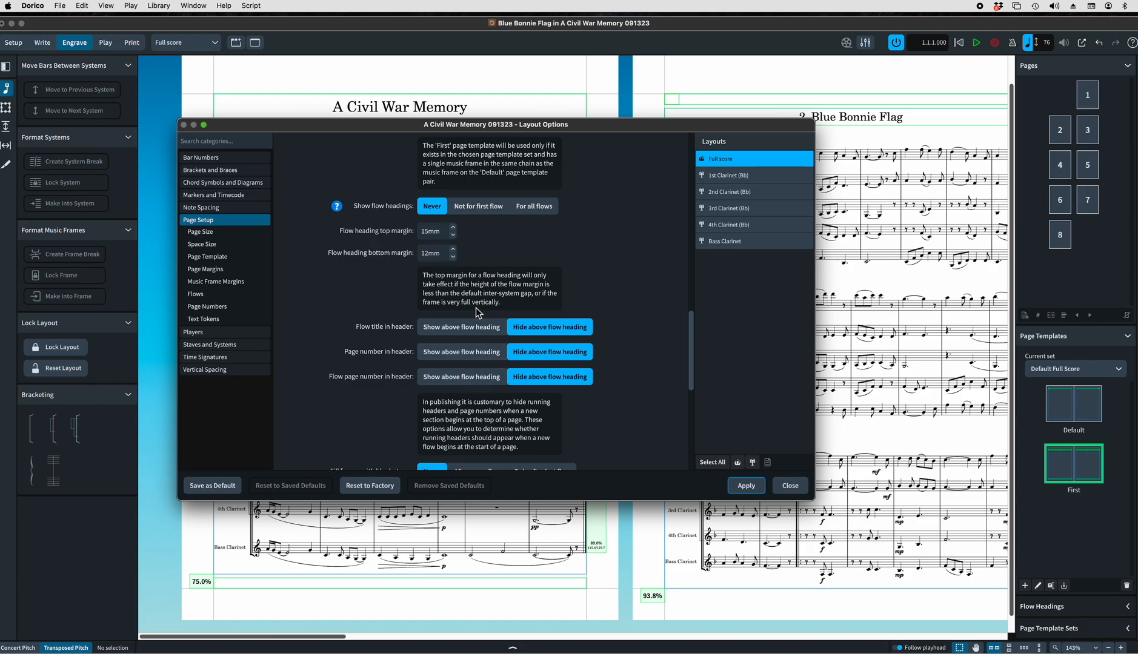
scroll(down, 3)
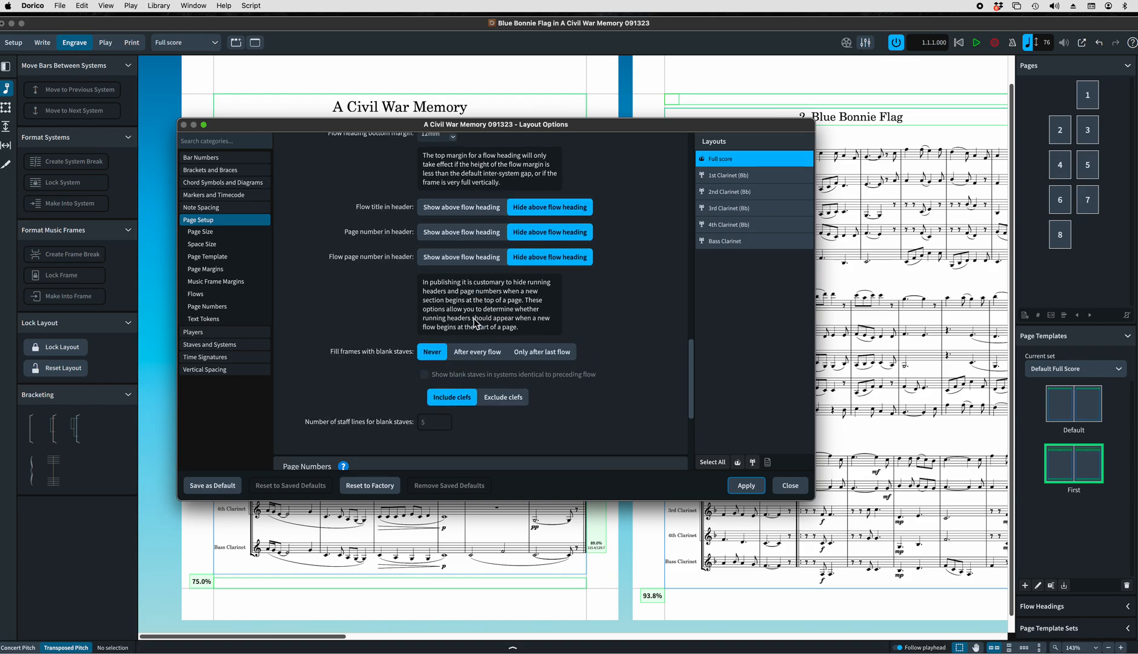
scroll(down, 3)
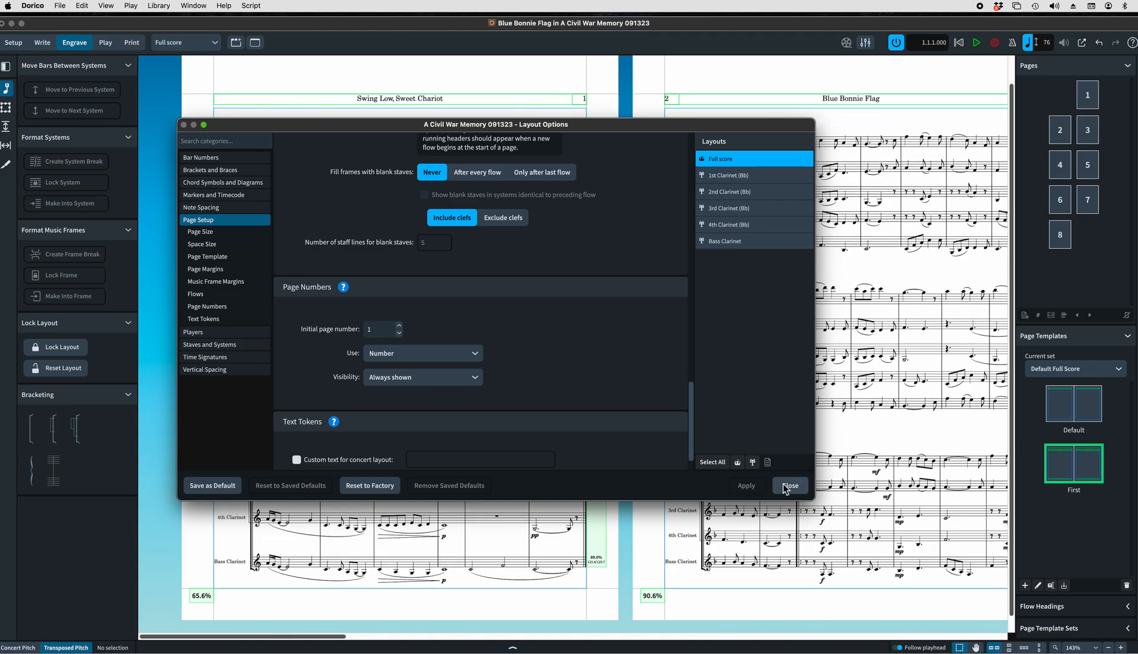
click(790, 485)
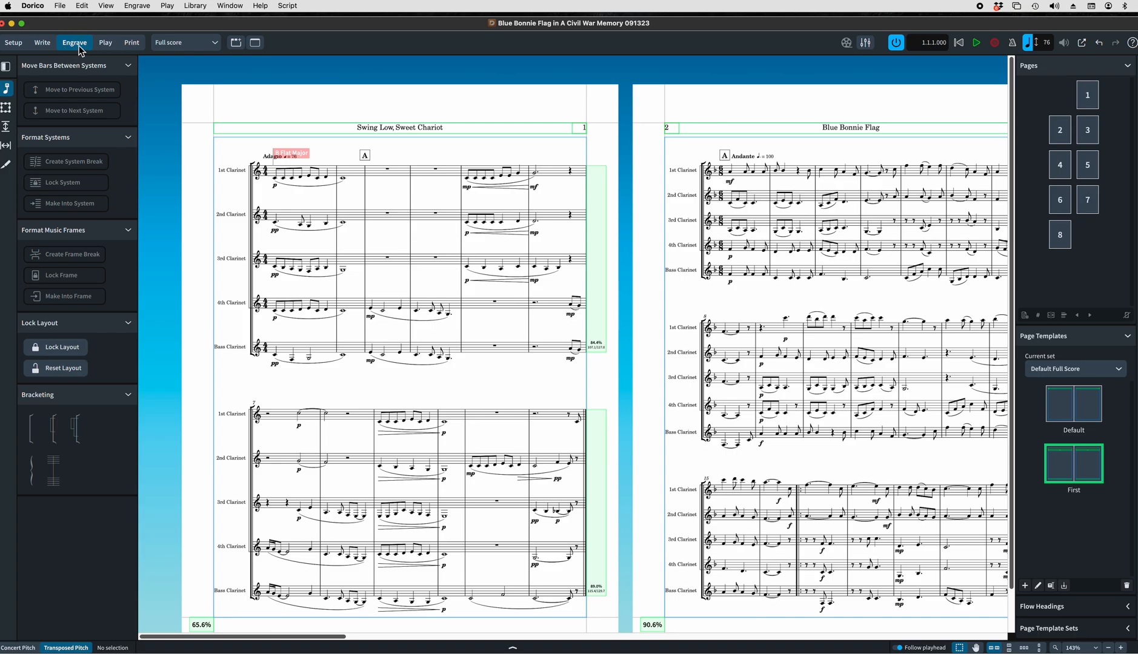
mouse_move(1051, 248)
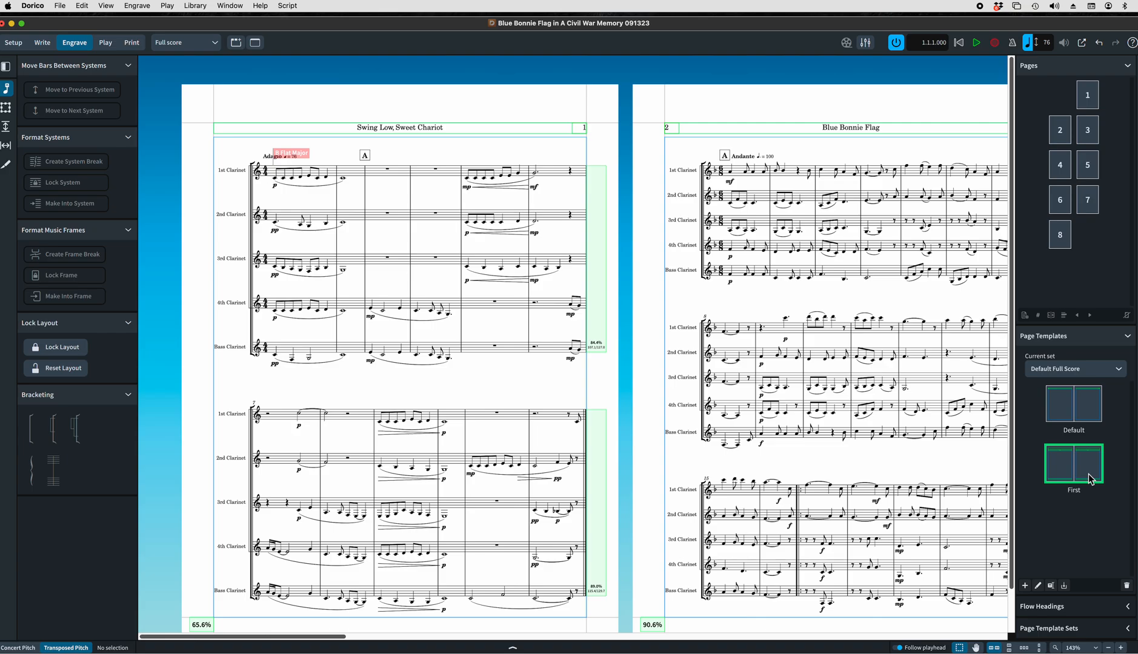
mouse_move(782, 174)
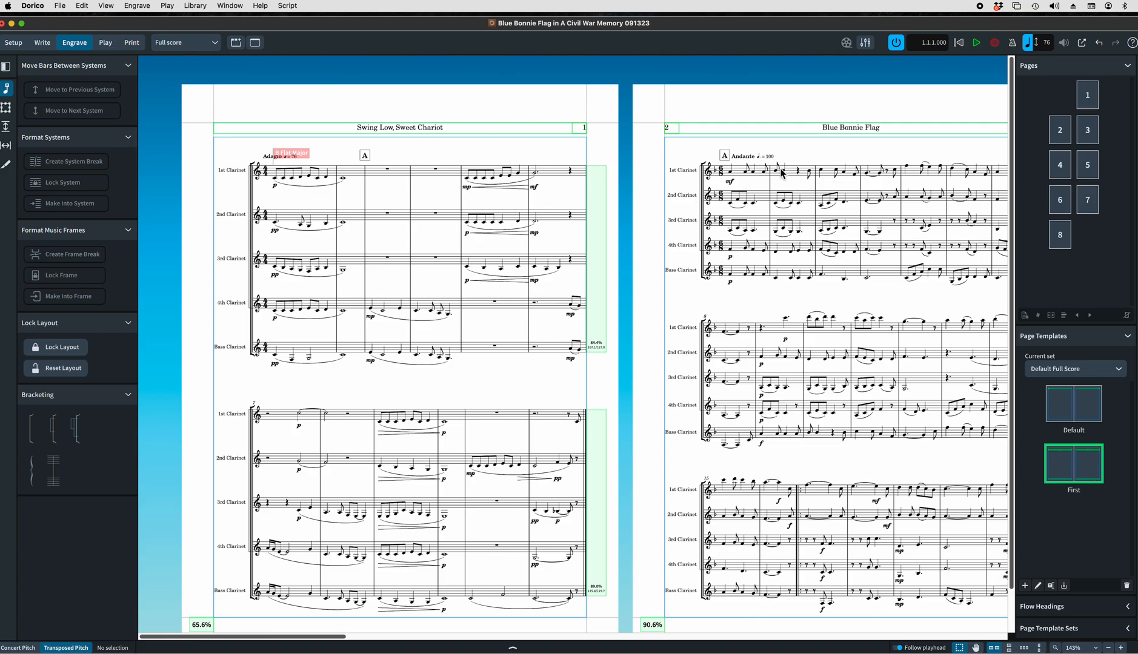
mouse_move(979, 474)
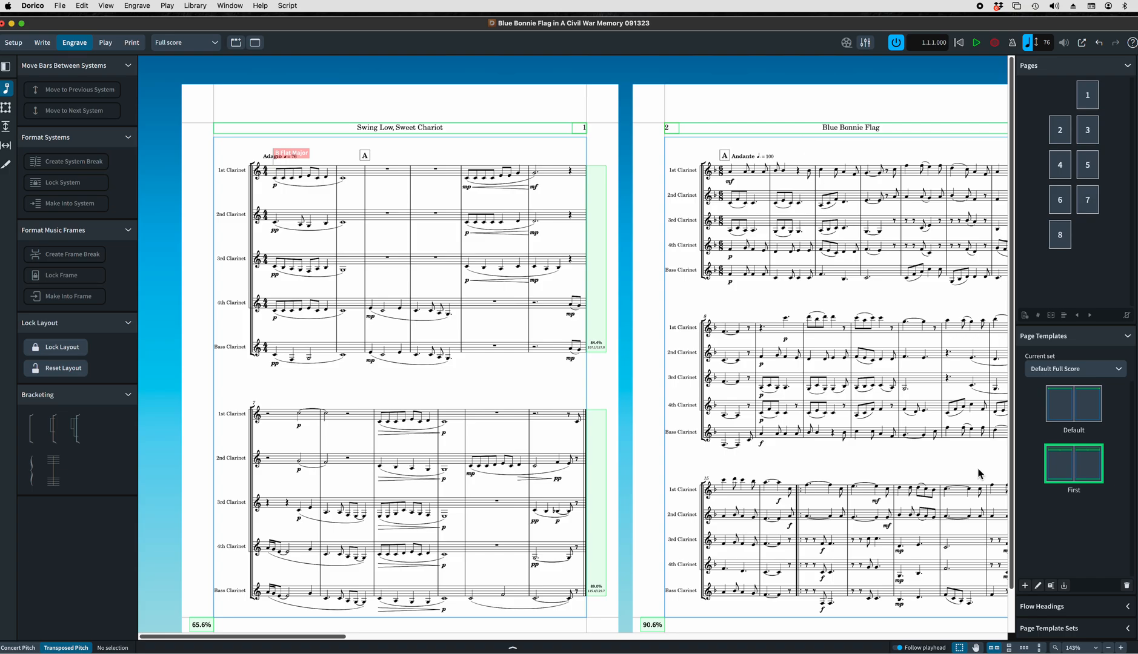
mouse_move(1075, 467)
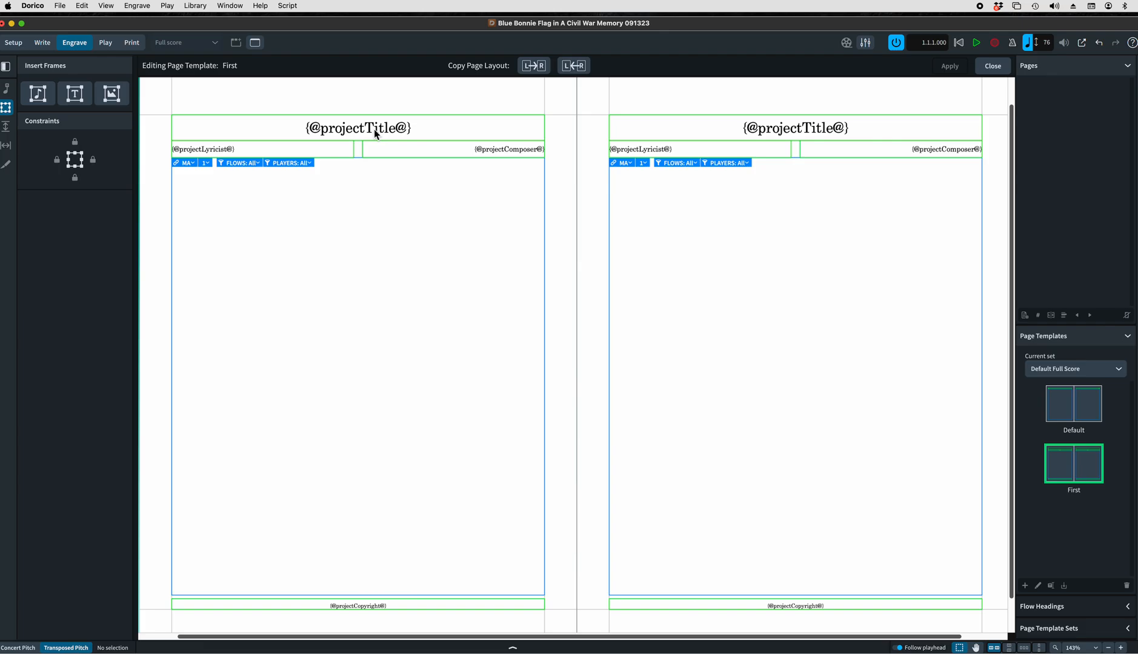
mouse_move(372, 258)
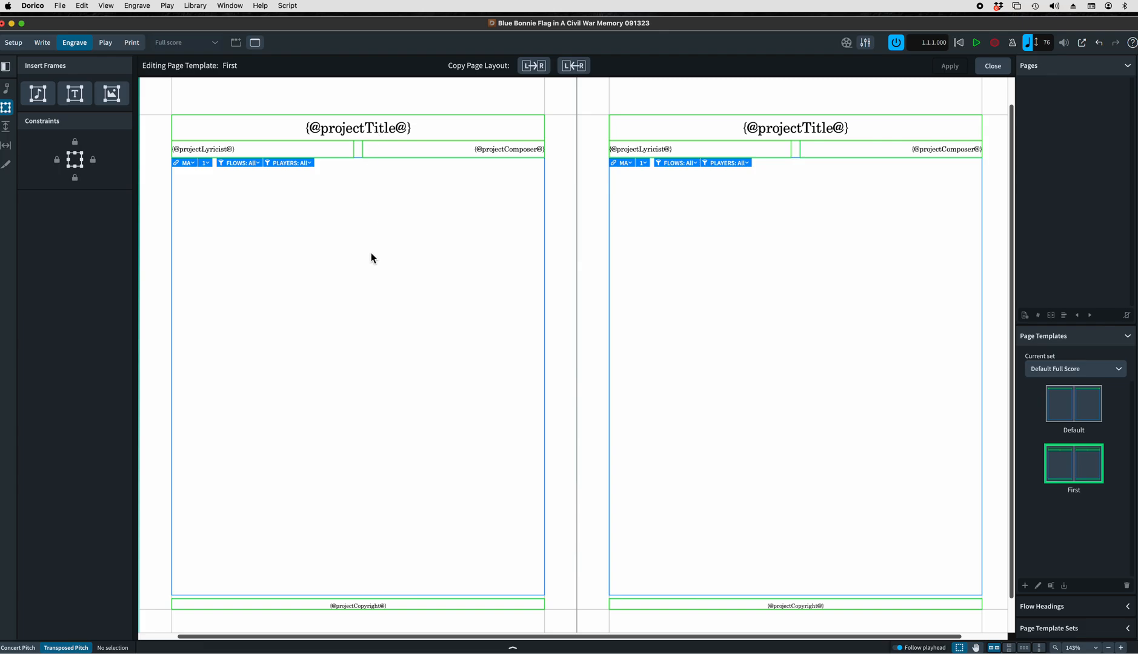
mouse_move(385, 131)
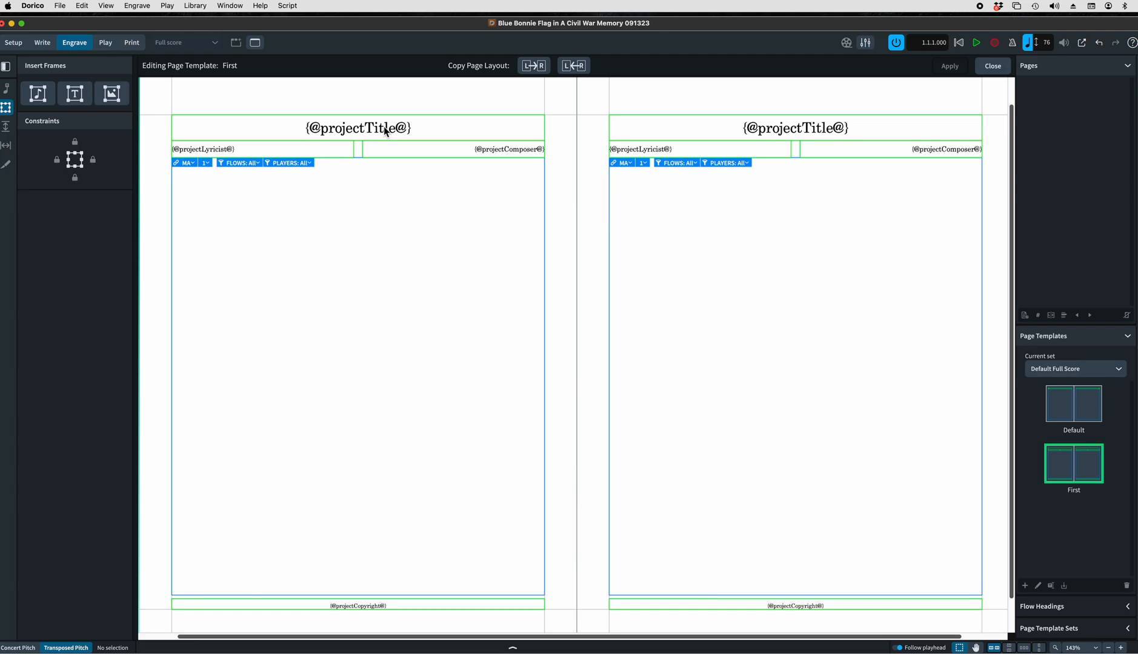
mouse_move(283, 158)
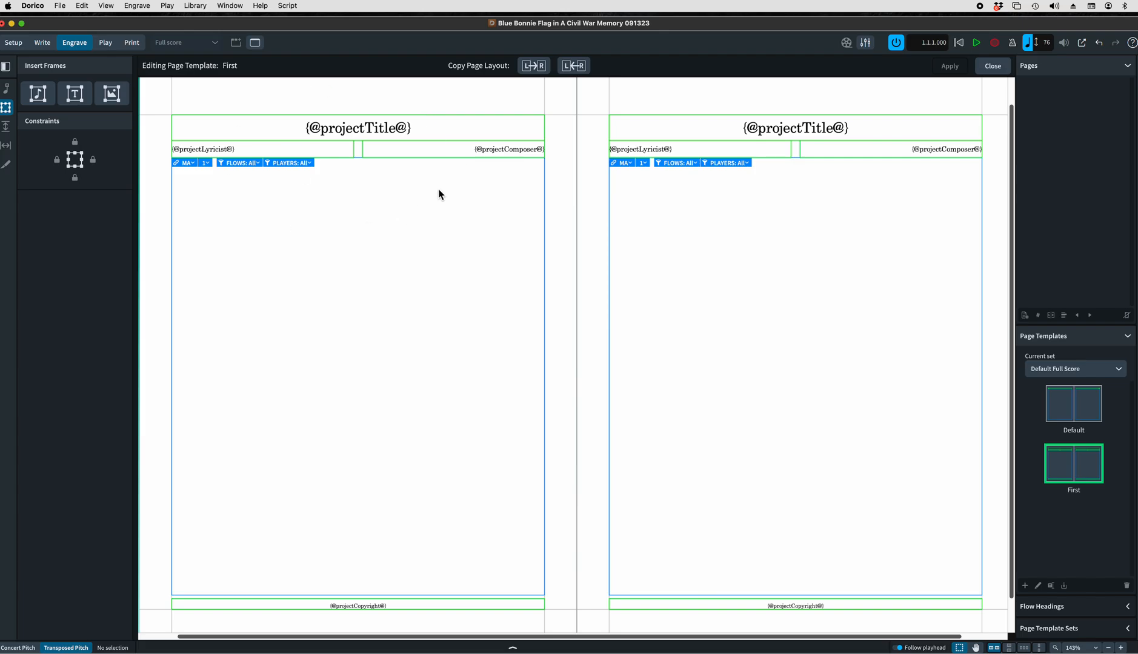
mouse_move(341, 129)
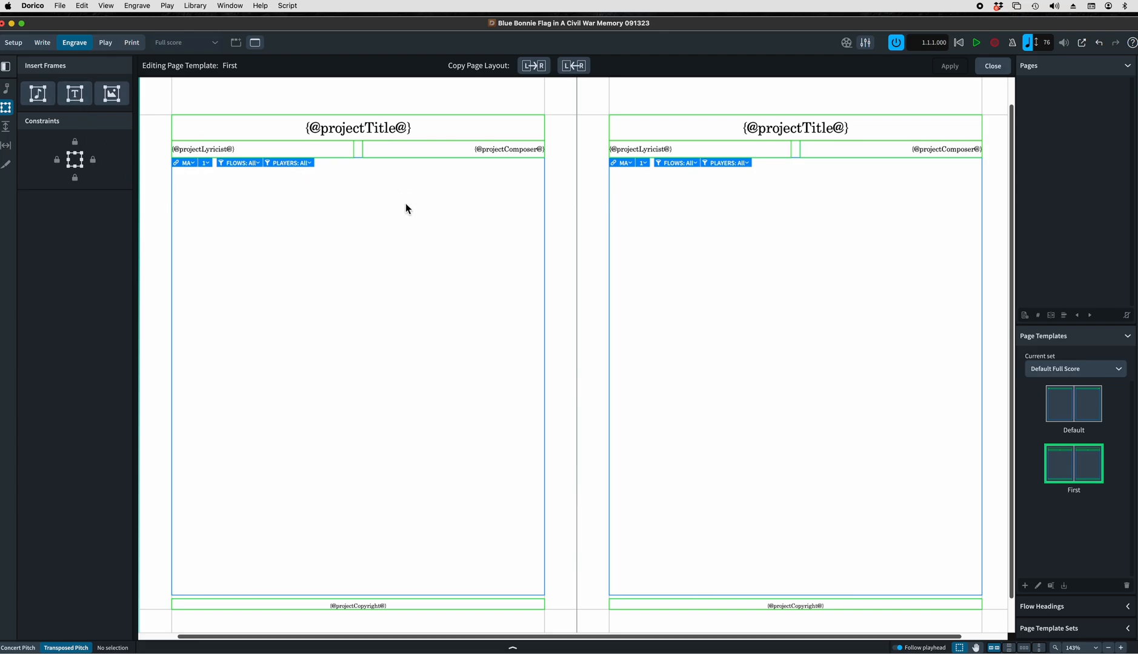
click(74, 93)
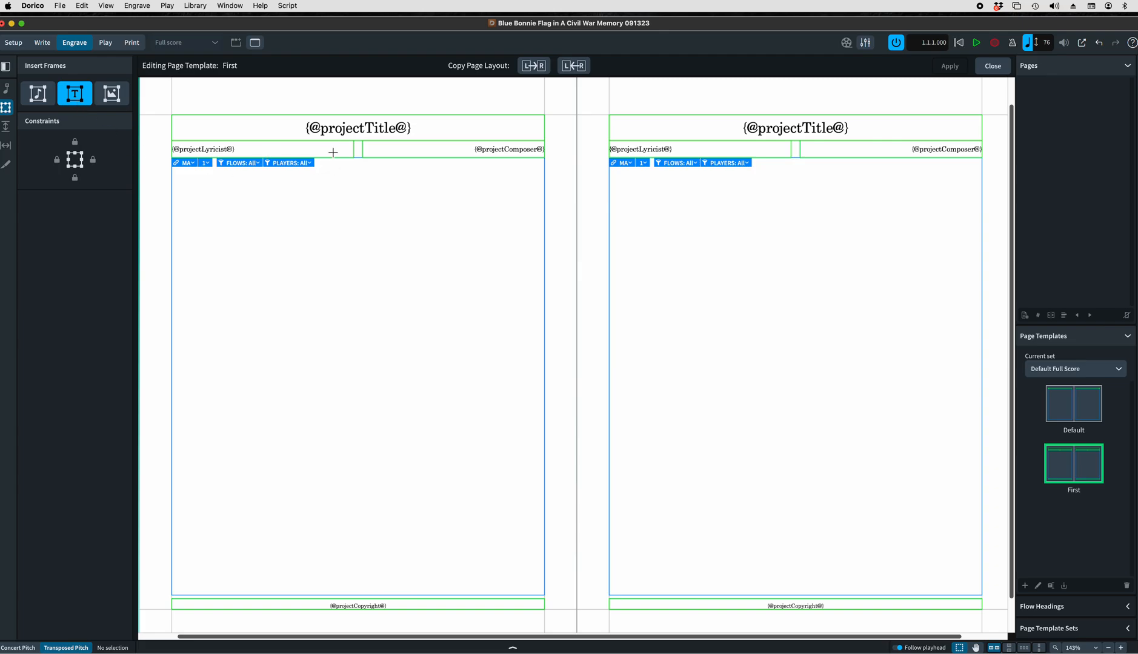
mouse_move(327, 146)
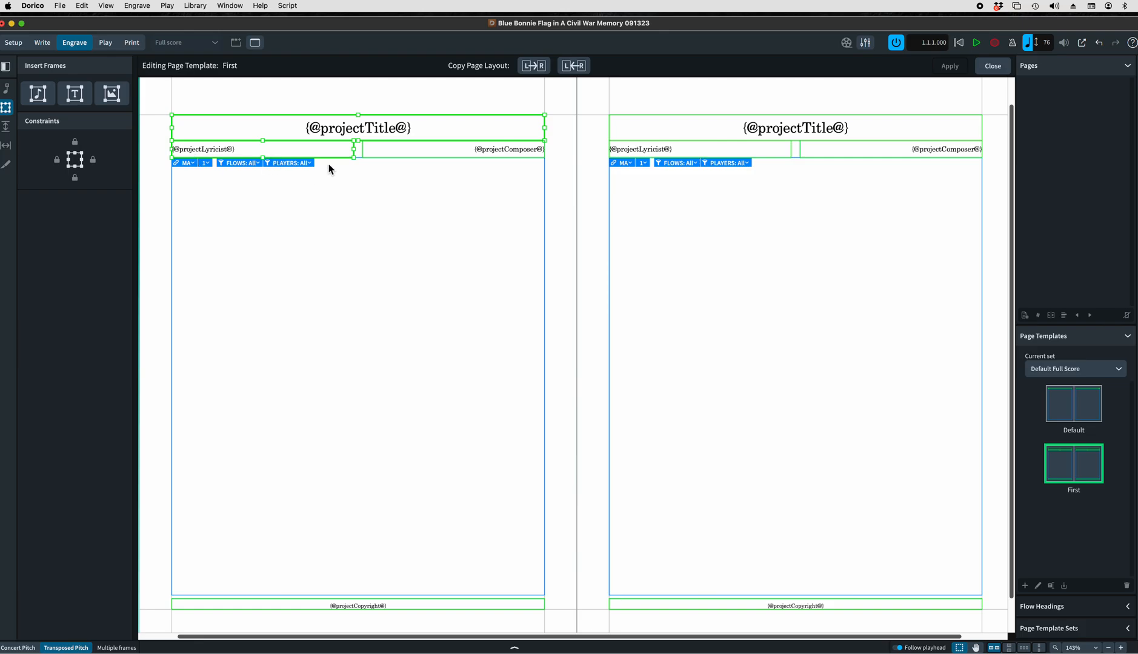
click(334, 162)
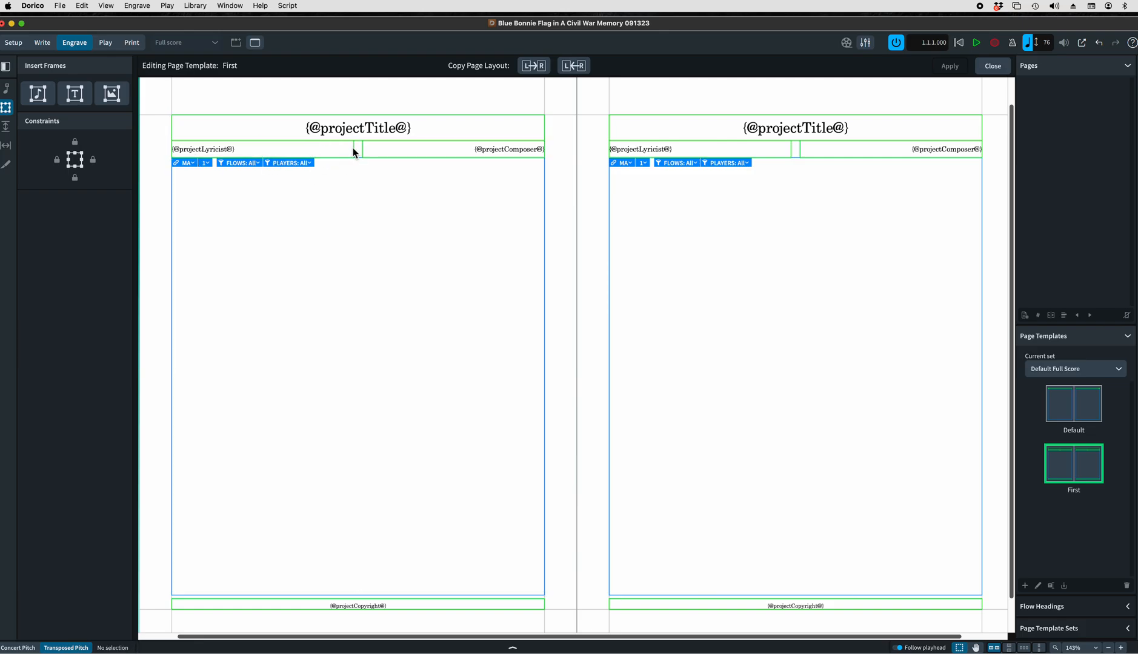
click(261, 149)
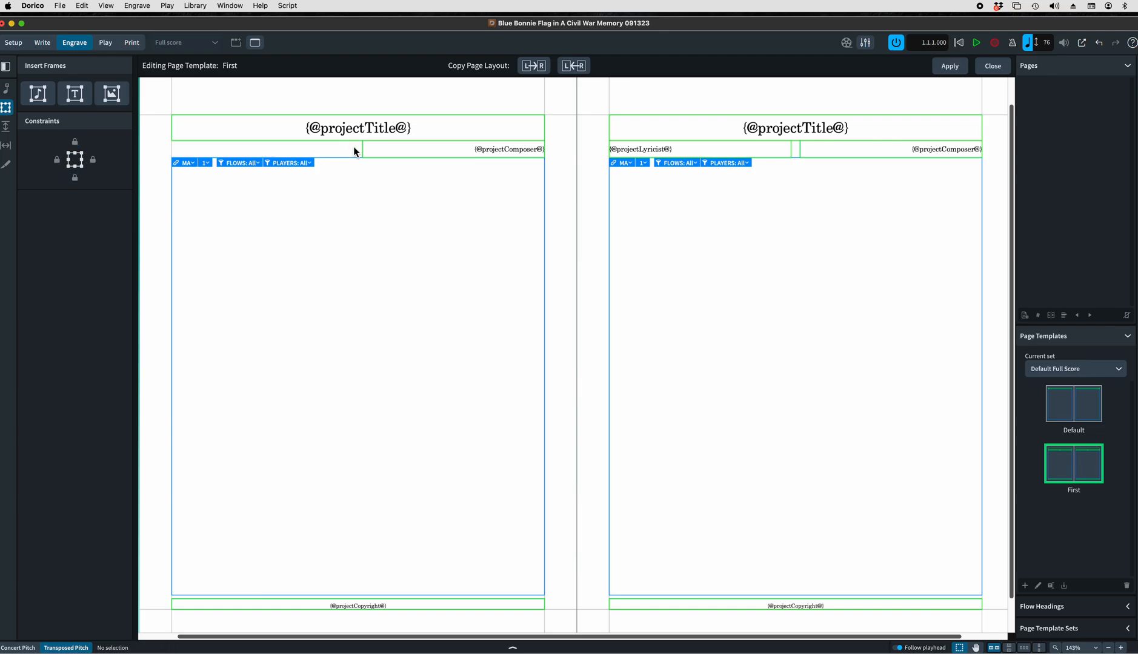
mouse_move(462, 234)
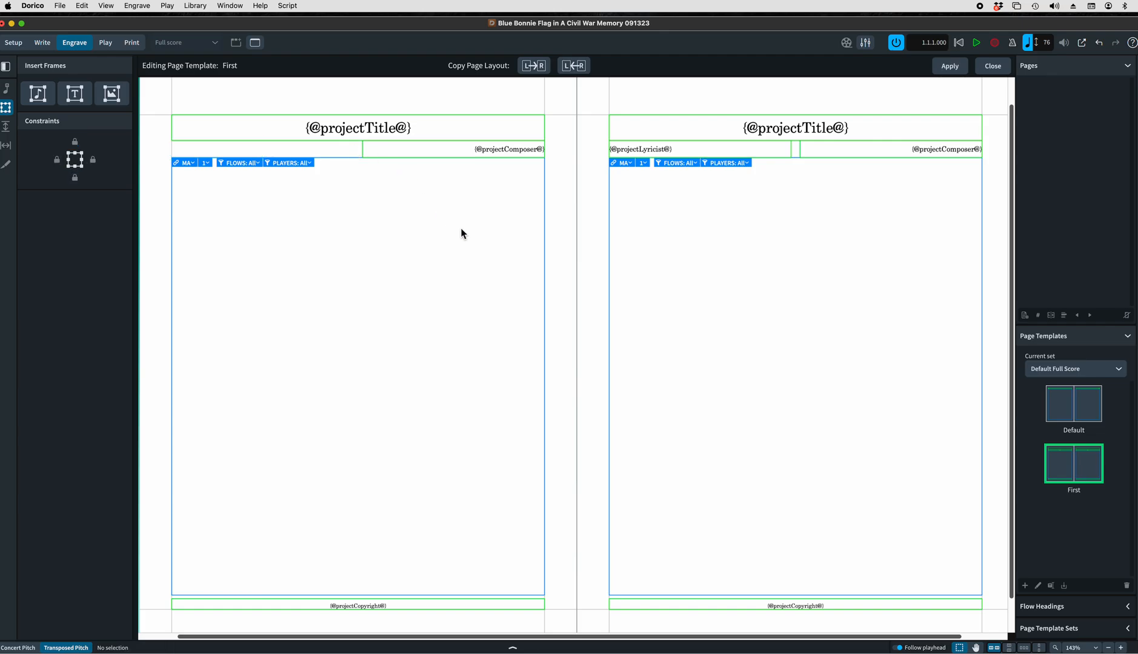
mouse_move(467, 152)
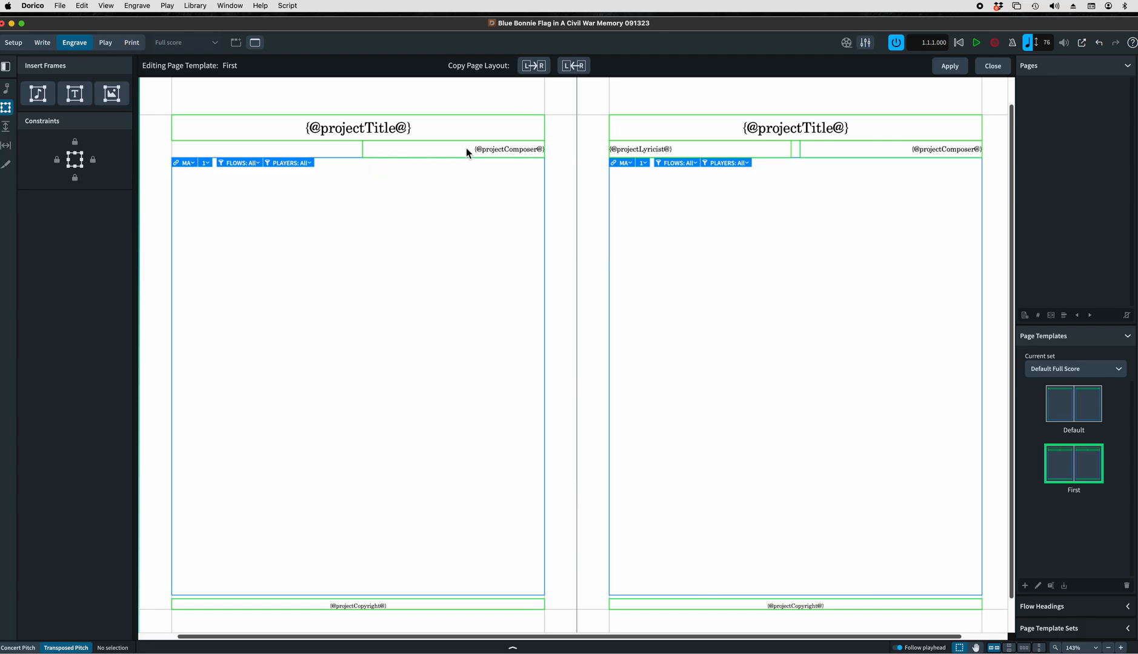
mouse_move(466, 158)
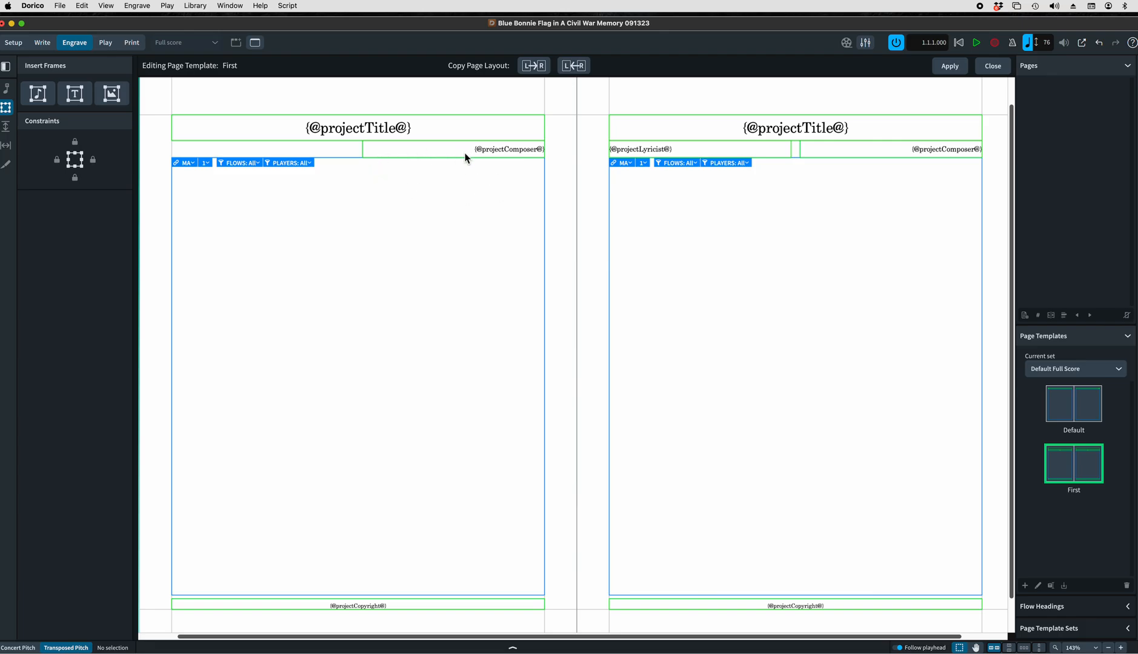
mouse_move(411, 170)
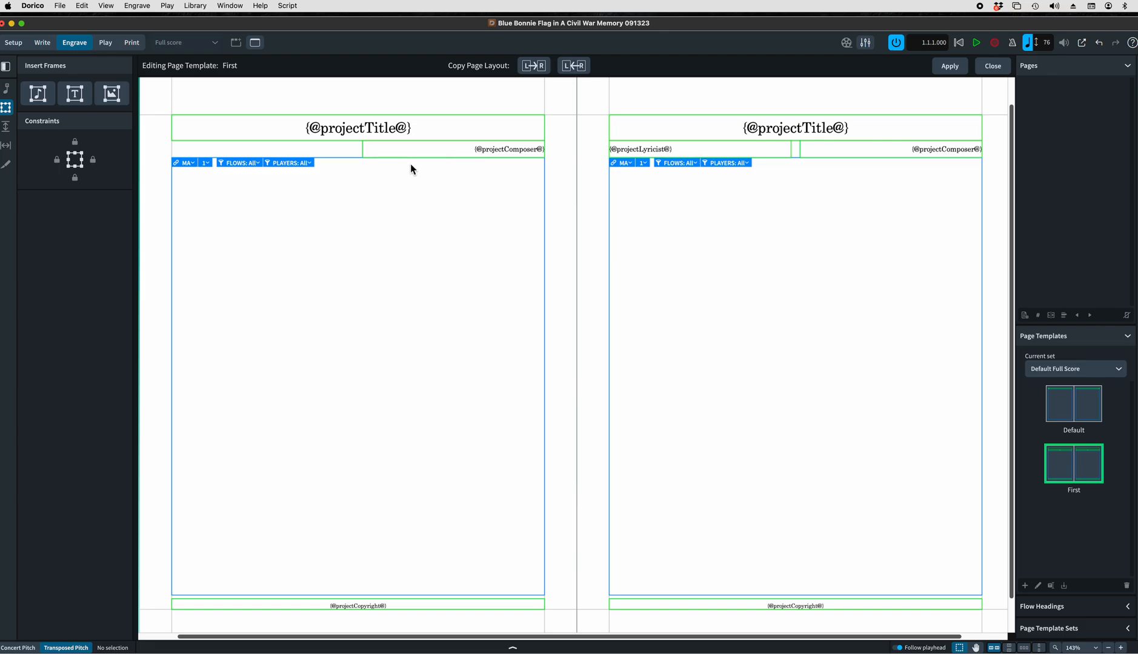
mouse_move(317, 145)
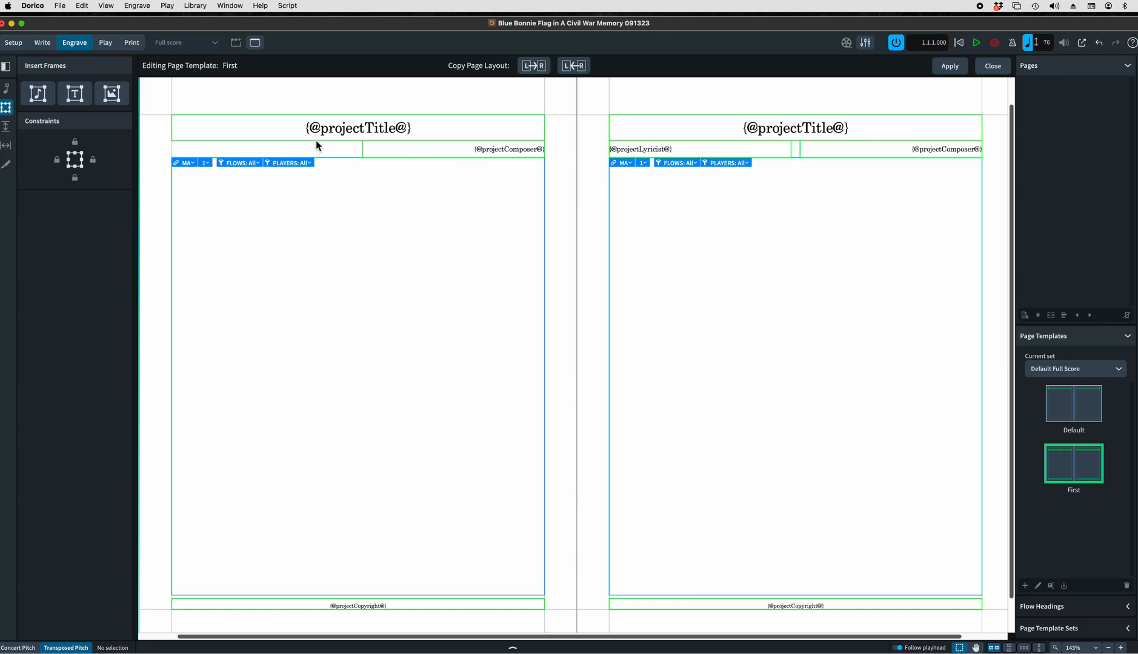
mouse_move(353, 163)
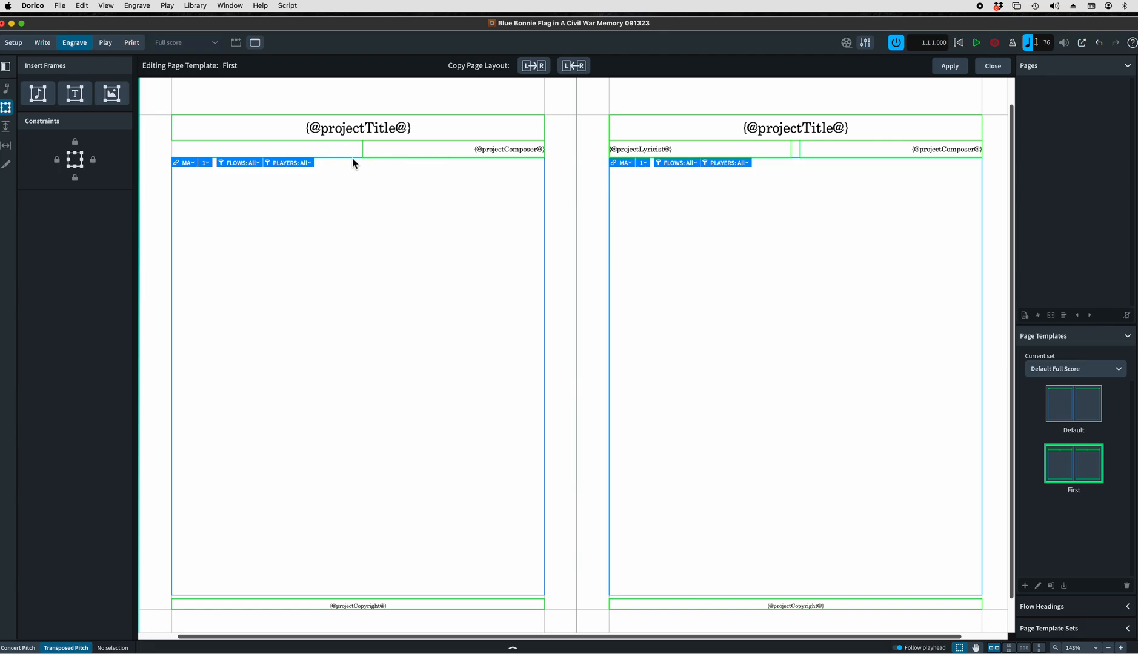
mouse_move(350, 176)
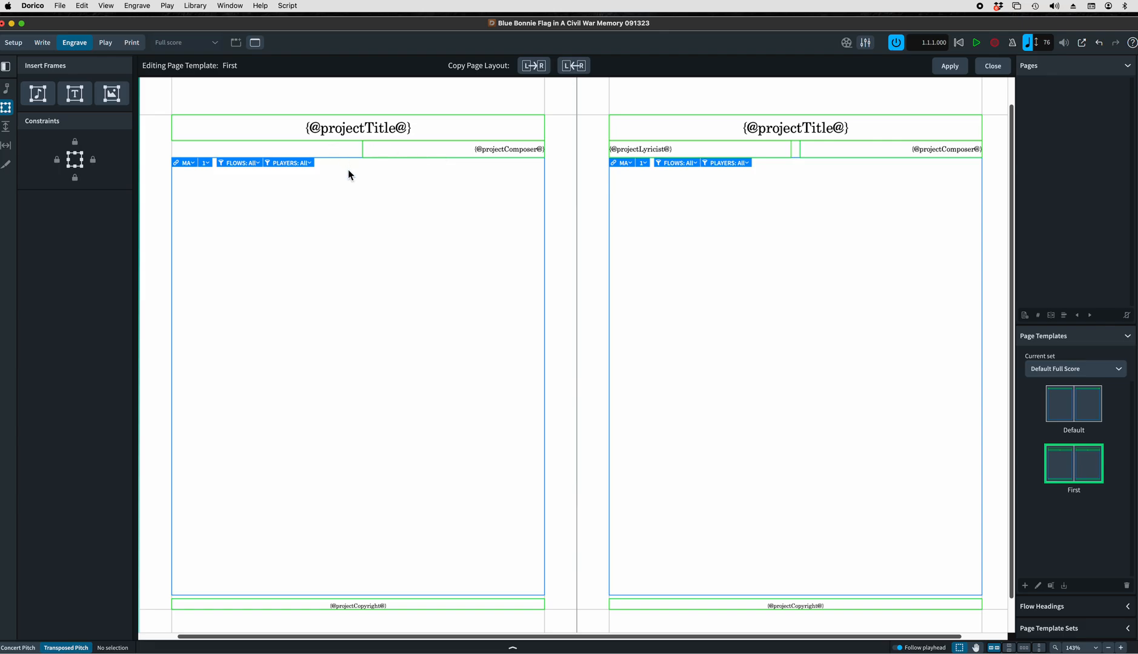
click(357, 159)
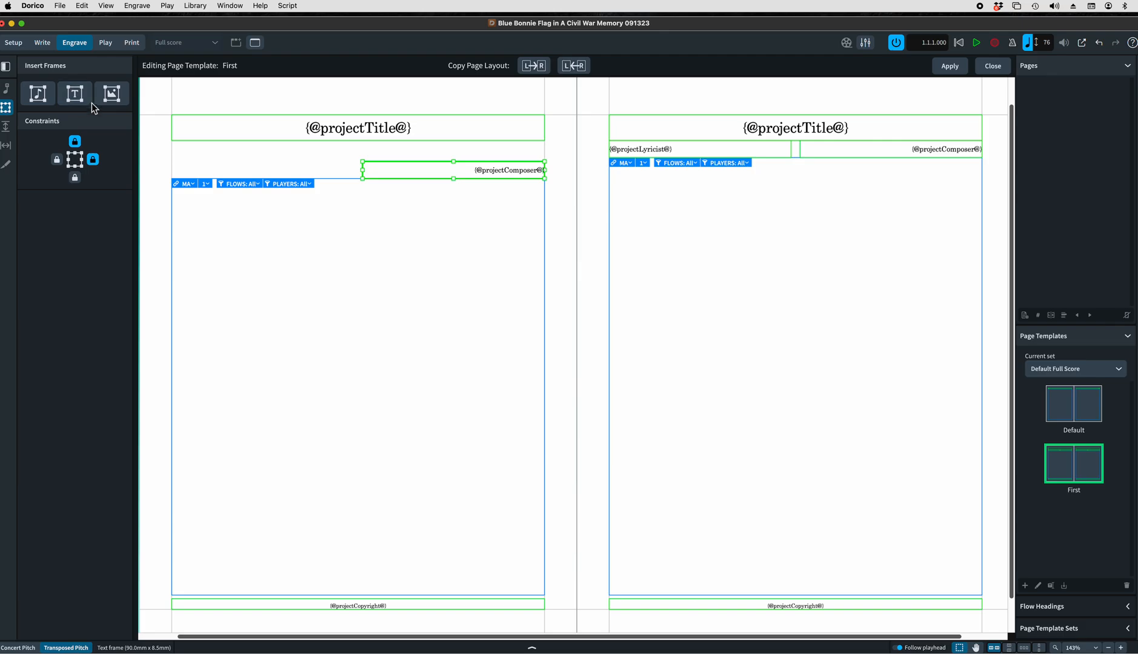
mouse_move(74, 93)
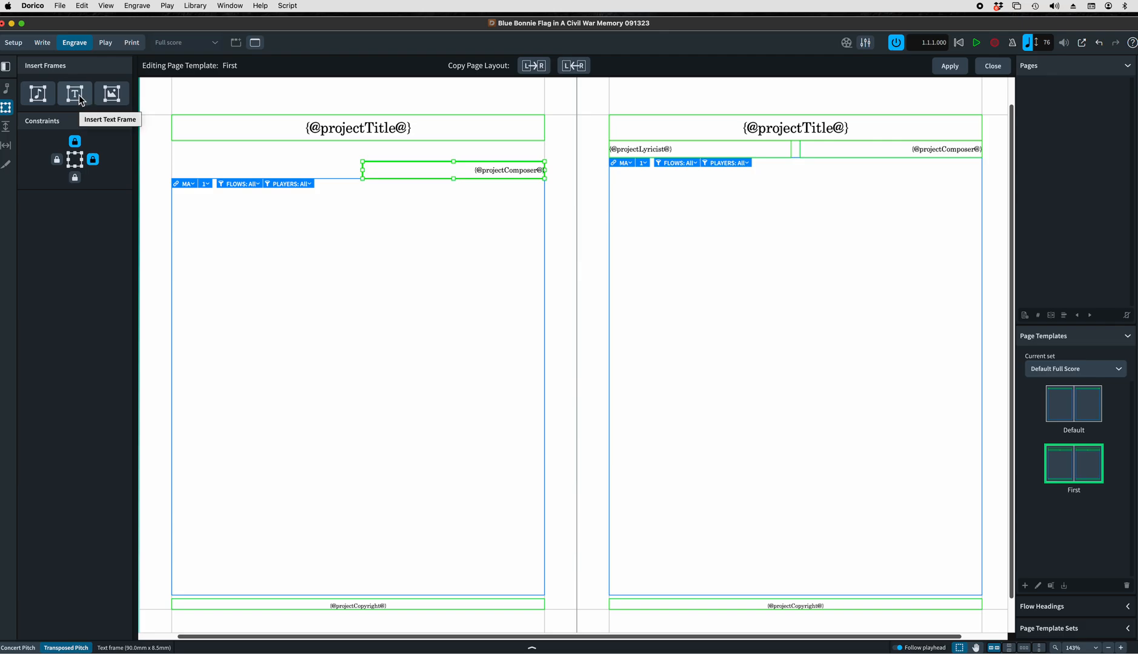
Draw a new text frame beneath the left page's project title and start editing it.
click(74, 93)
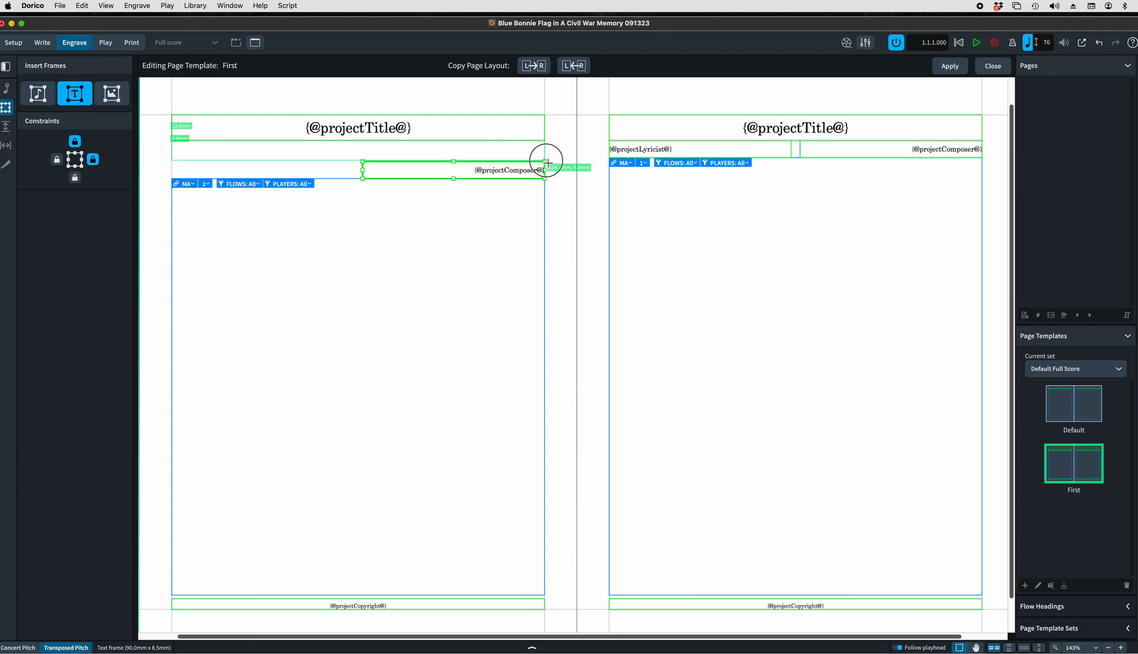
drag(546, 162, 546, 152)
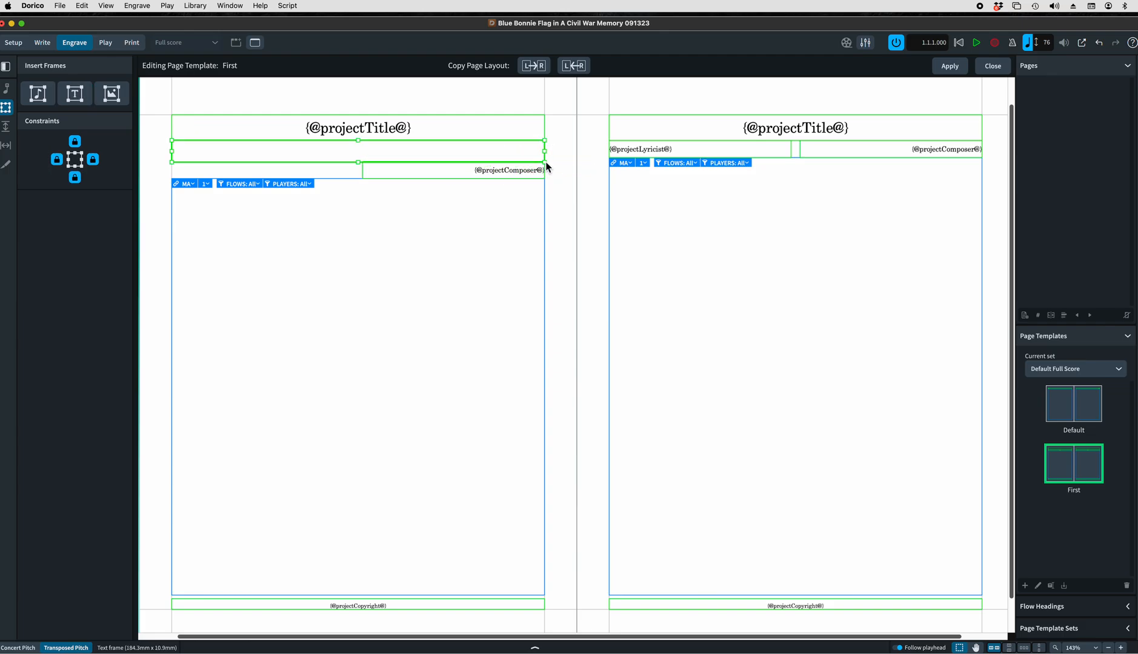
double_click(356, 150)
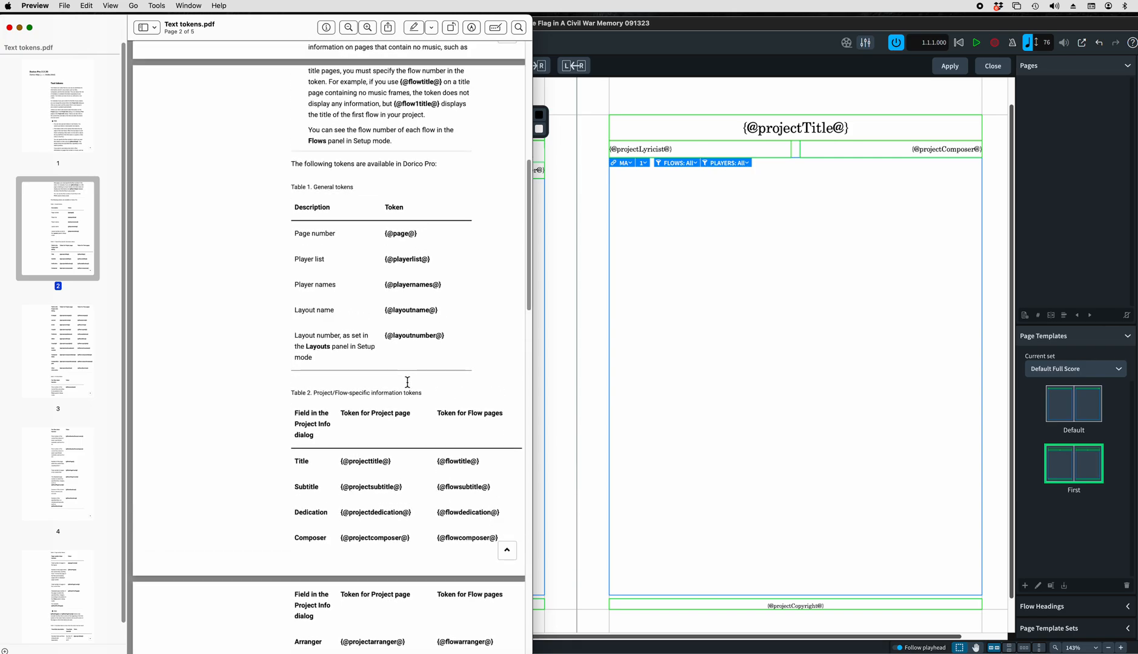
scroll(down, 3)
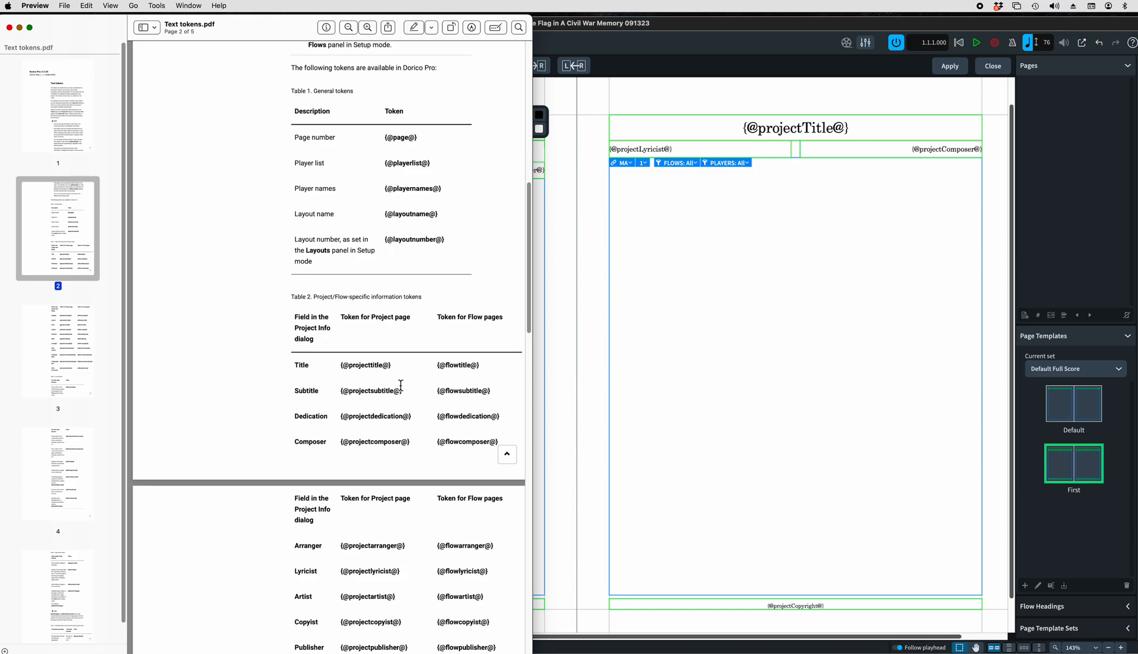
mouse_move(433, 369)
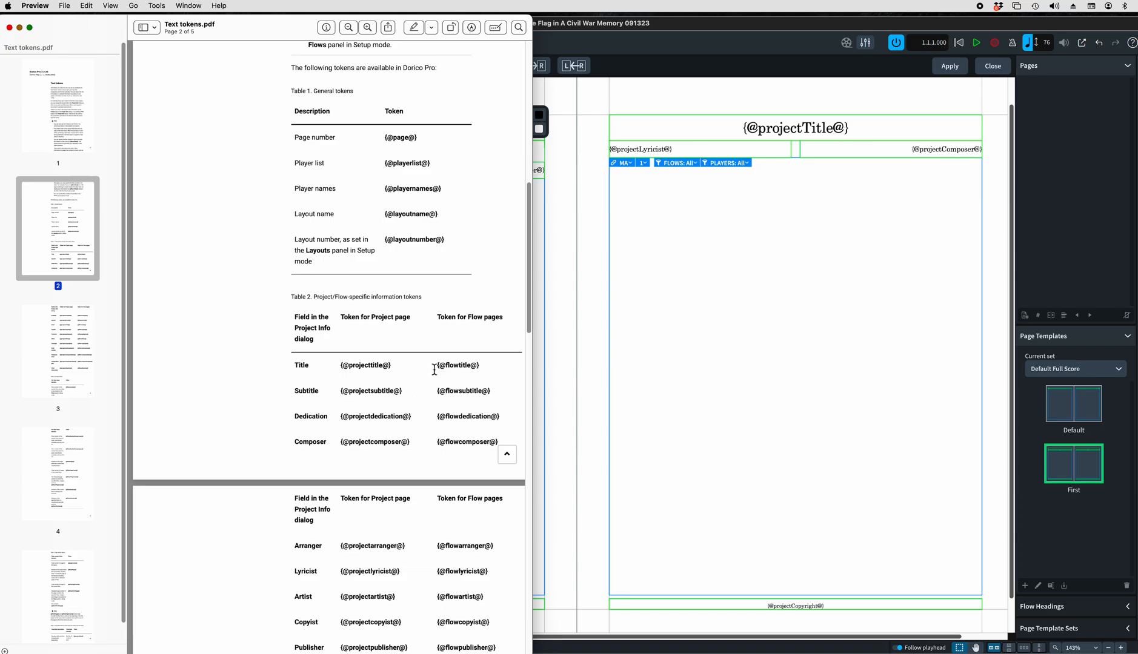
double_click(458, 365)
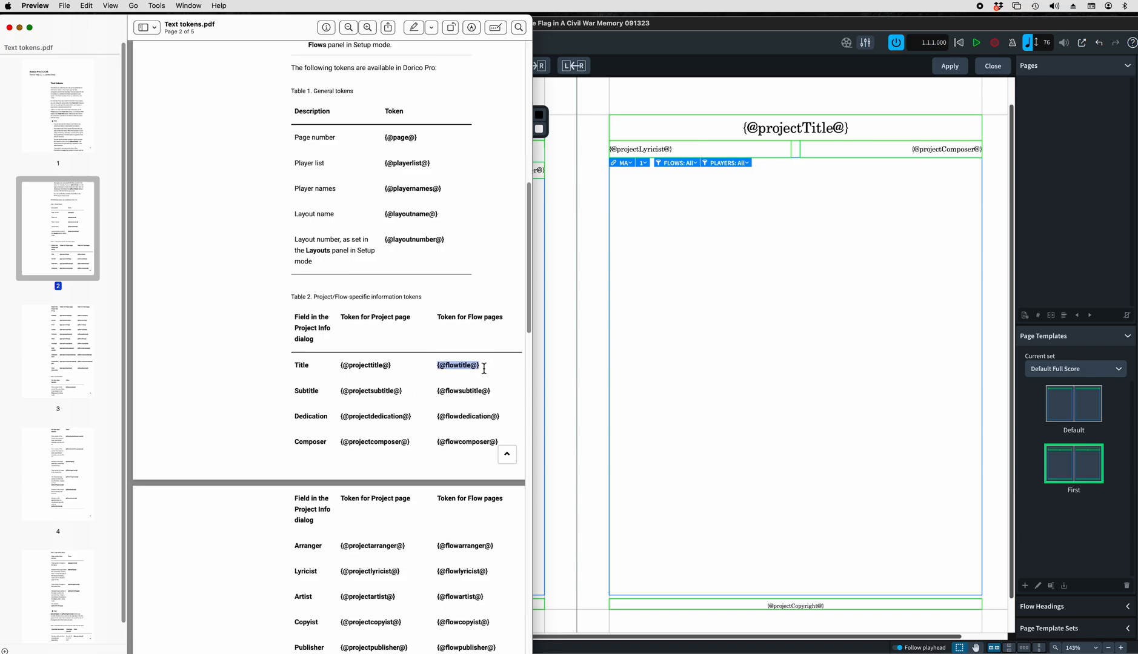
mouse_move(717, 372)
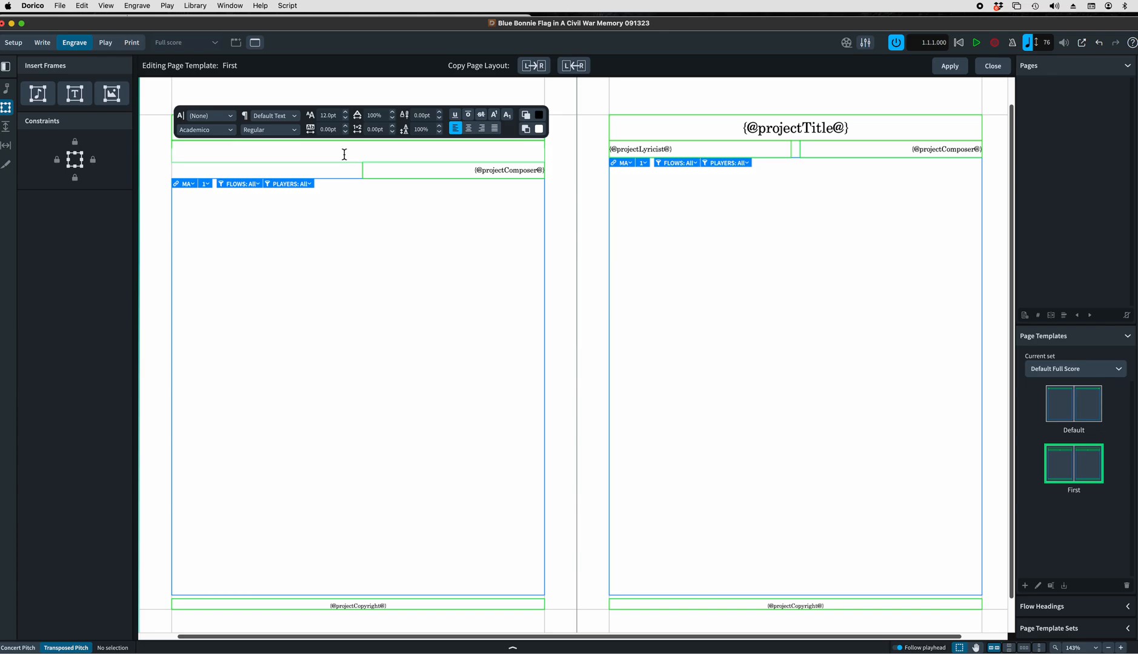
text({@;owtitle@})
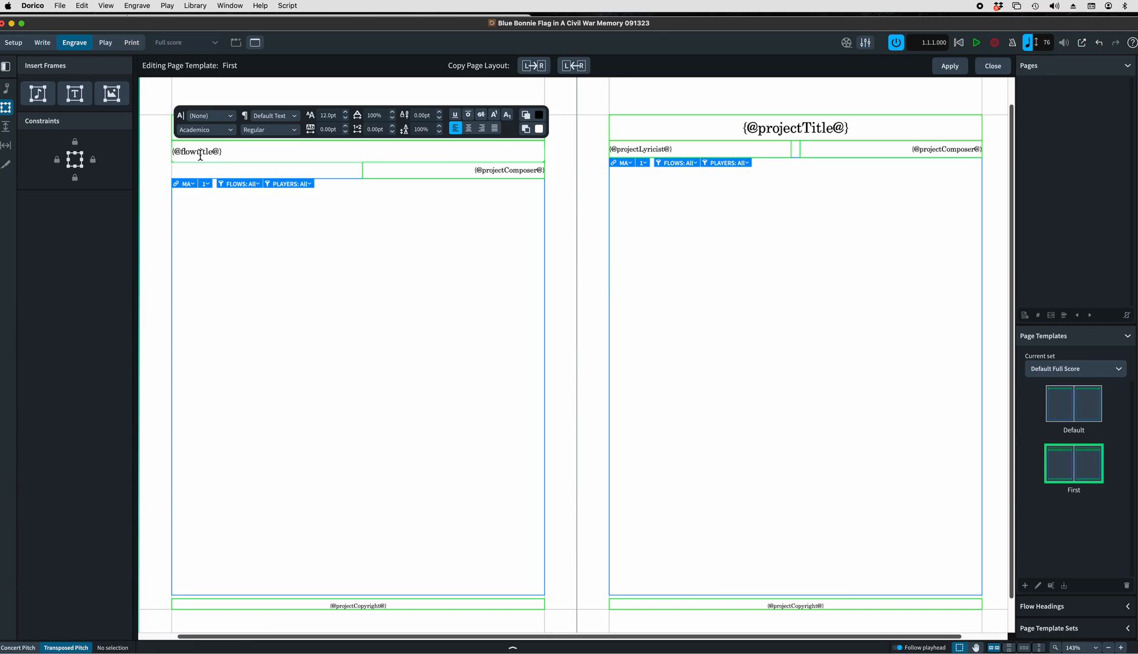
mouse_move(720, 222)
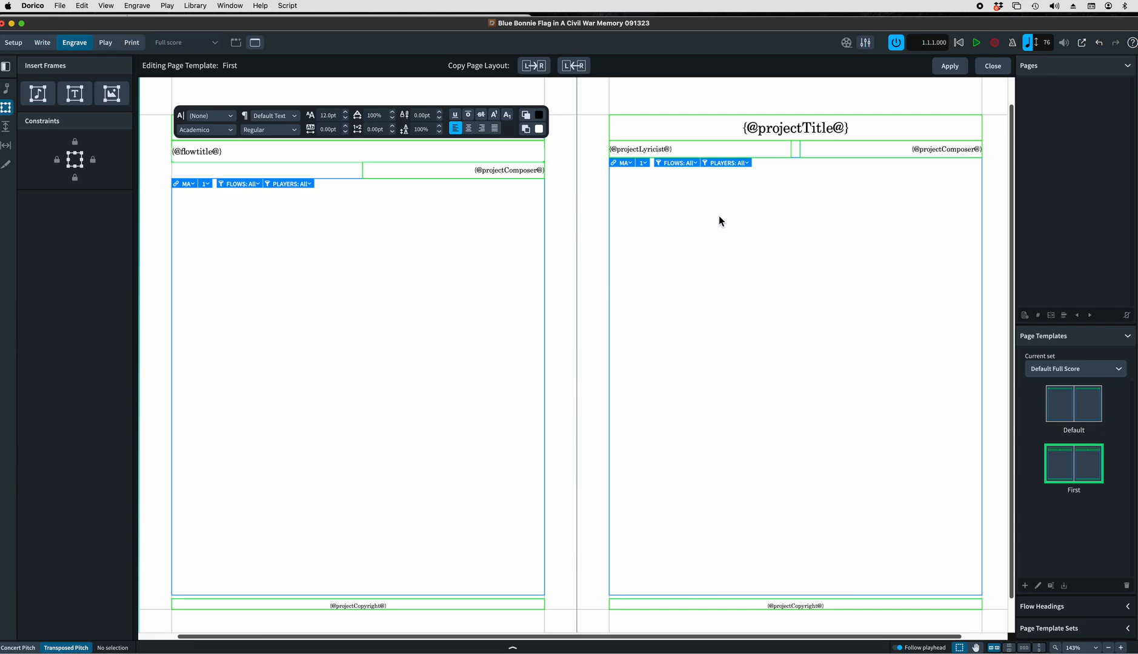
mouse_move(809, 119)
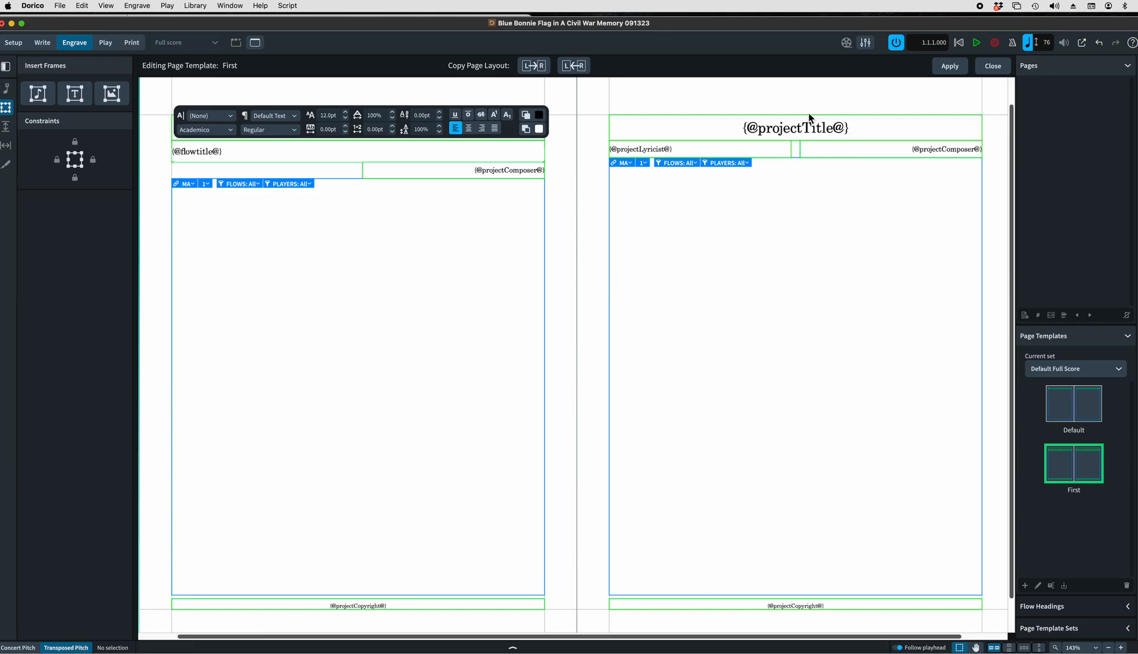
mouse_move(862, 133)
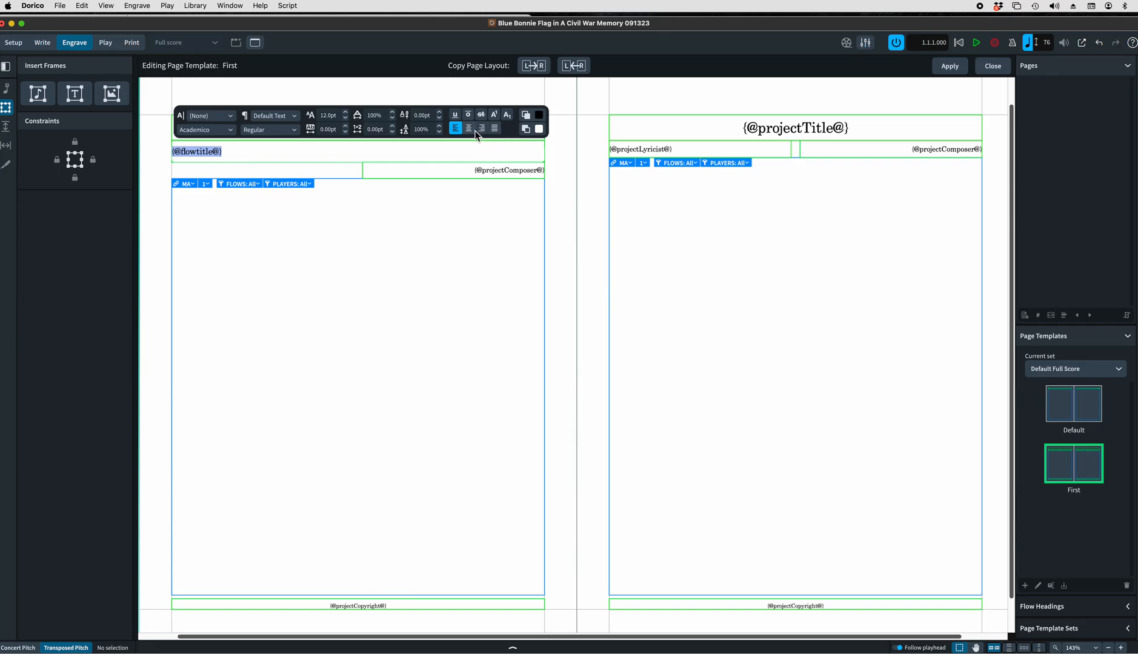
click(434, 248)
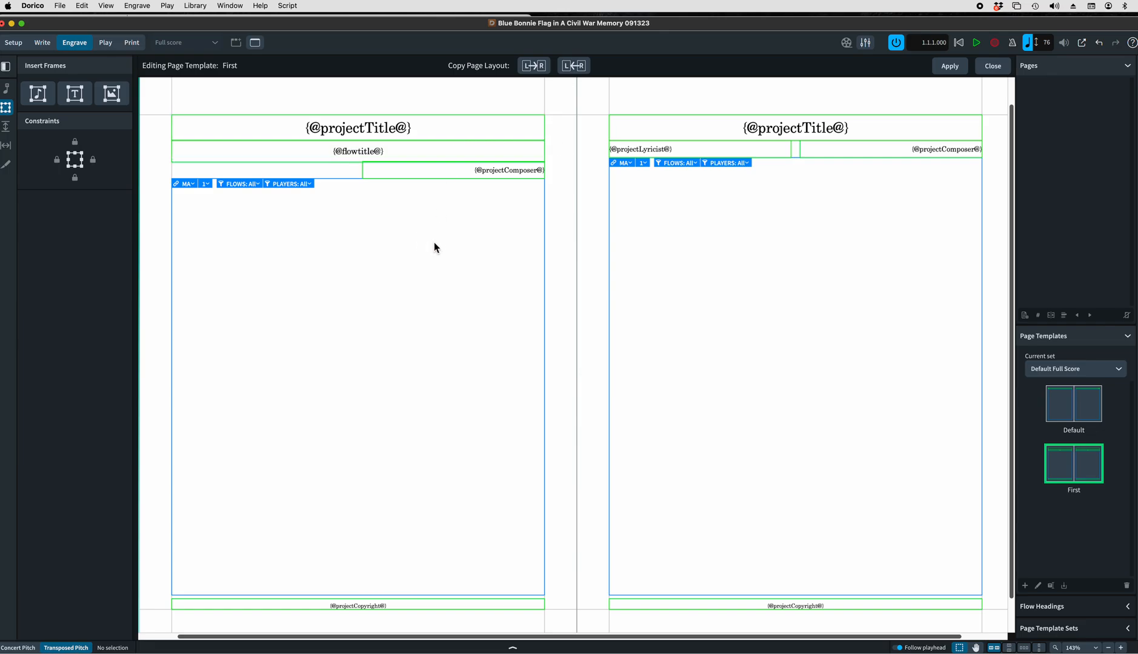
mouse_move(370, 111)
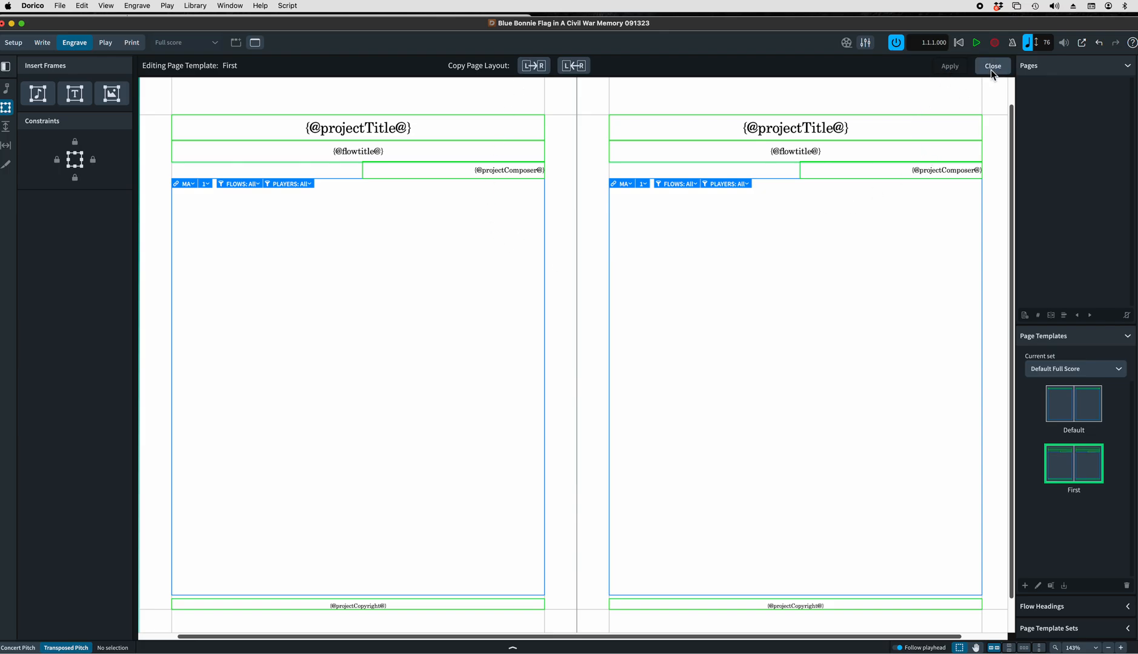
Close page template editing and return to the score pages.
click(992, 66)
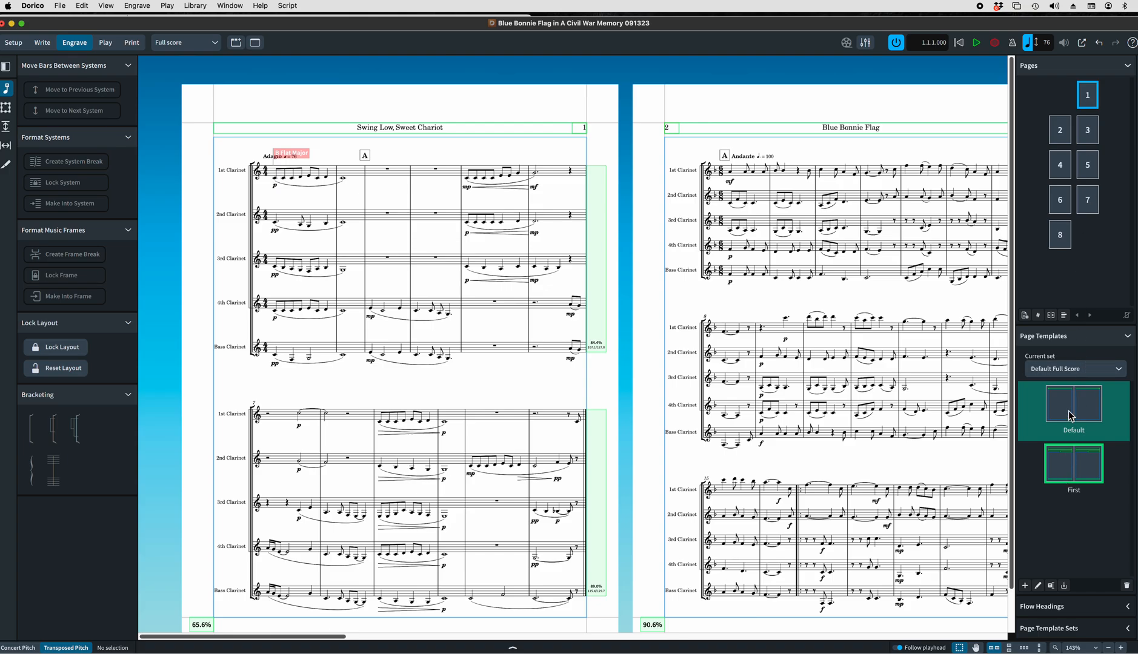
mouse_move(1072, 468)
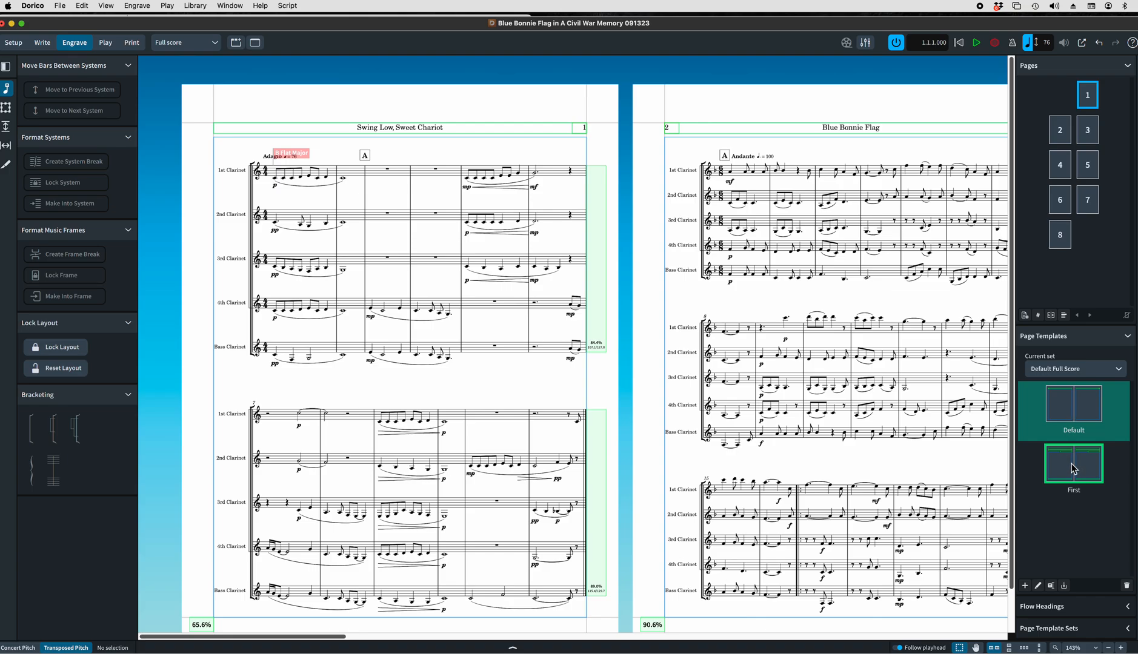
mouse_move(1073, 474)
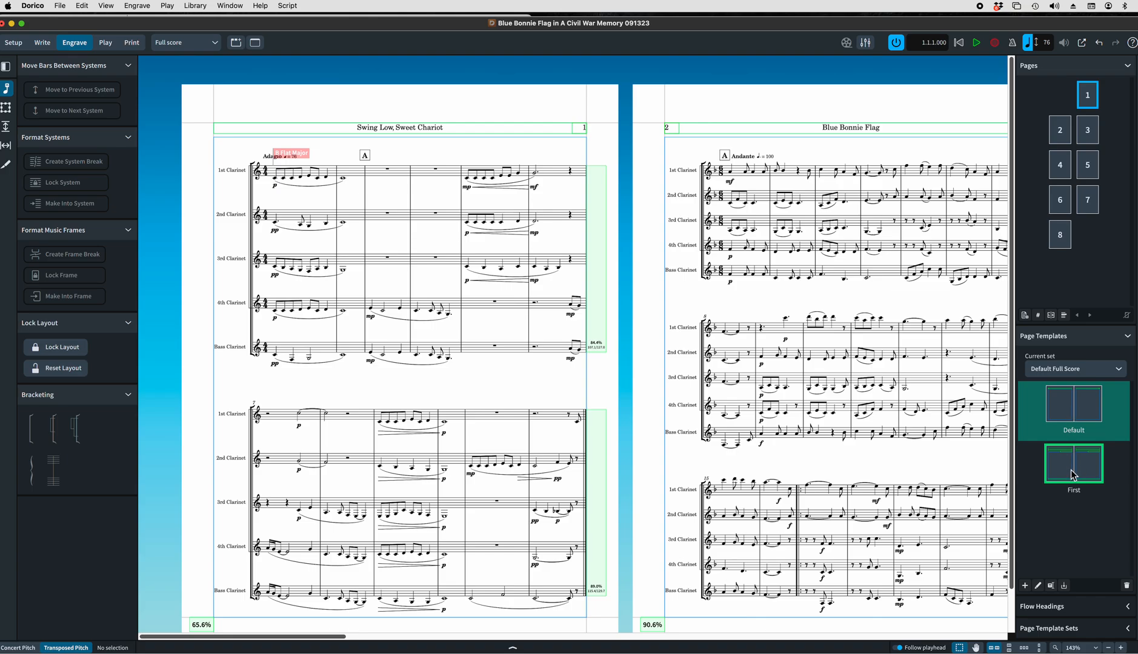
Insert a page template change on page 1 that uses the First template.
right_click(1087, 95)
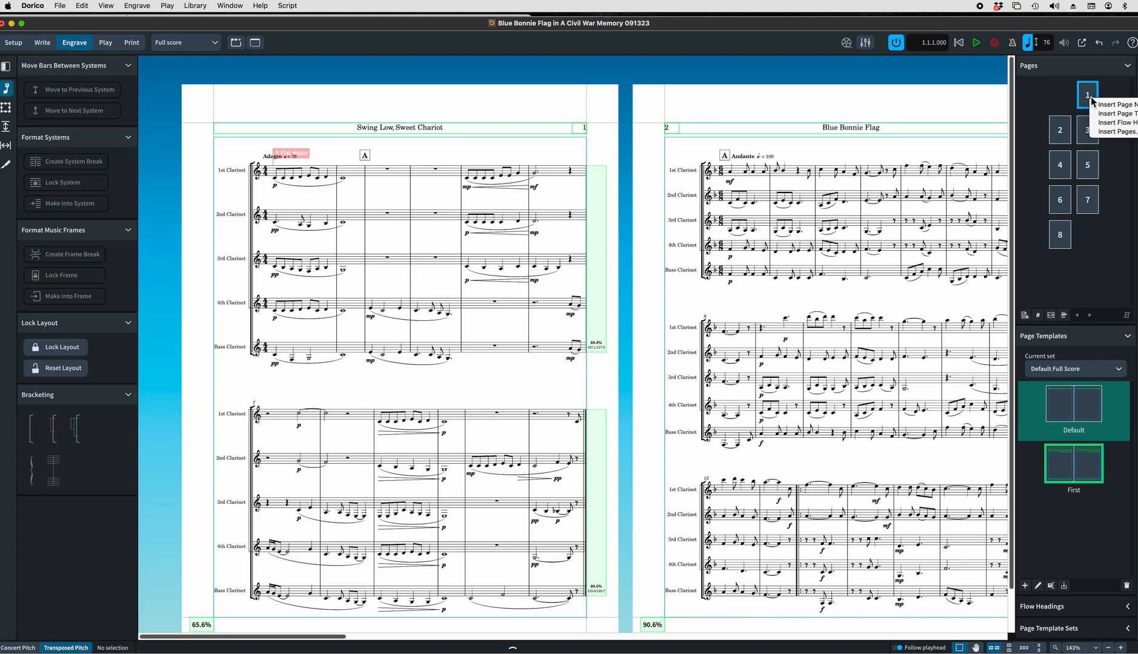
mouse_move(1114, 114)
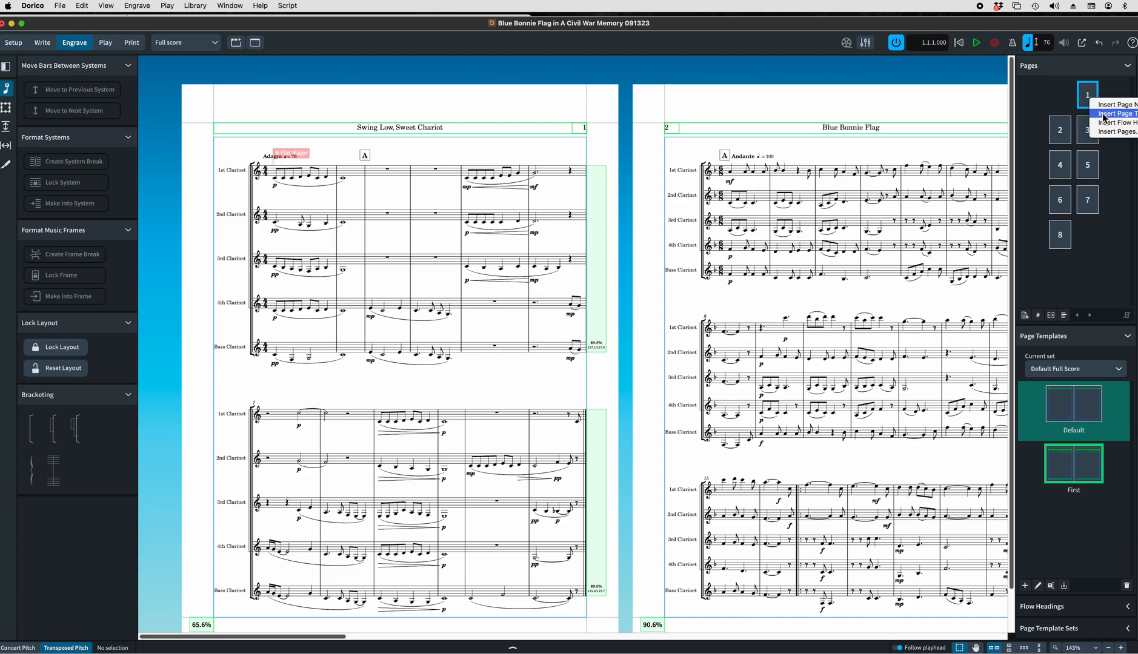
click(1113, 114)
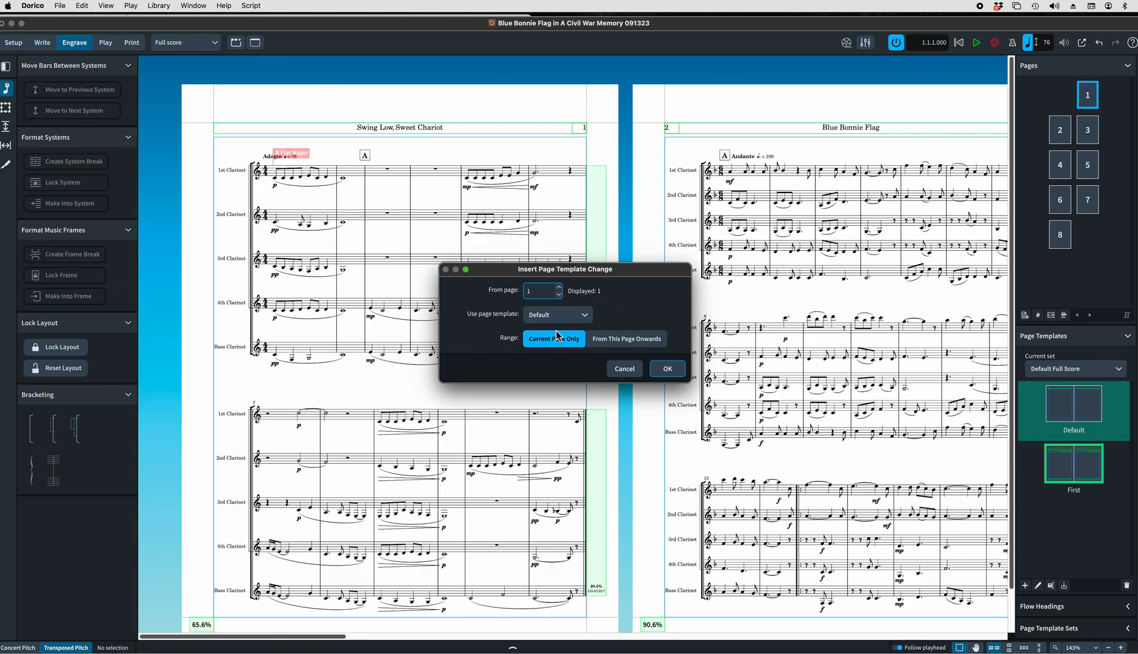
click(556, 316)
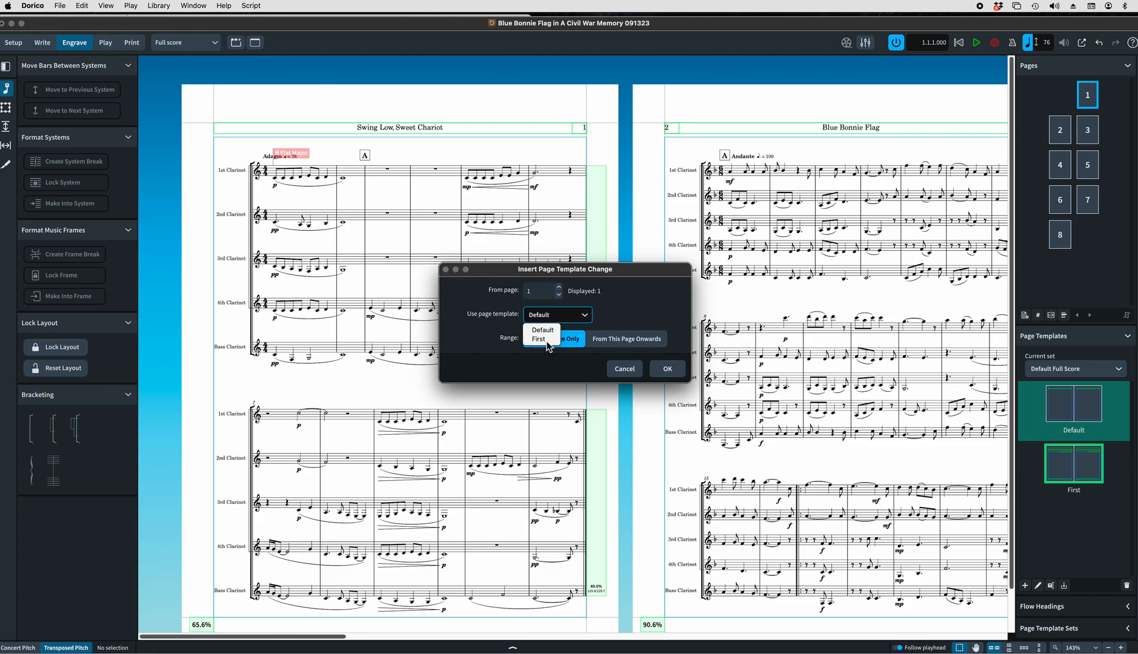
click(539, 339)
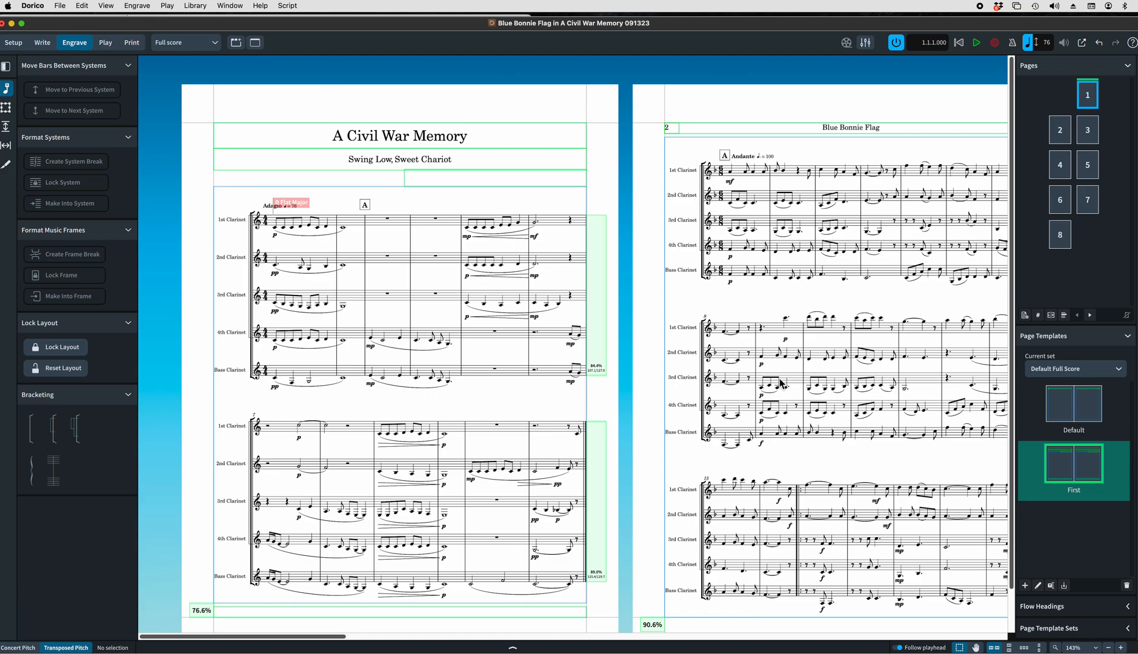
mouse_move(591, 69)
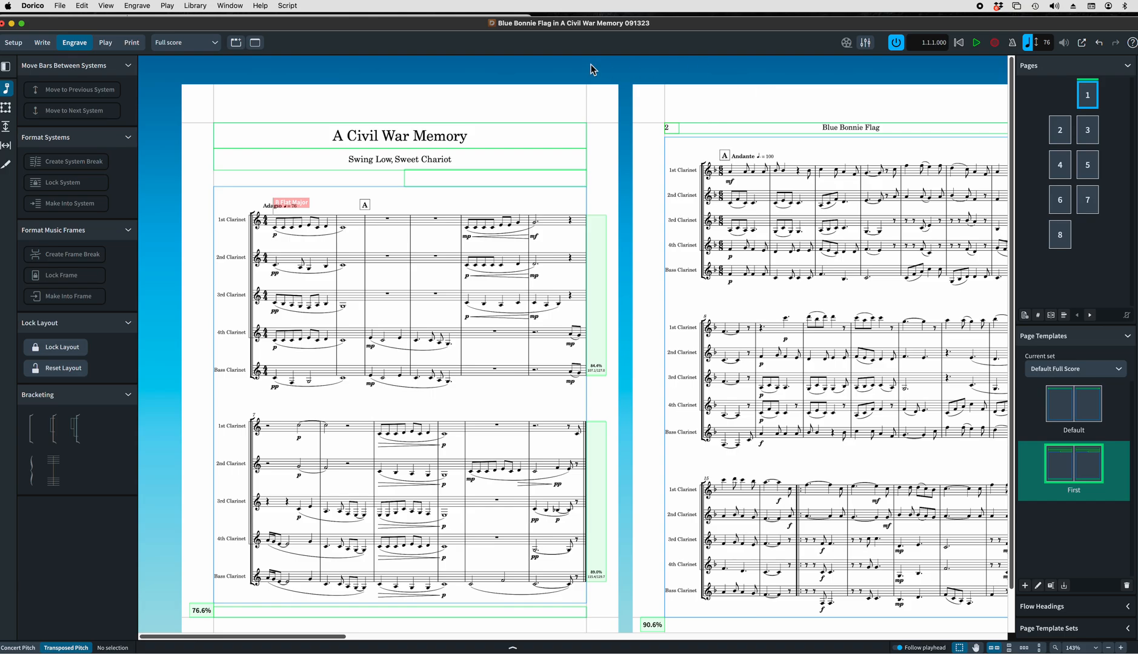
mouse_move(837, 161)
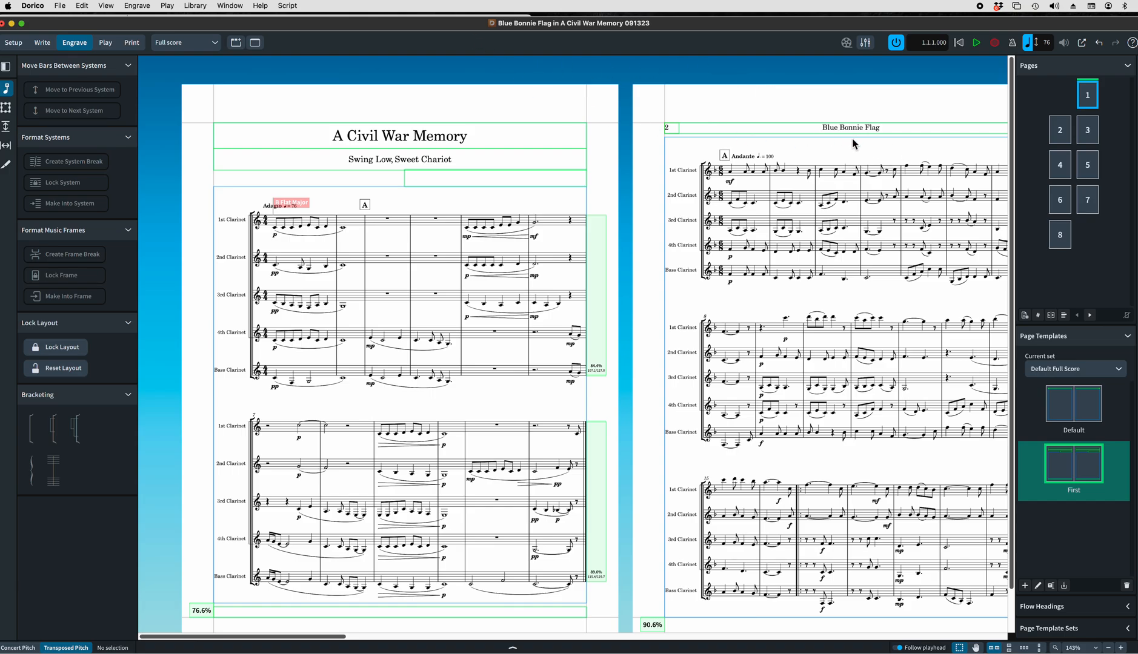
mouse_move(811, 147)
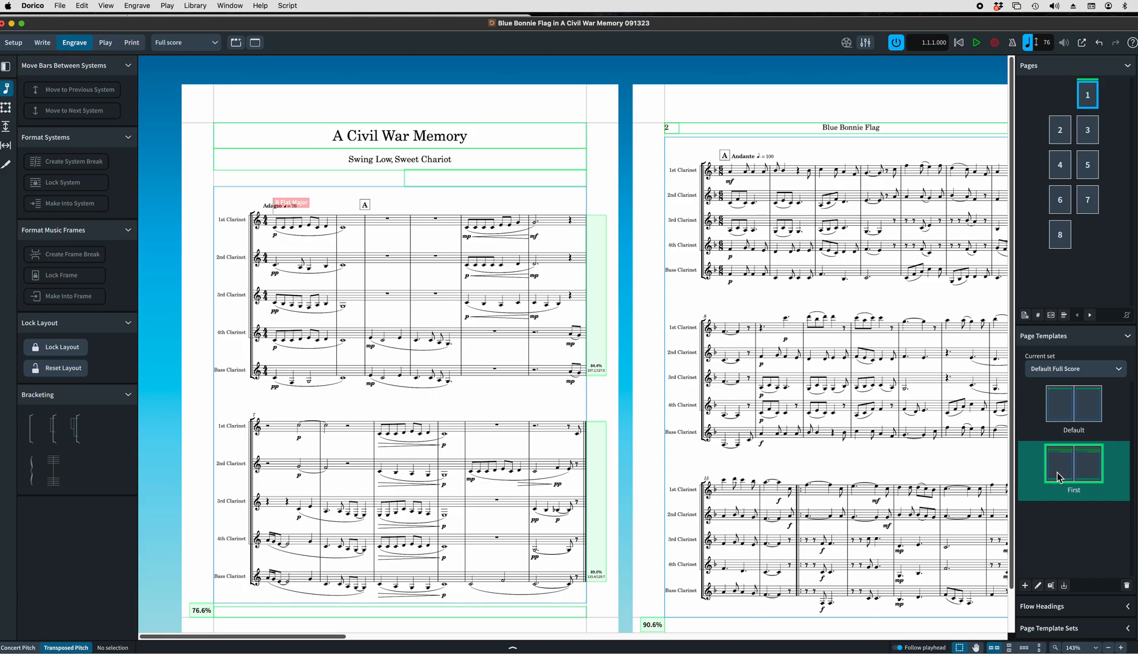
mouse_move(508, 172)
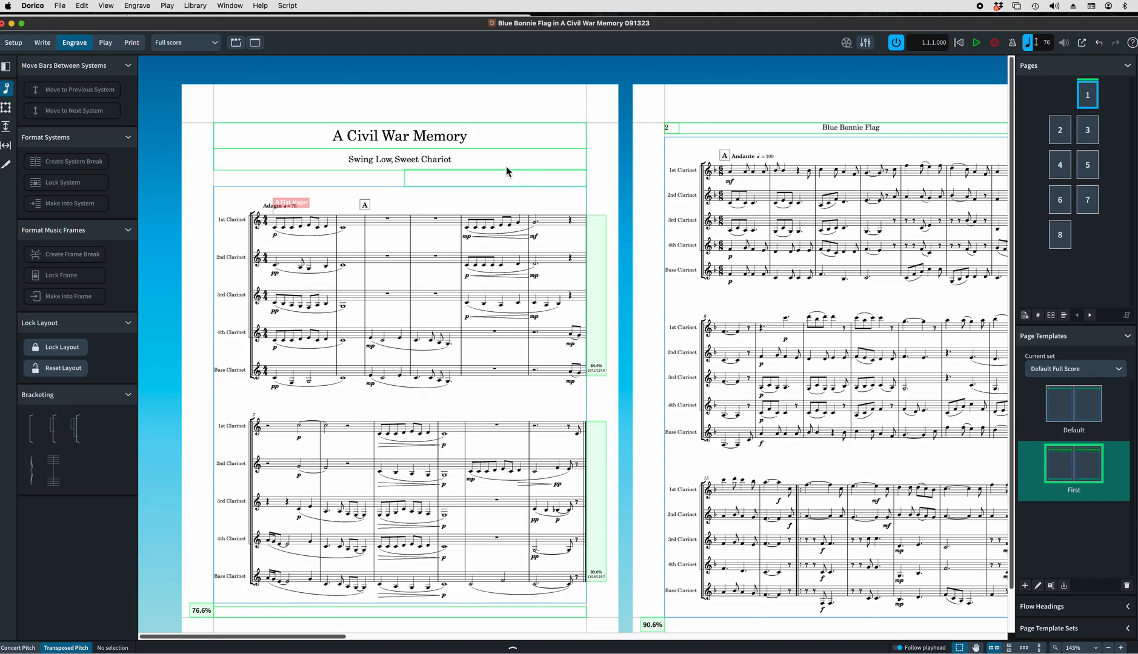
mouse_move(444, 138)
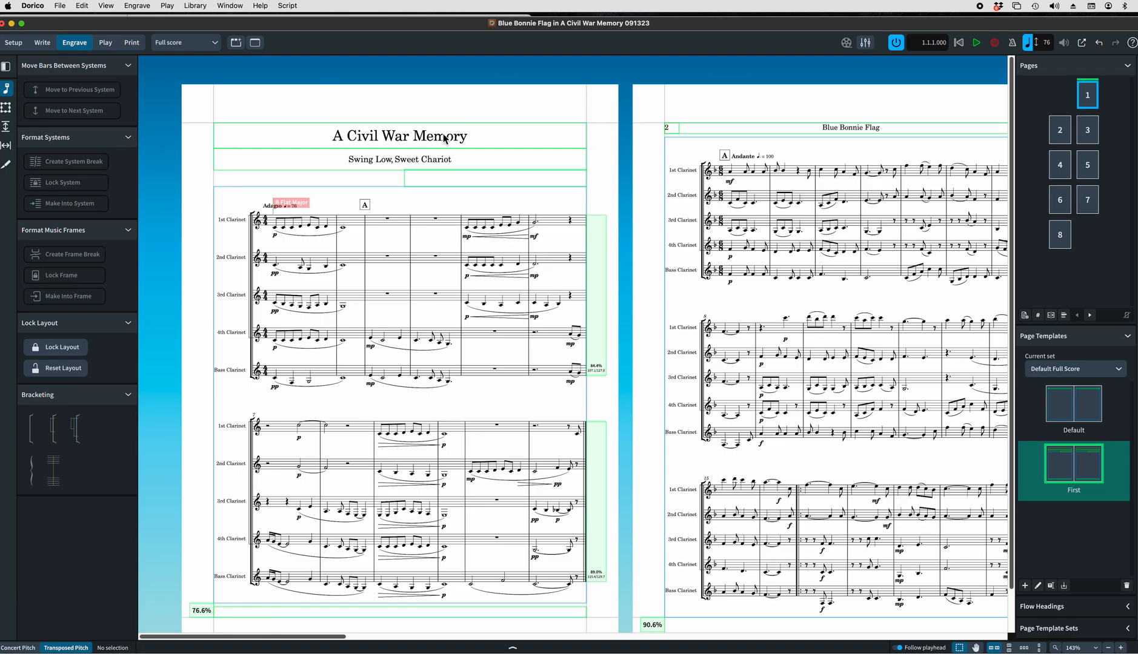
mouse_move(829, 572)
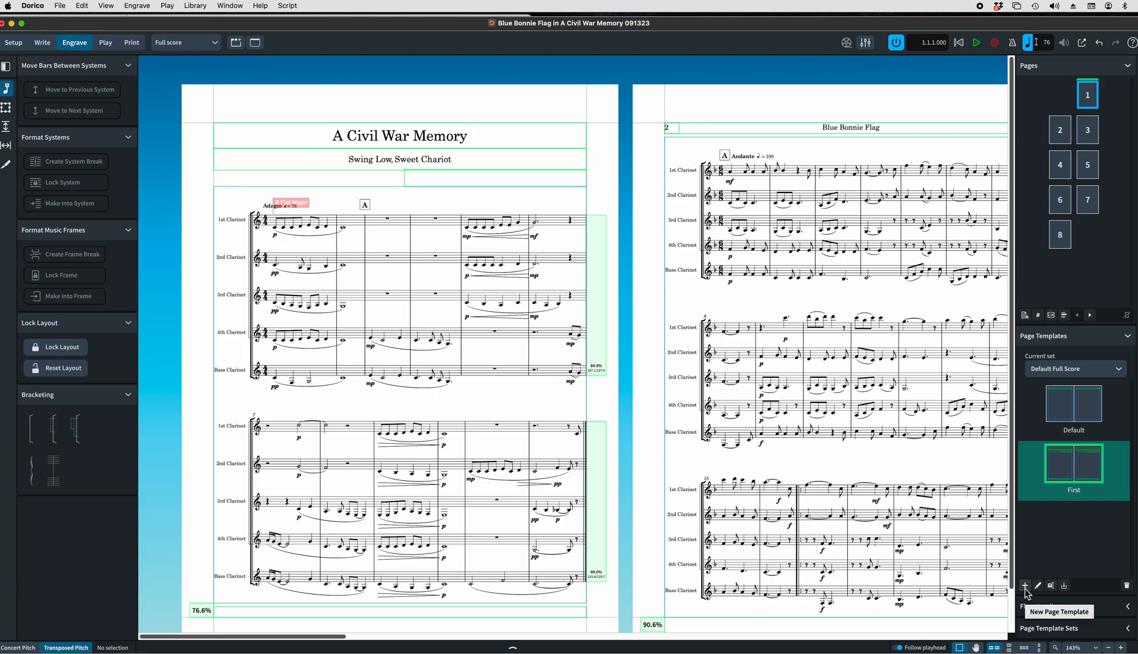
Create a page template named 'first page of layout' based on First.
click(1024, 586)
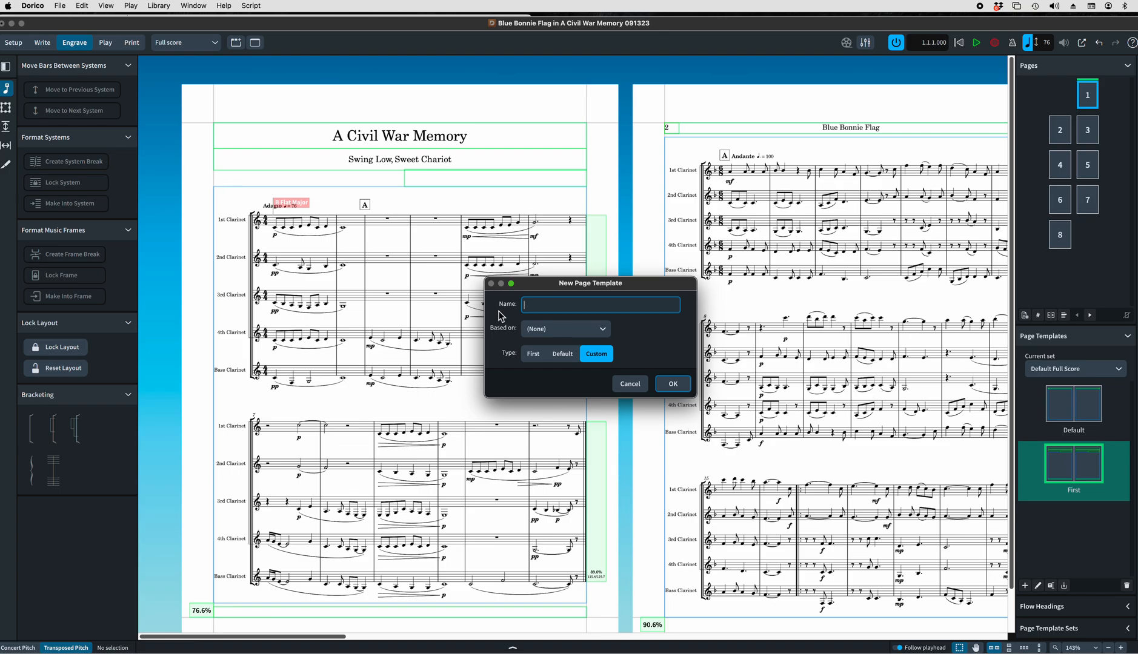
click(565, 329)
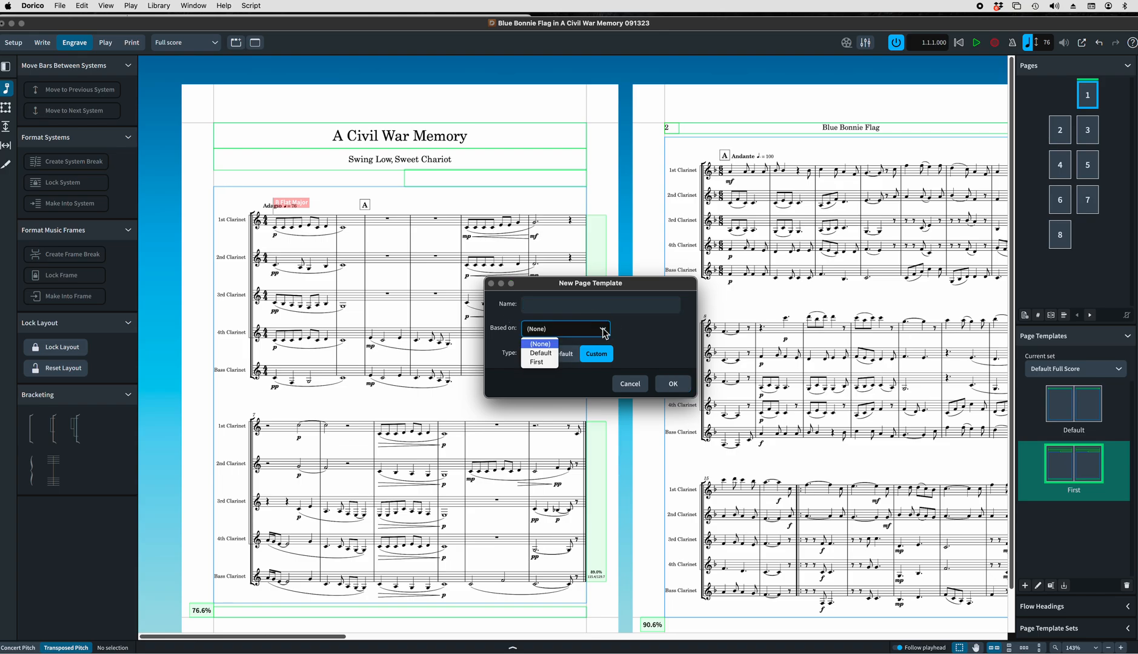
click(537, 361)
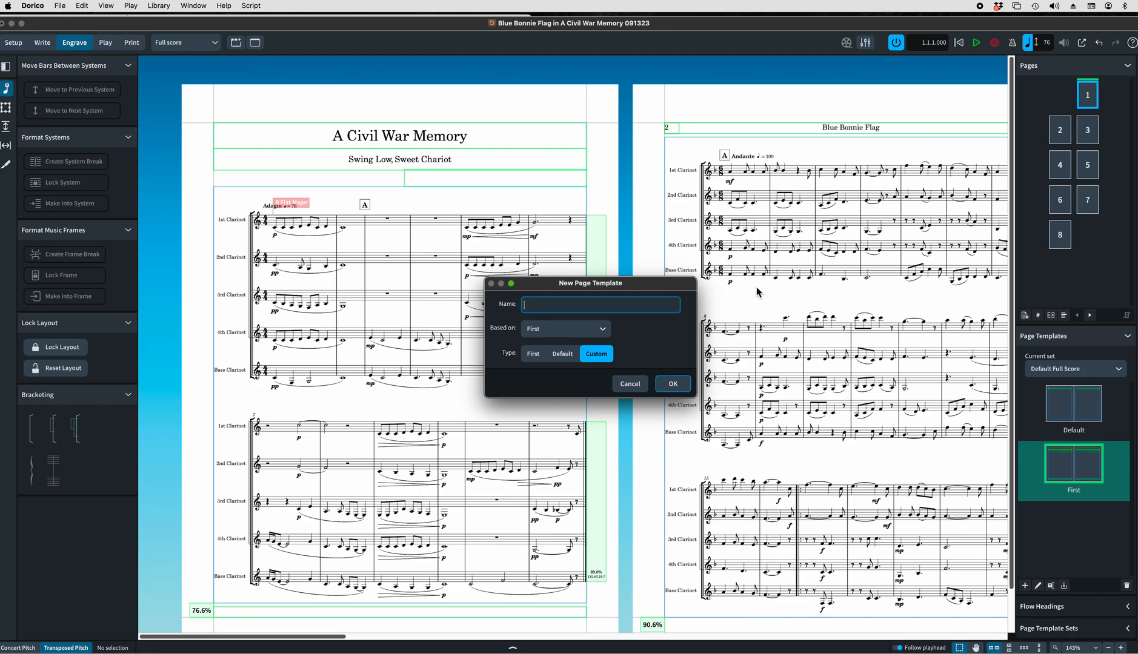
text(first)
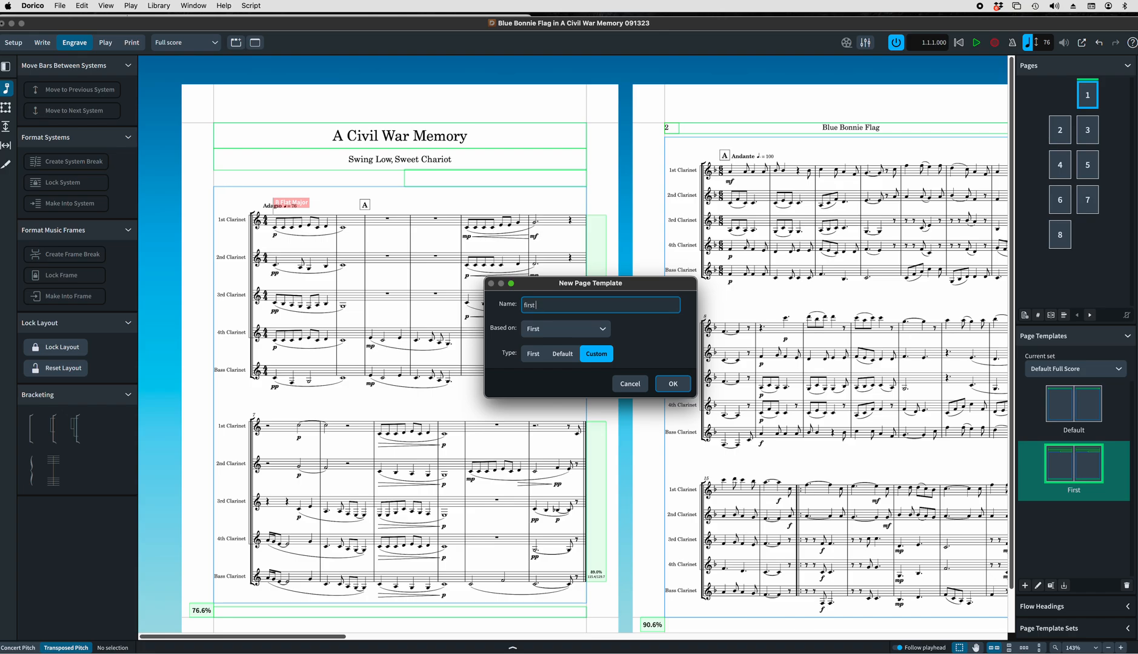
text(page of)
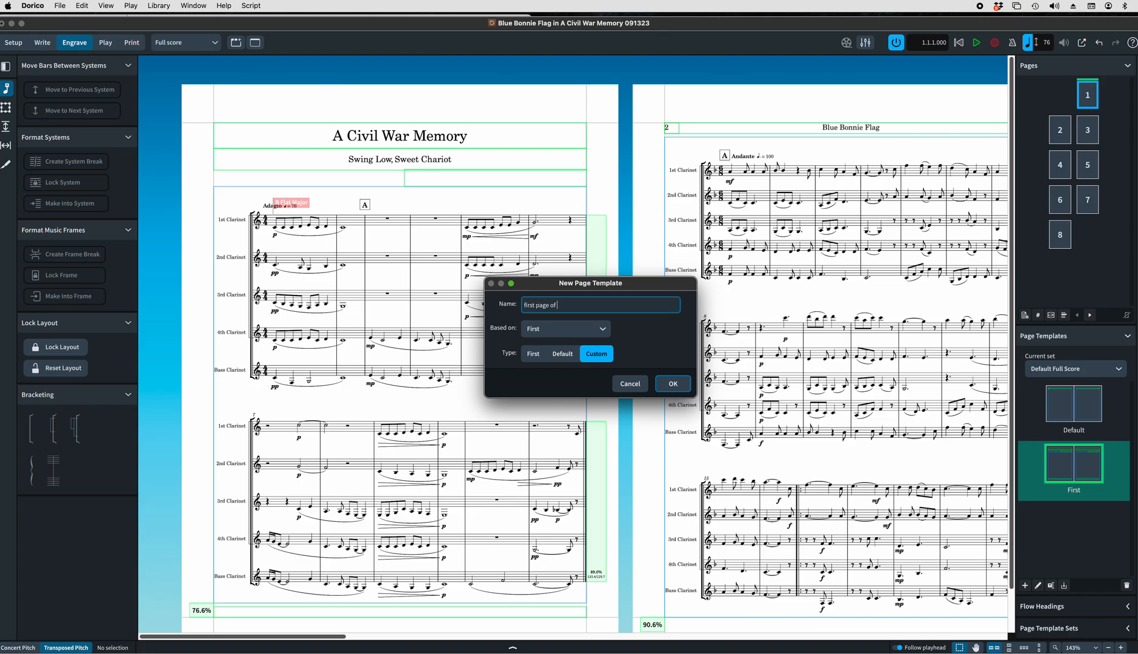
text(layout)
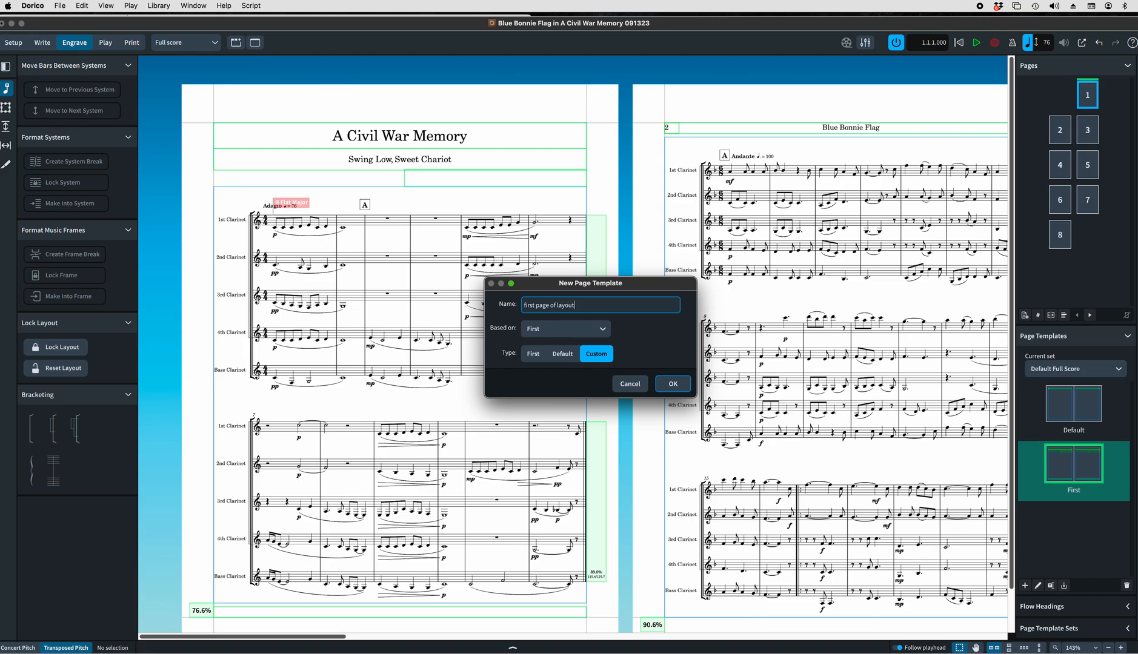
mouse_move(817, 235)
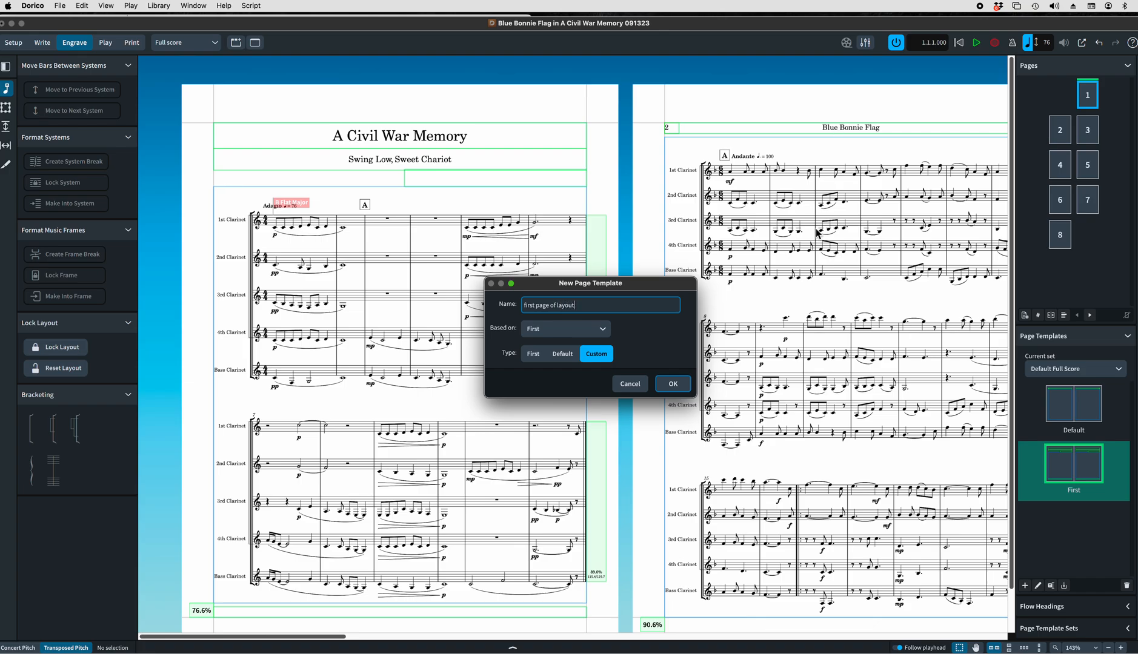
click(672, 383)
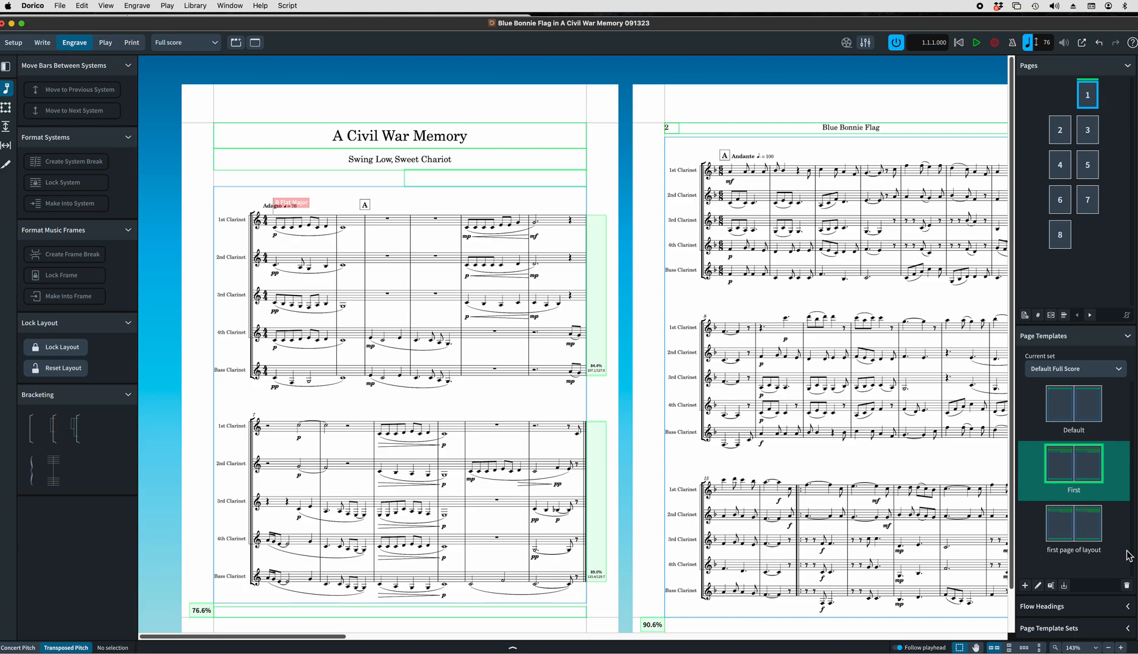
Open 'first page of layout' for editing and select the left page's project title frame.
double_click(1072, 523)
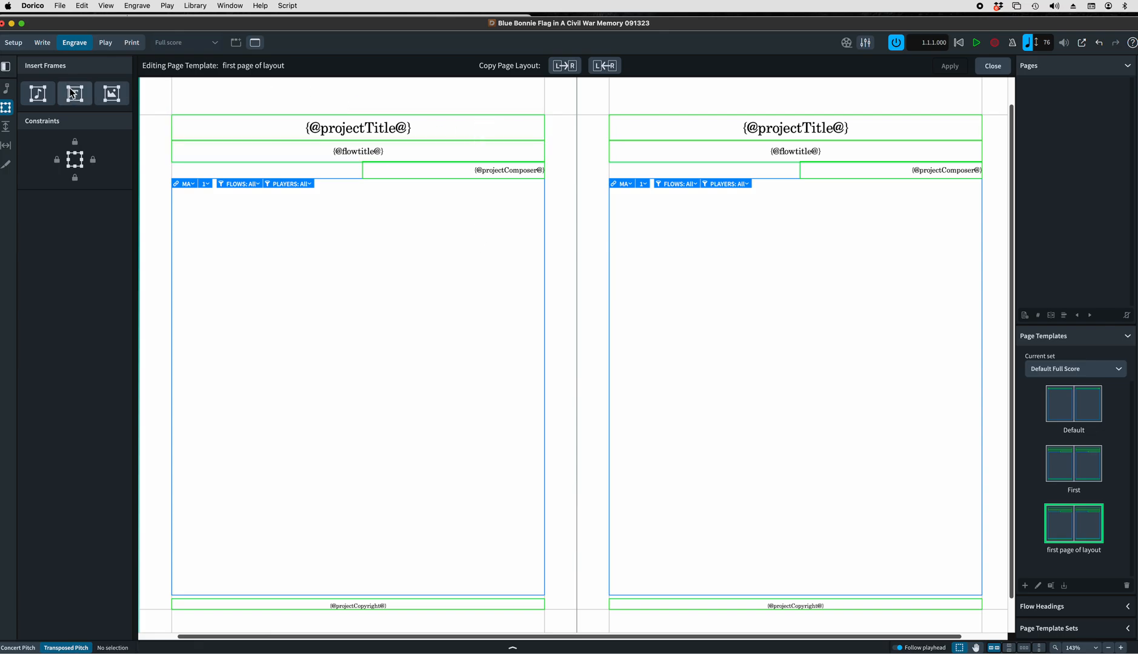
click(74, 93)
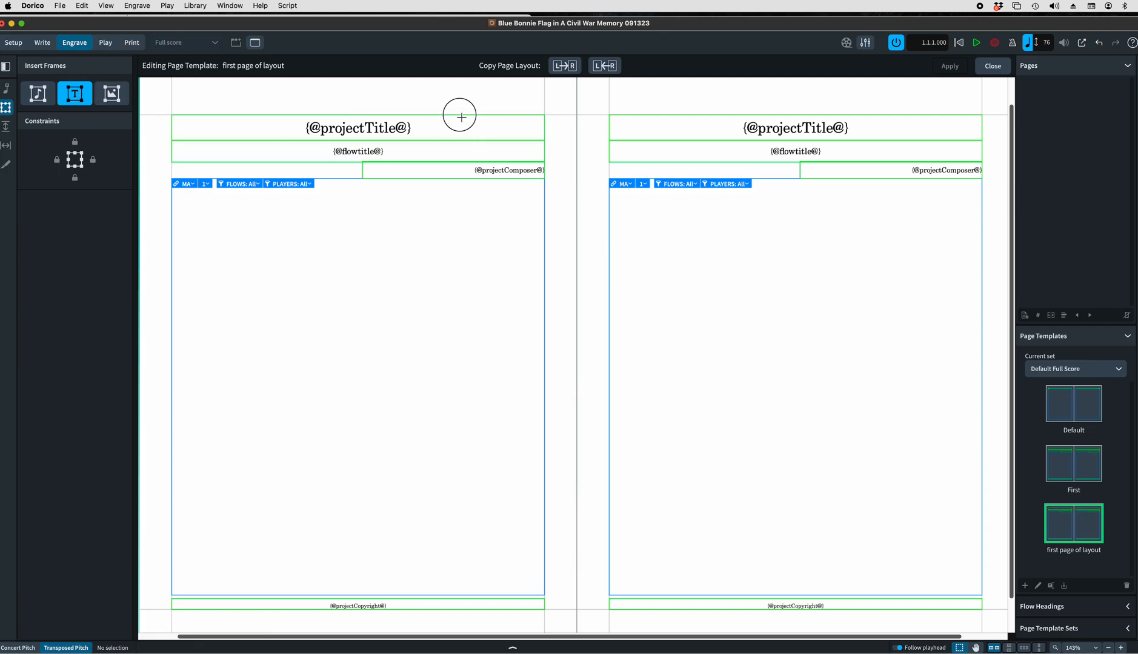
click(357, 128)
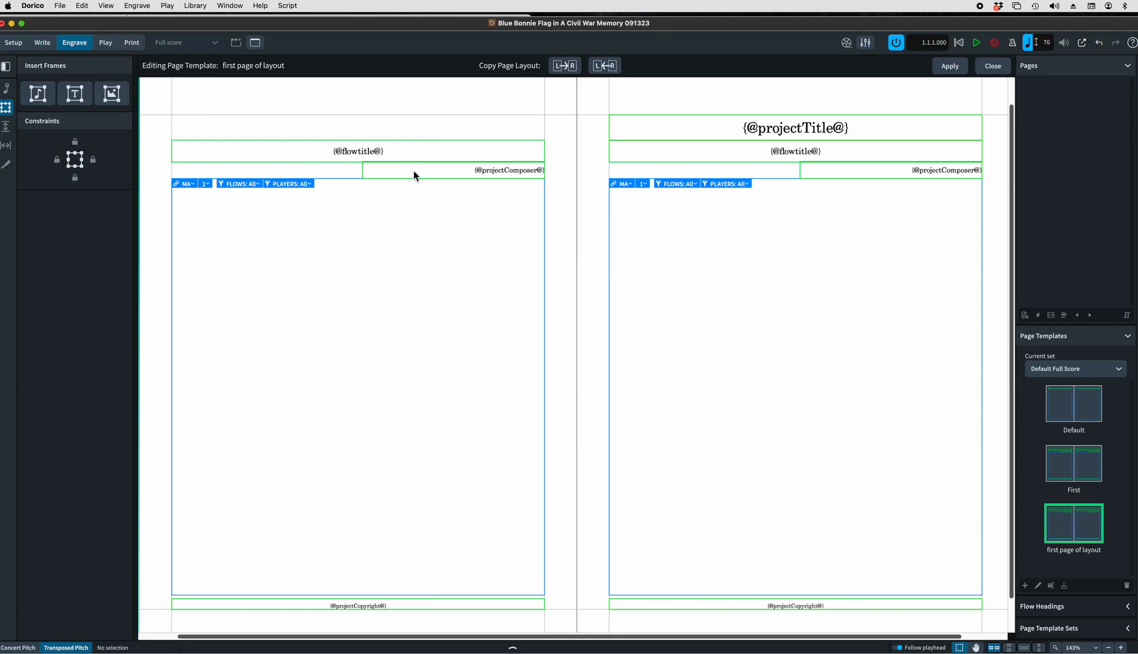
mouse_move(398, 145)
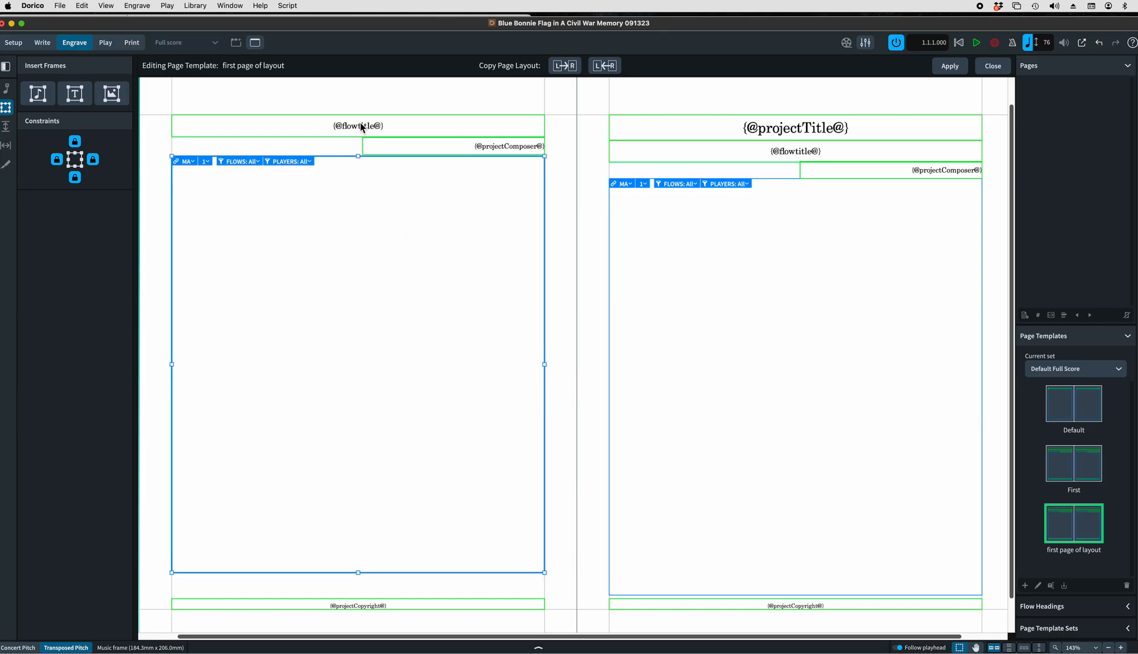
Enlarge the flow title font and copy the left page layout to the right page.
double_click(358, 125)
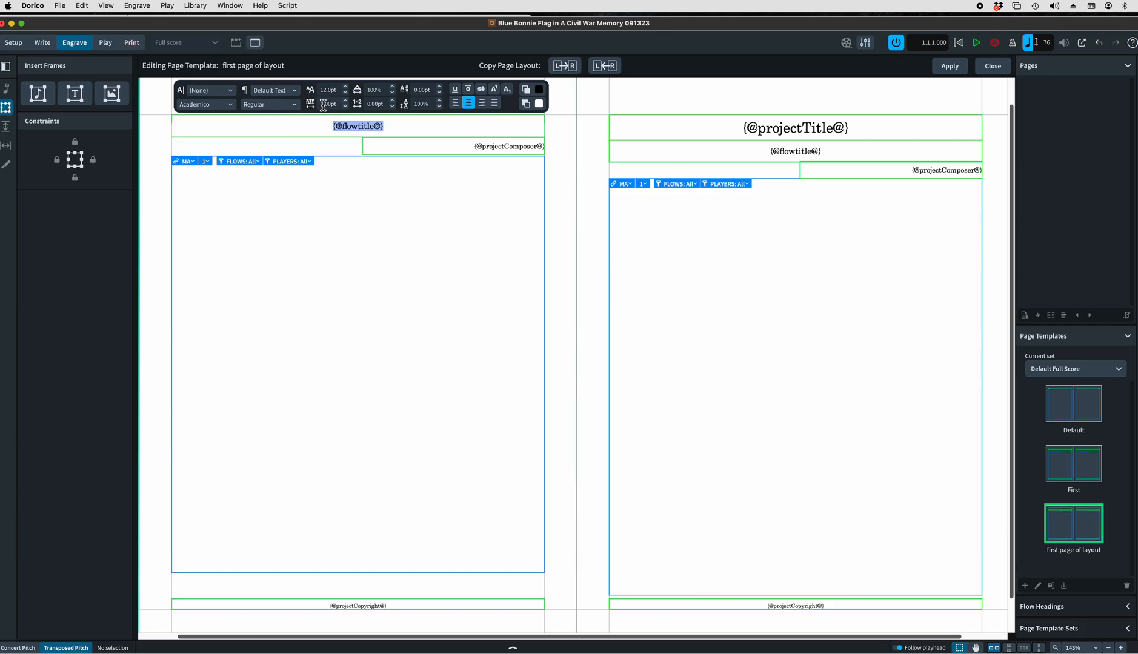
click(353, 87)
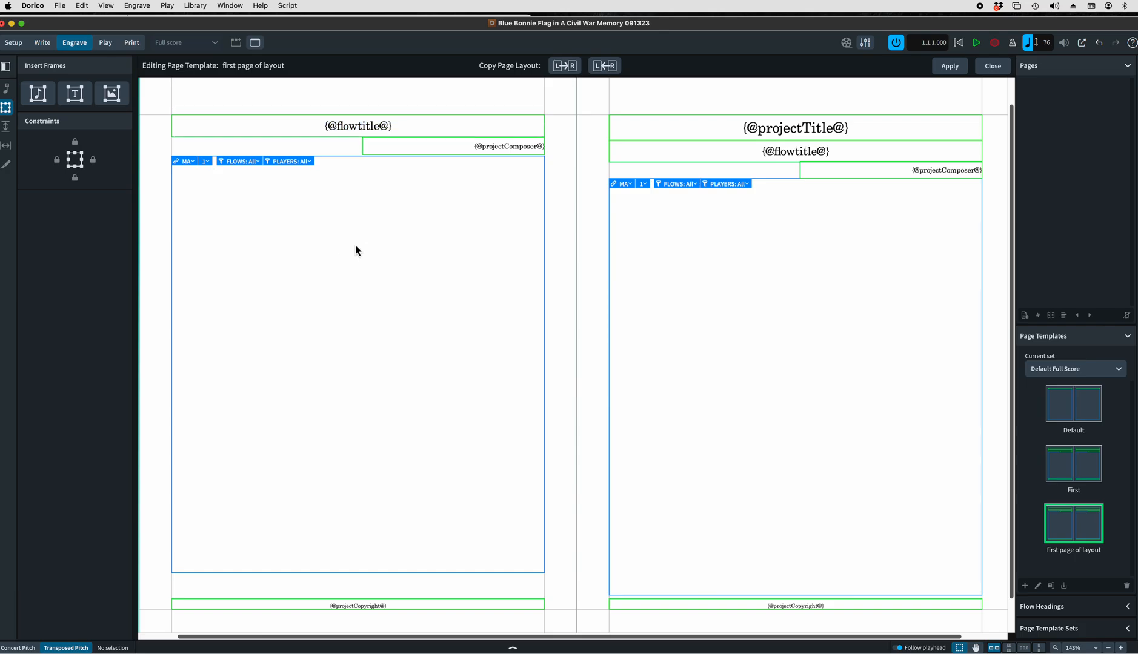
click(565, 65)
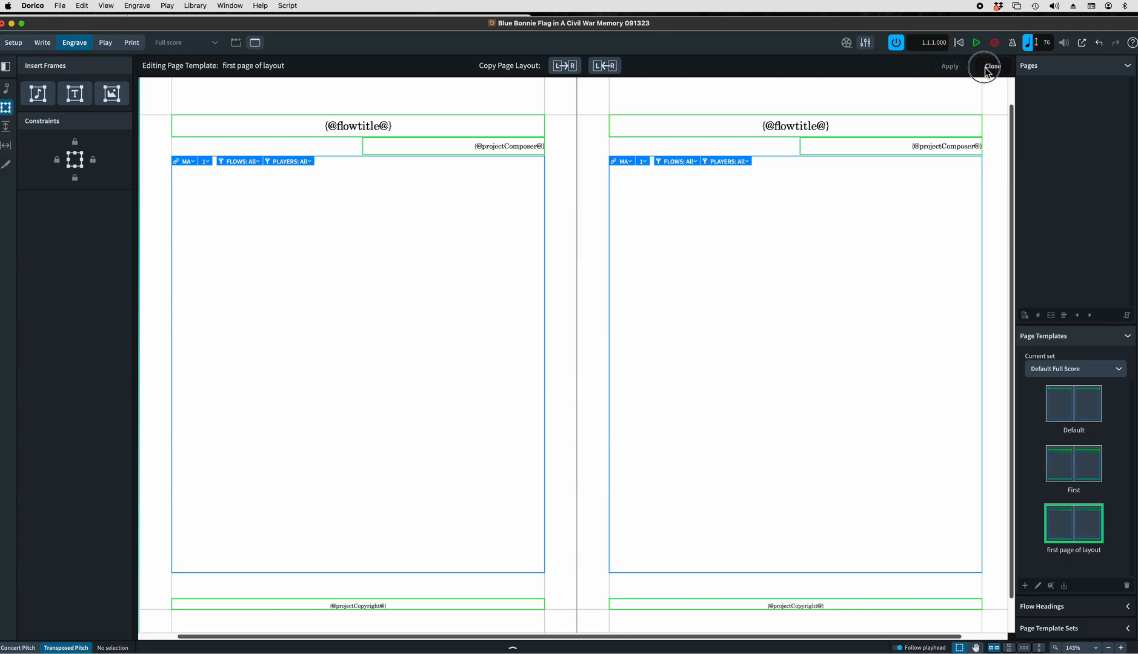
Close the template editor and insert a page template change on page 2.
click(990, 65)
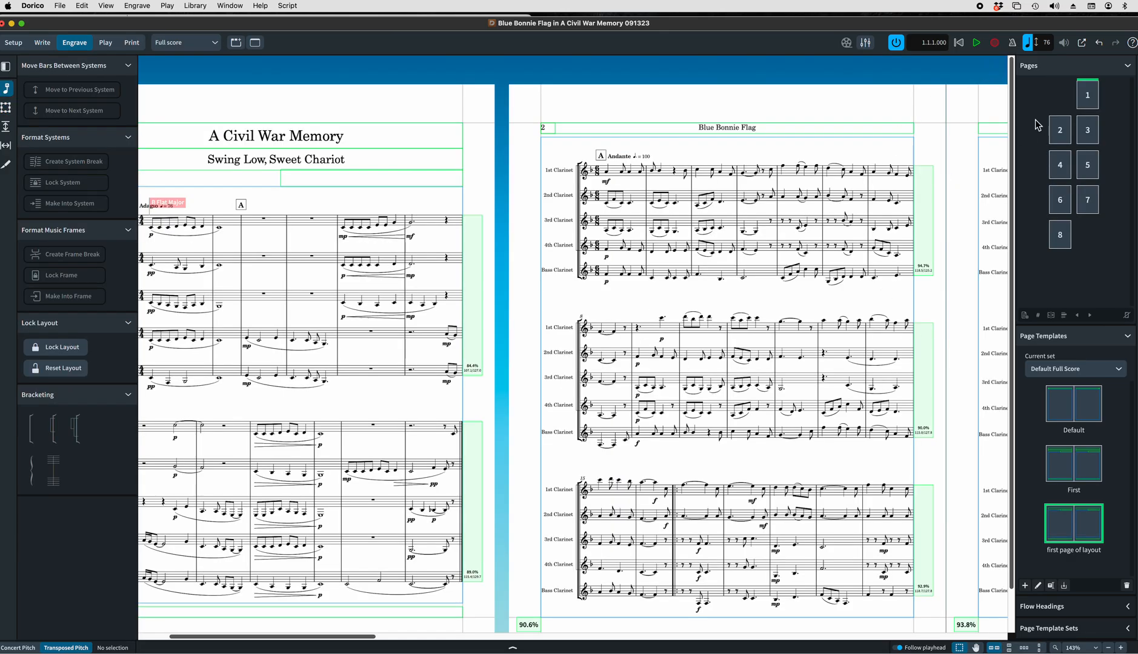
mouse_move(1061, 132)
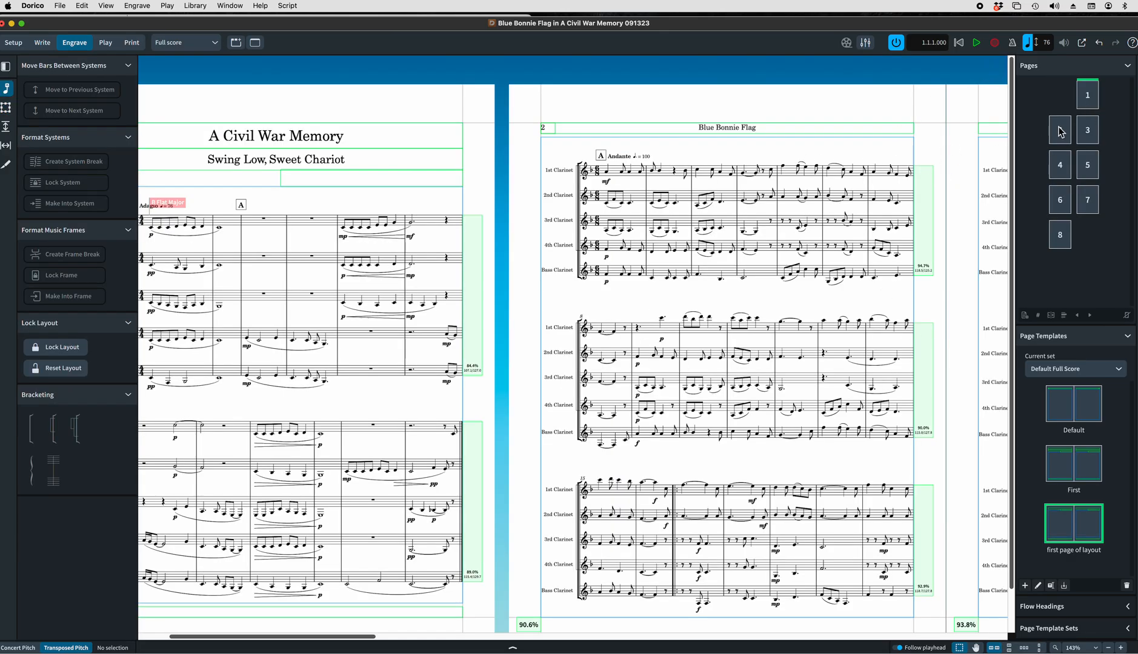
click(1059, 129)
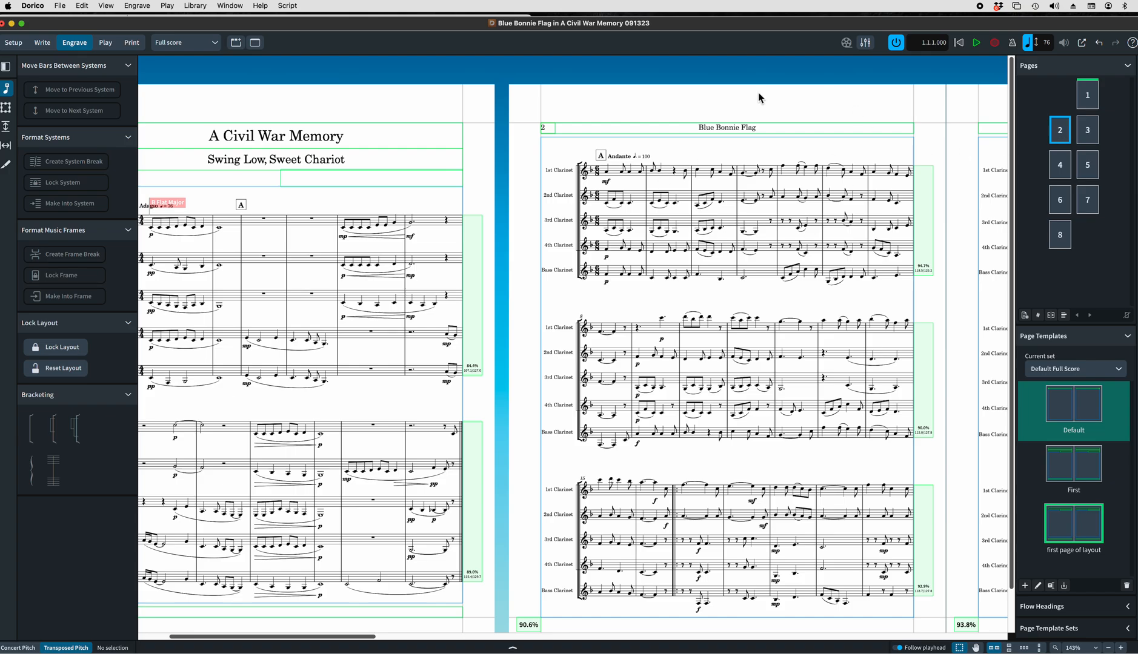
mouse_move(1058, 148)
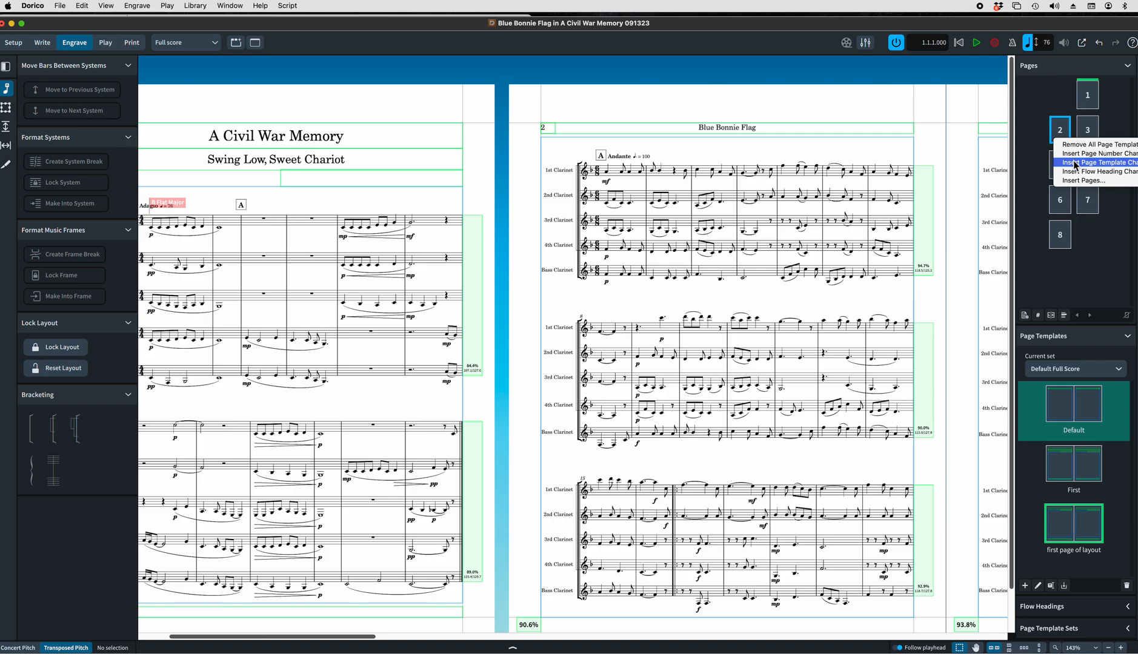
click(1096, 162)
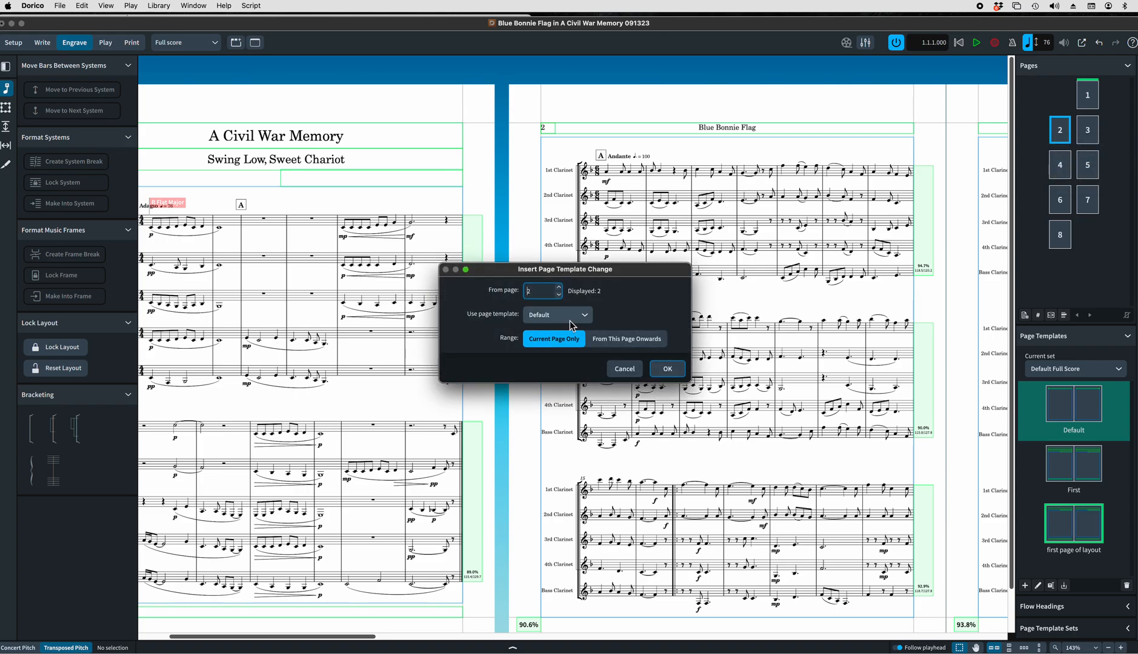
click(556, 315)
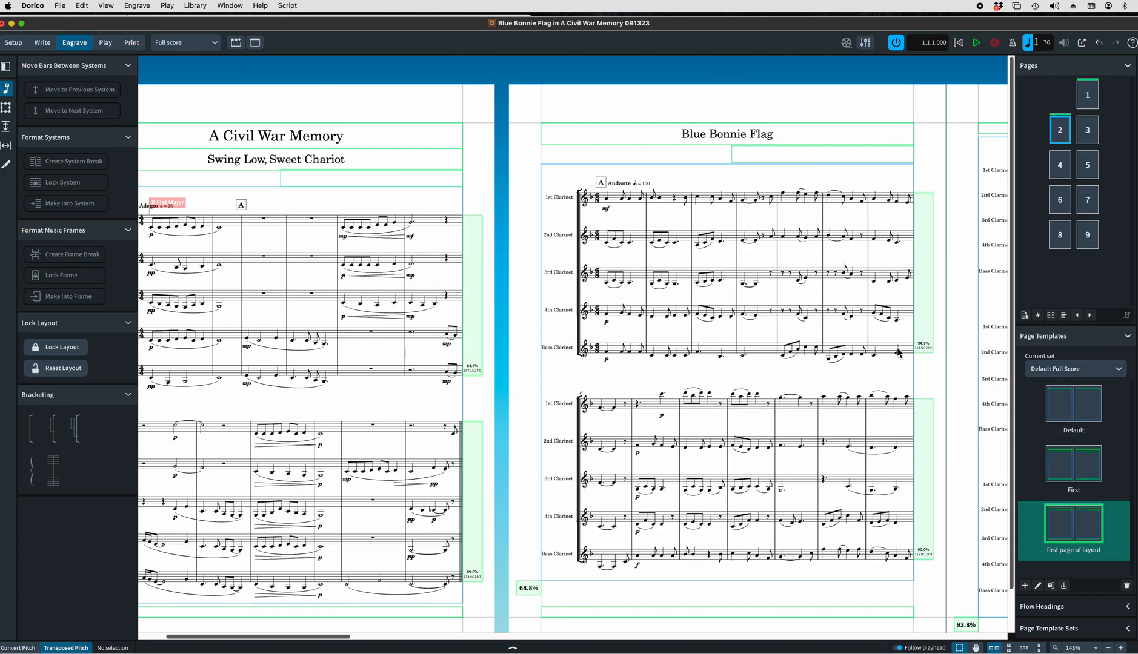
mouse_move(836, 353)
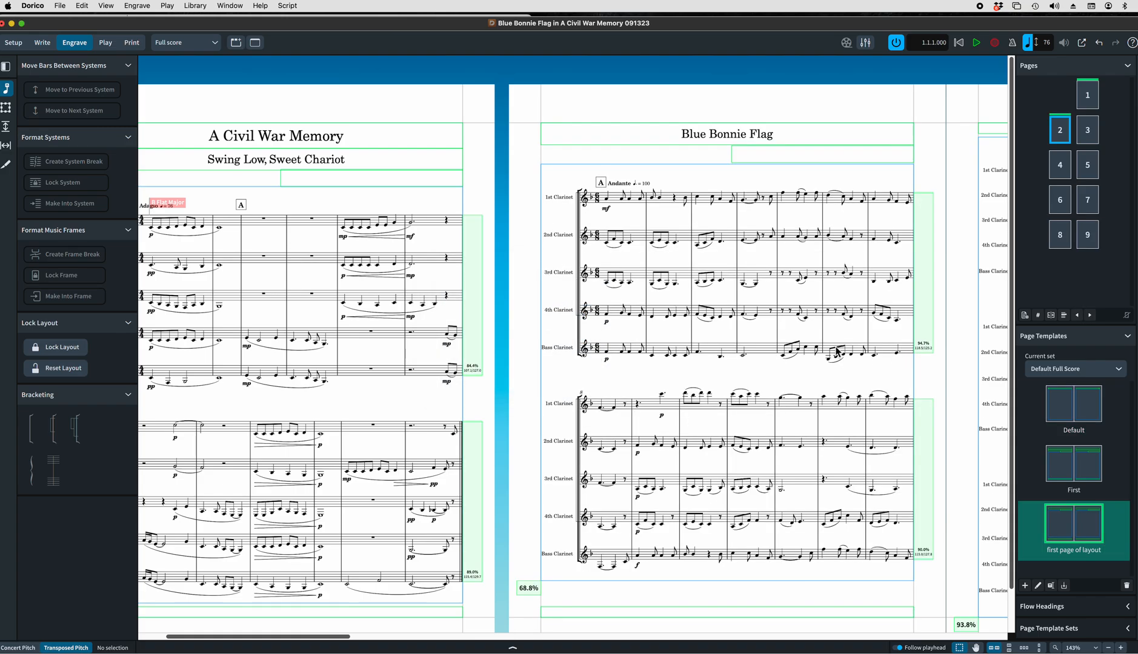
mouse_move(804, 149)
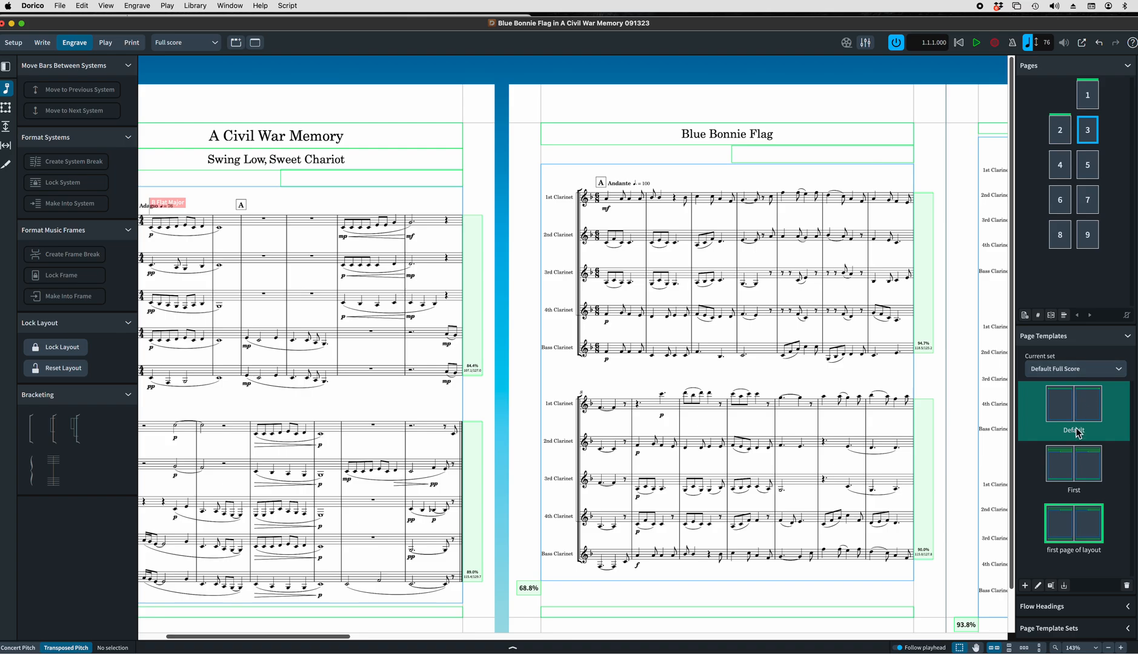
double_click(1074, 404)
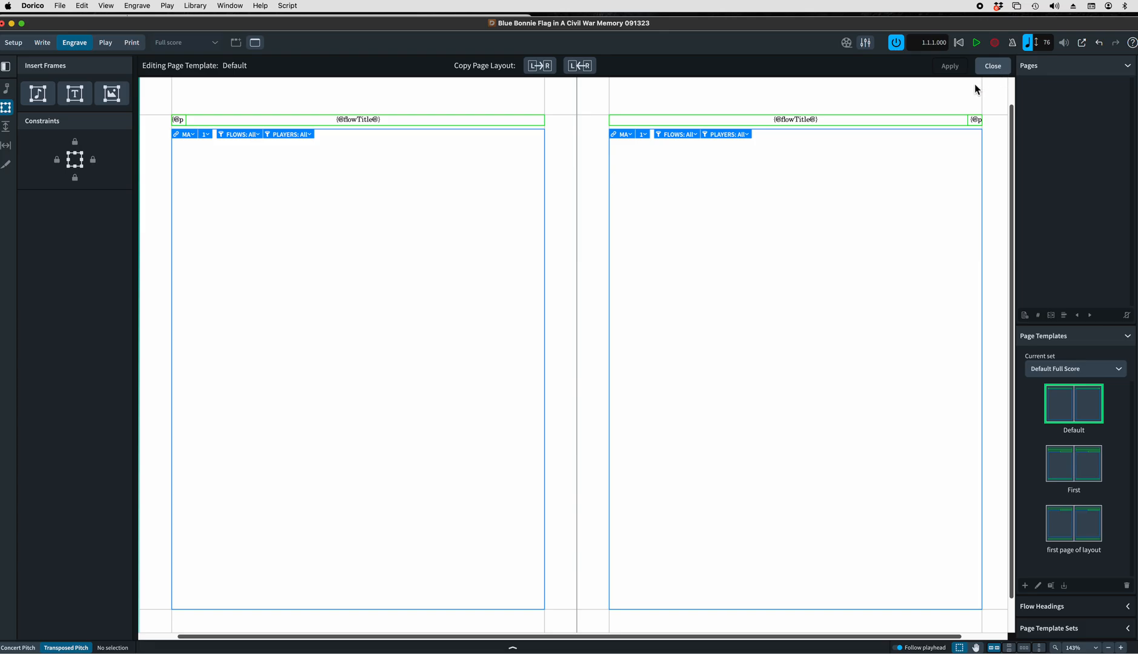
click(991, 65)
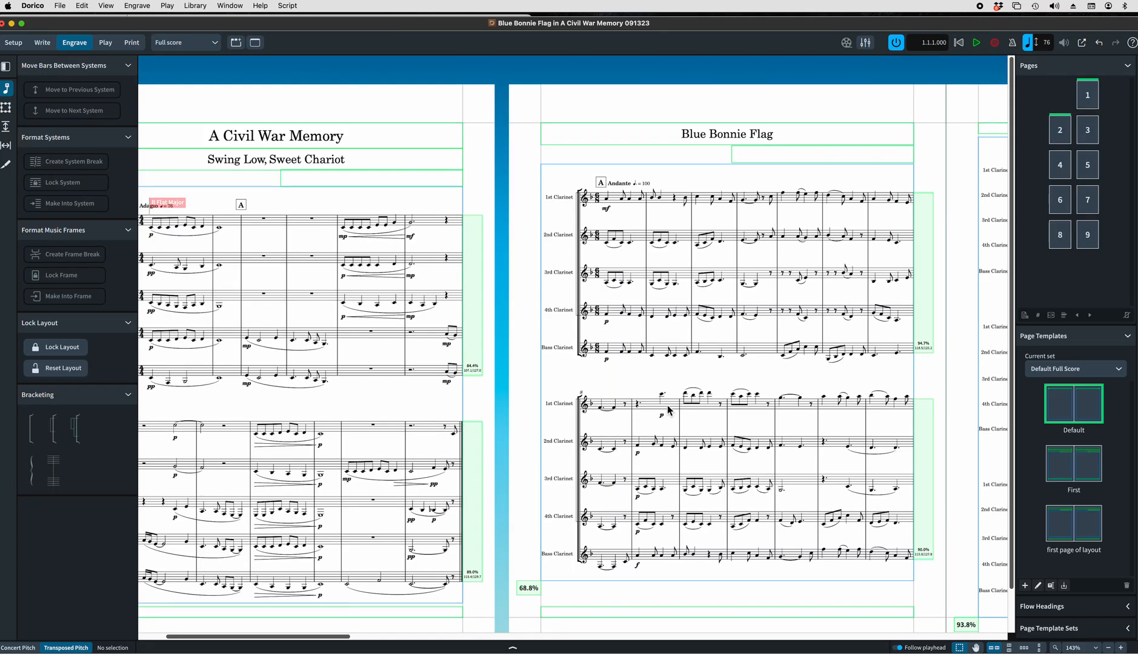